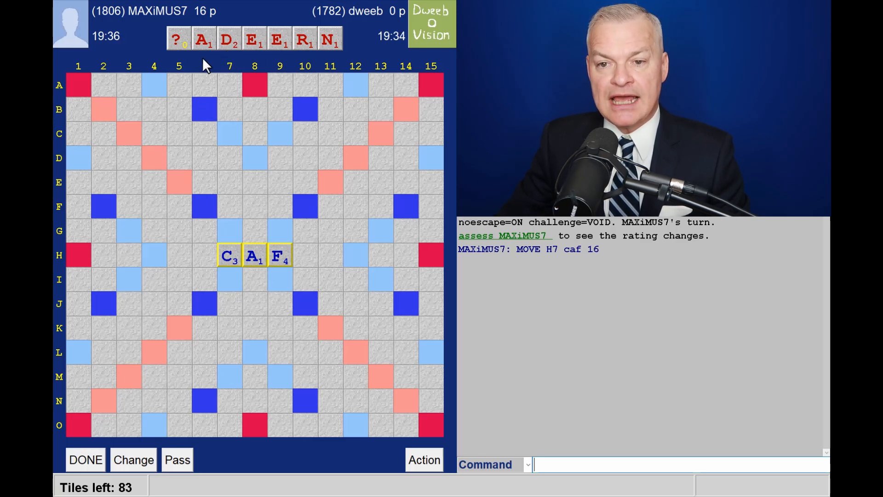
{"action": "mouse_move", "coordinate": [207, 70]}
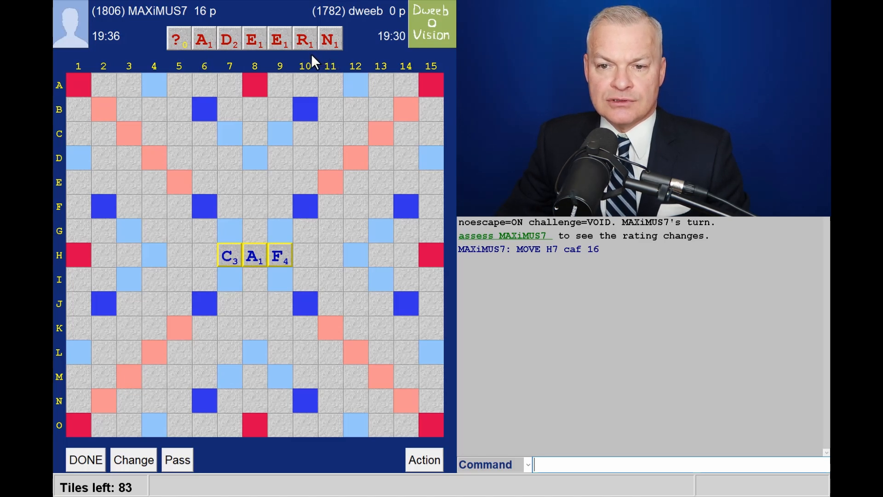
{"action": "mouse_move", "coordinate": [282, 156]}
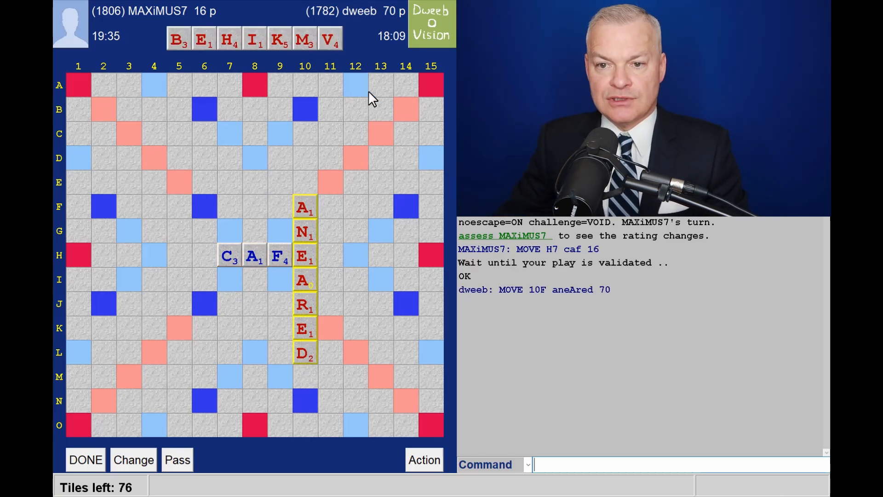
{"action": "mouse_move", "coordinate": [352, 94]}
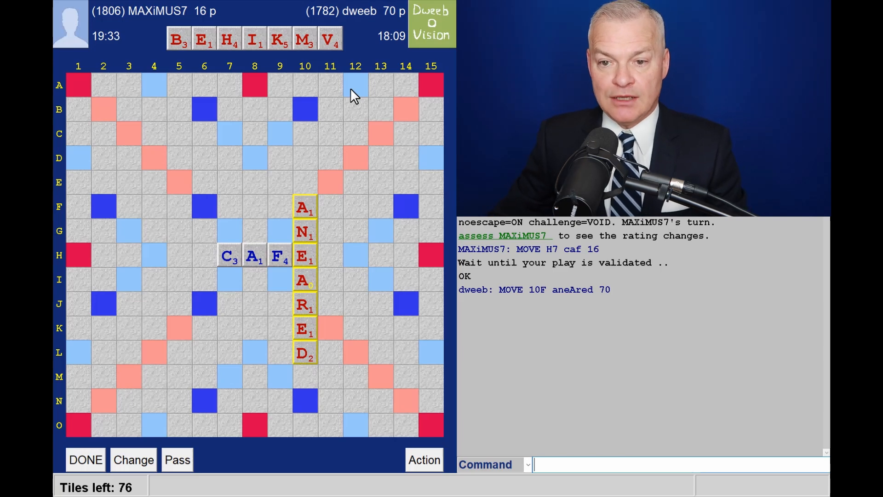
{"action": "mouse_move", "coordinate": [351, 76]}
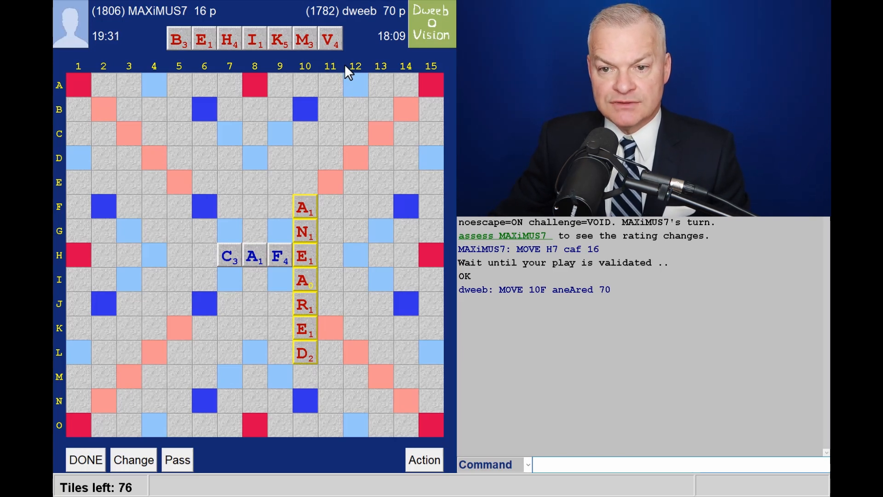
{"action": "mouse_move", "coordinate": [257, 156]}
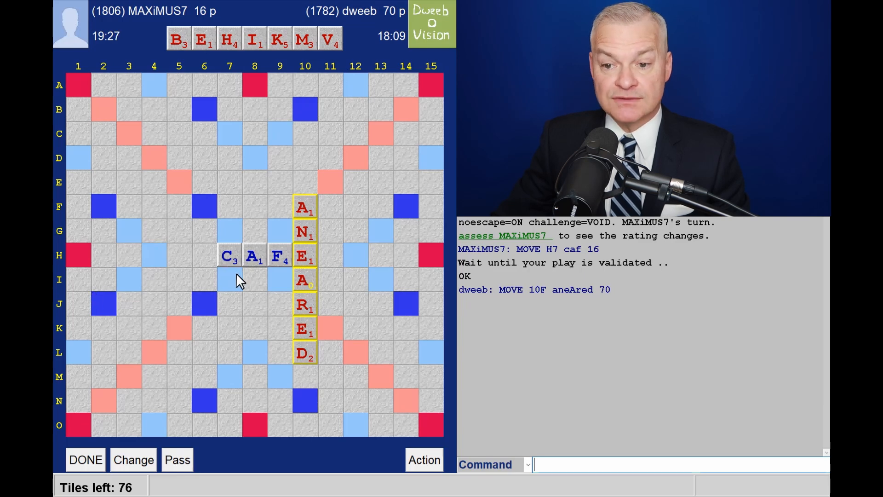
{"action": "mouse_move", "coordinate": [321, 228]}
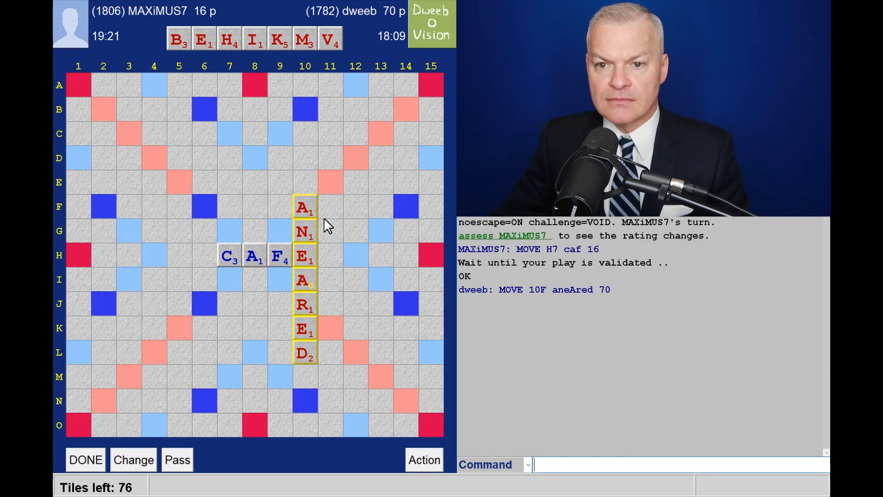
{"action": "mouse_move", "coordinate": [202, 111]}
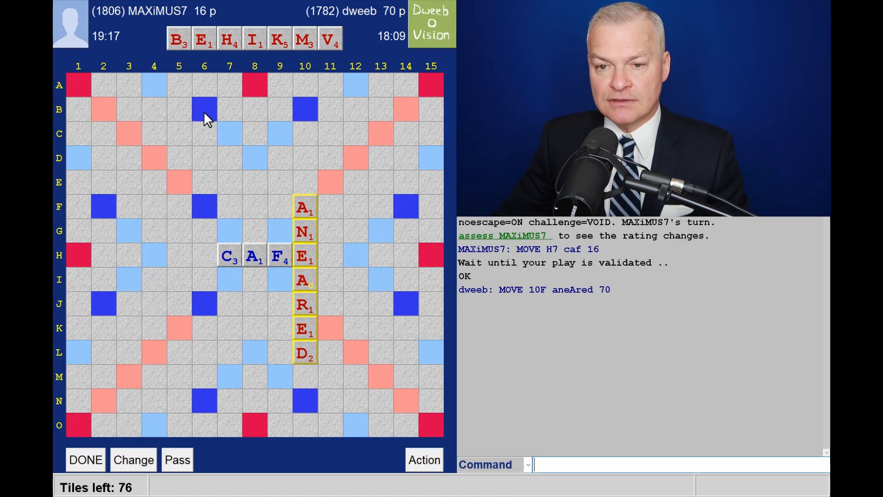
{"action": "mouse_move", "coordinate": [274, 83]}
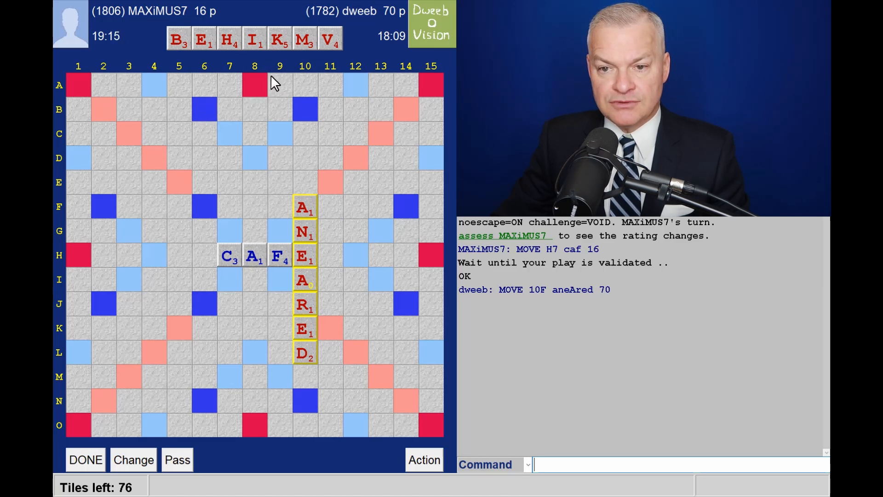
{"action": "mouse_move", "coordinate": [269, 95]}
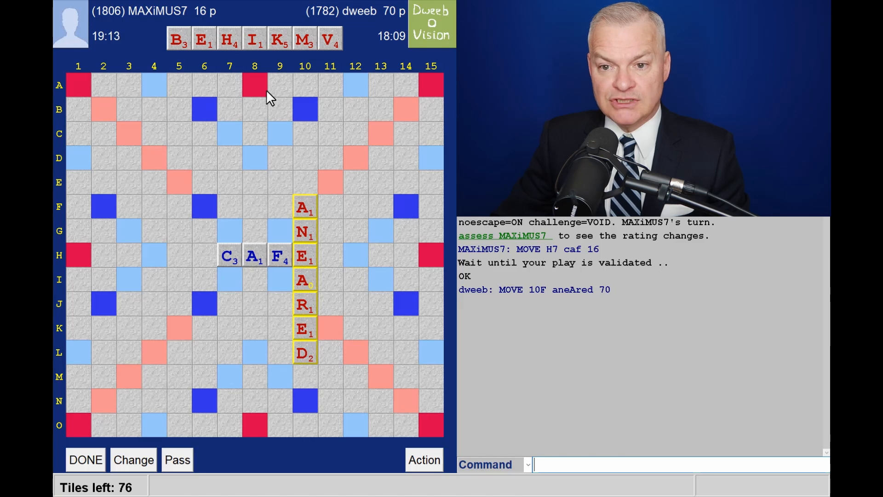
{"action": "mouse_move", "coordinate": [340, 74]}
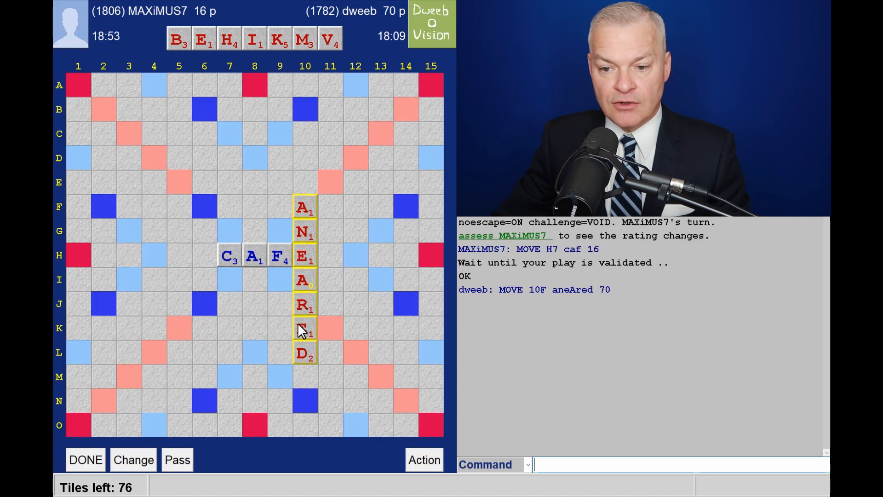
{"action": "mouse_move", "coordinate": [361, 333]}
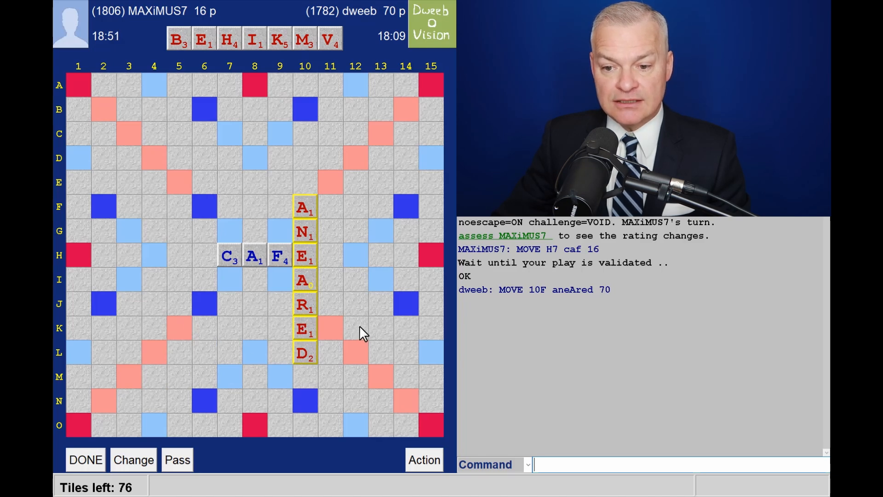
{"action": "mouse_move", "coordinate": [355, 300]}
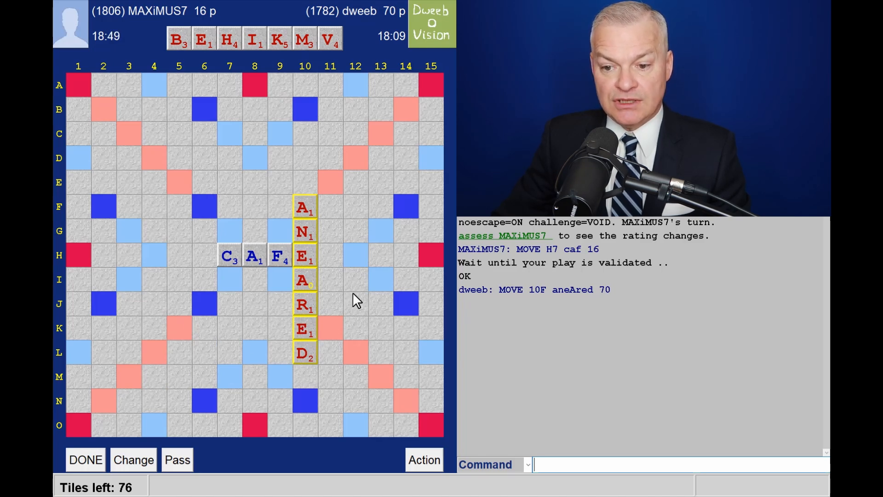
{"action": "mouse_move", "coordinate": [328, 340]}
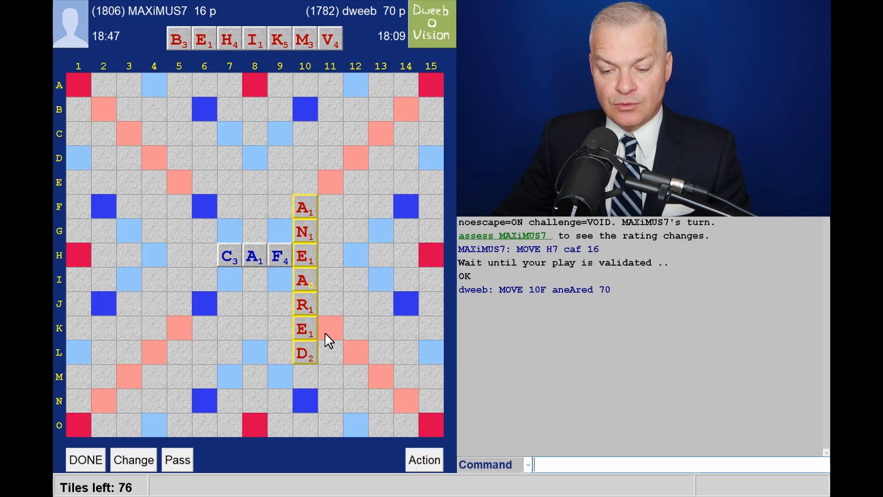
{"action": "mouse_move", "coordinate": [349, 317]}
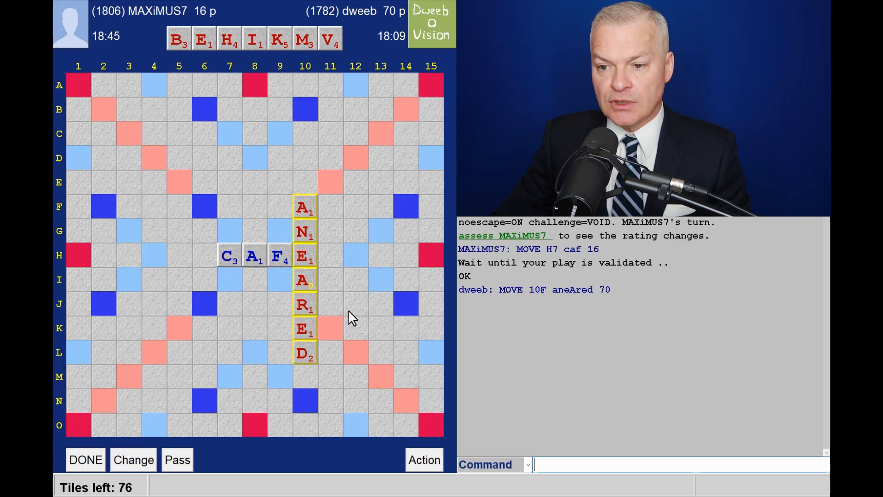
{"action": "mouse_move", "coordinate": [370, 225]}
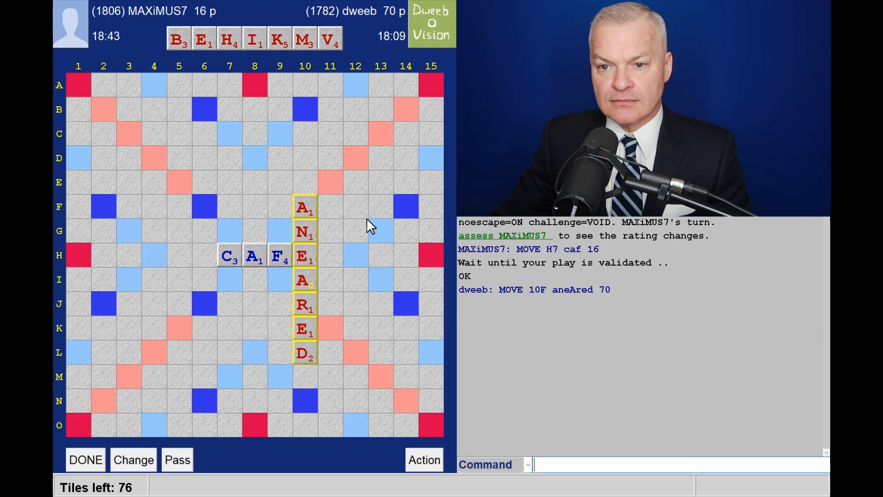
{"action": "mouse_move", "coordinate": [379, 140]}
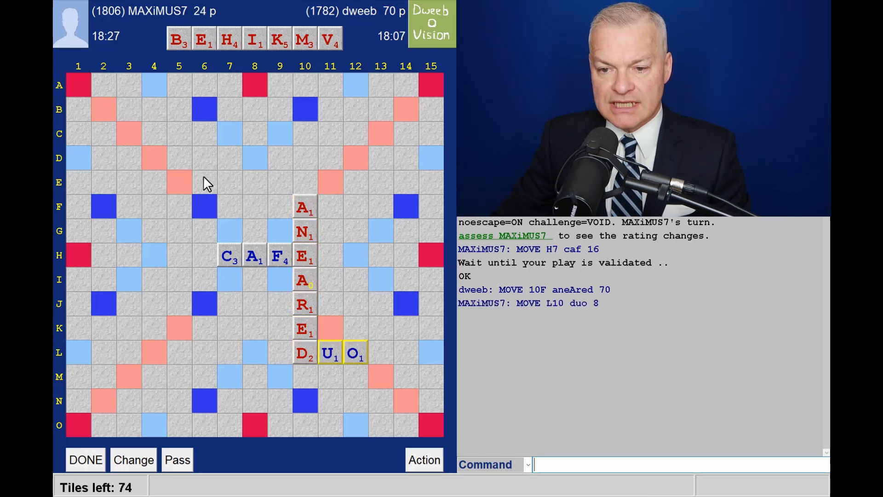
{"action": "mouse_move", "coordinate": [138, 306]}
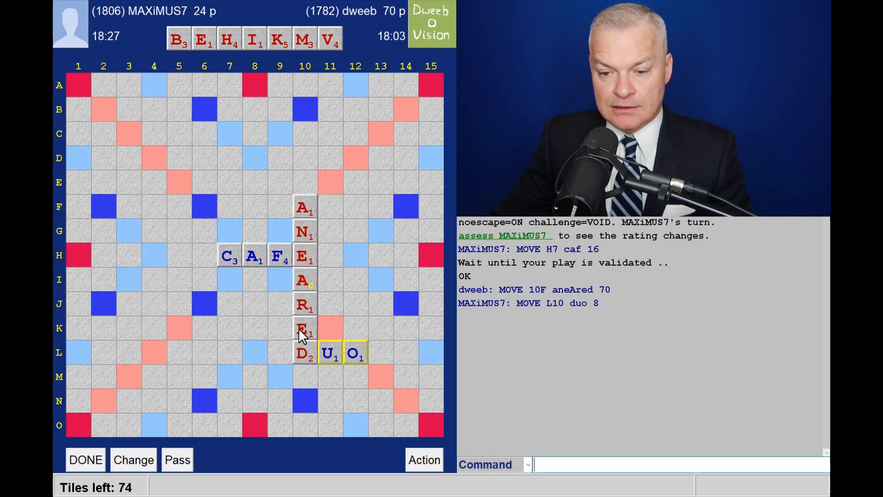
{"action": "mouse_move", "coordinate": [230, 323]}
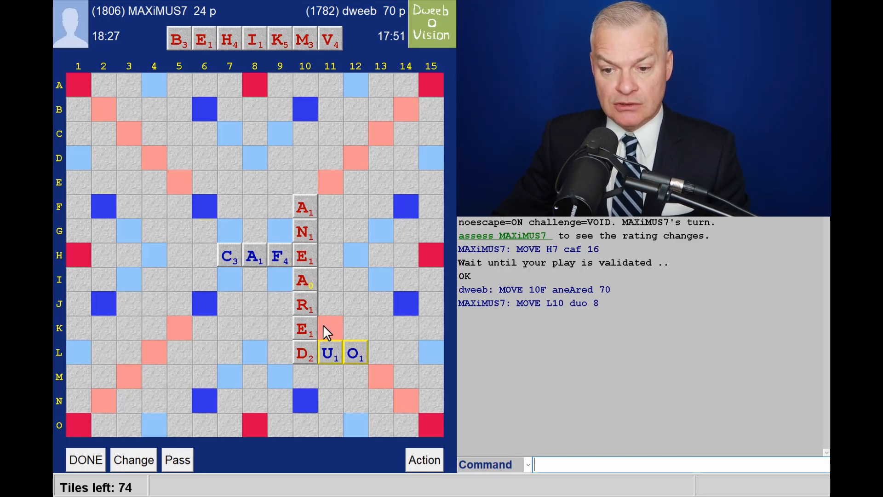
{"action": "mouse_move", "coordinate": [138, 282]}
{"action": "type", "text": "MIKVEH"}
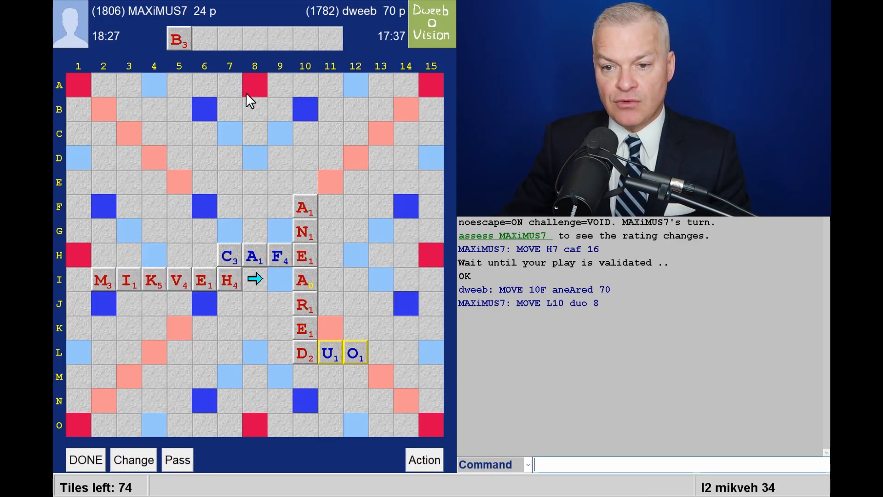
{"action": "mouse_move", "coordinate": [332, 97]}
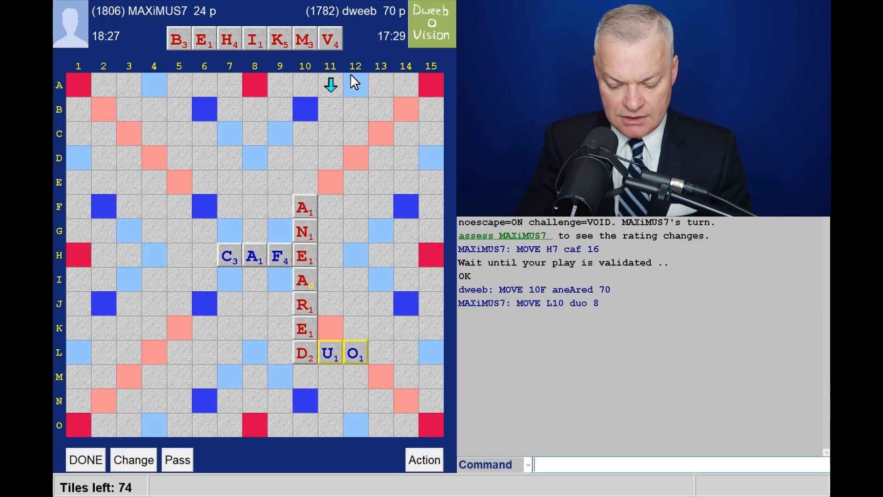
Step forward to dweeb's 11A MIKVEH for 41 points, bringing dweeb to 111.
{"action": "left_click", "coordinate": [330, 85]}
{"action": "type", "text": "MIKVEH"}
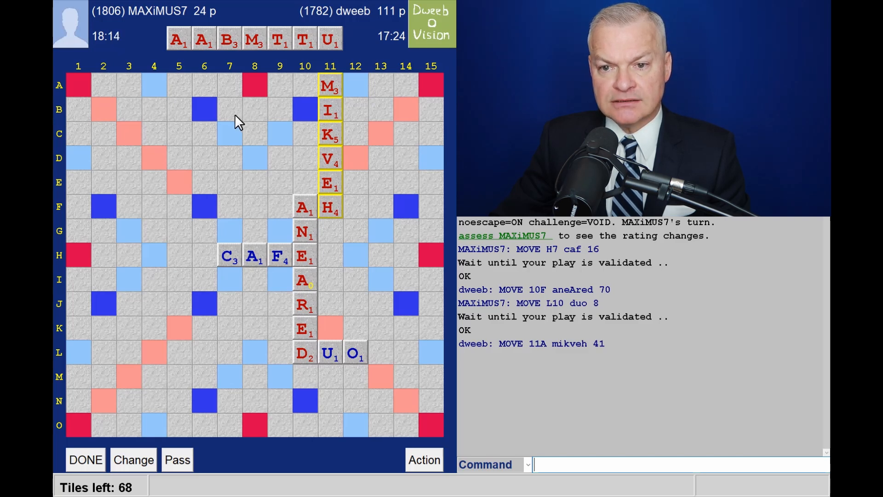
{"action": "mouse_move", "coordinate": [193, 160]}
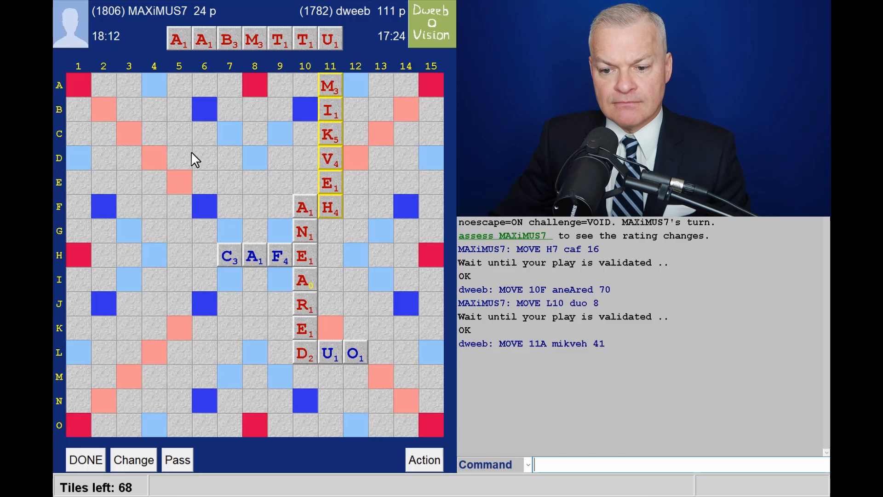
{"action": "mouse_move", "coordinate": [236, 70]}
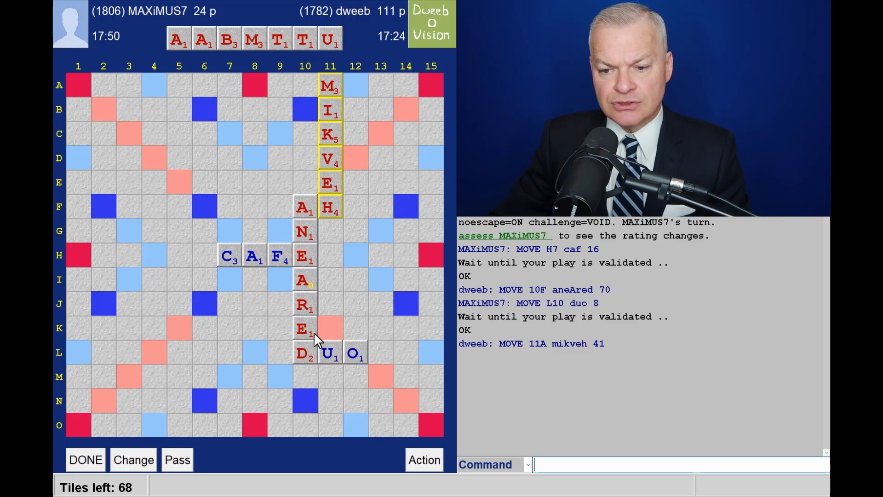
{"action": "mouse_move", "coordinate": [332, 337]}
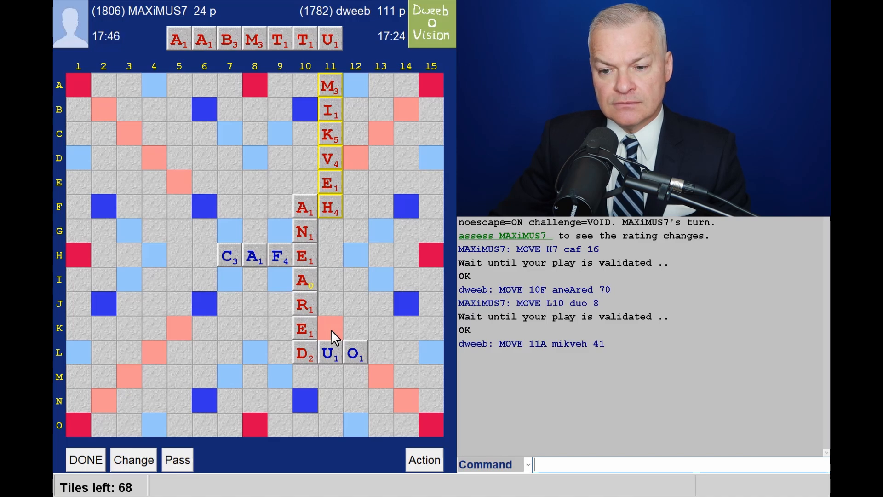
{"action": "mouse_move", "coordinate": [327, 332]}
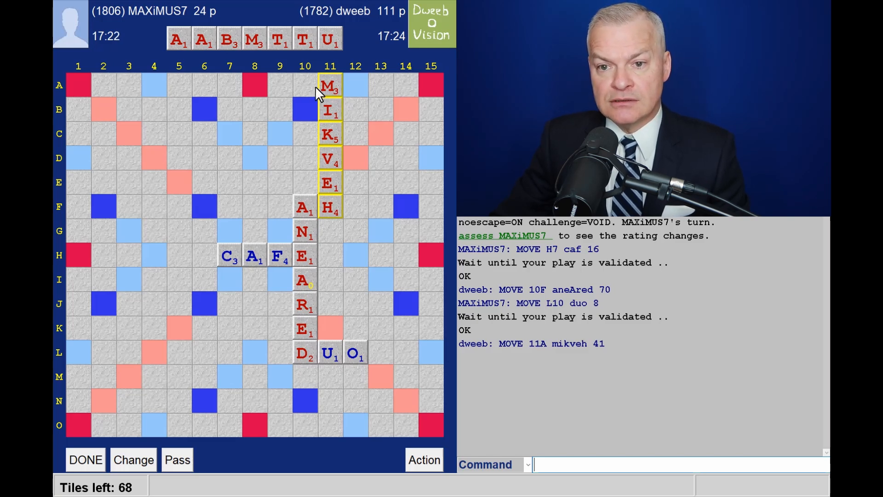
{"action": "mouse_move", "coordinate": [262, 59]}
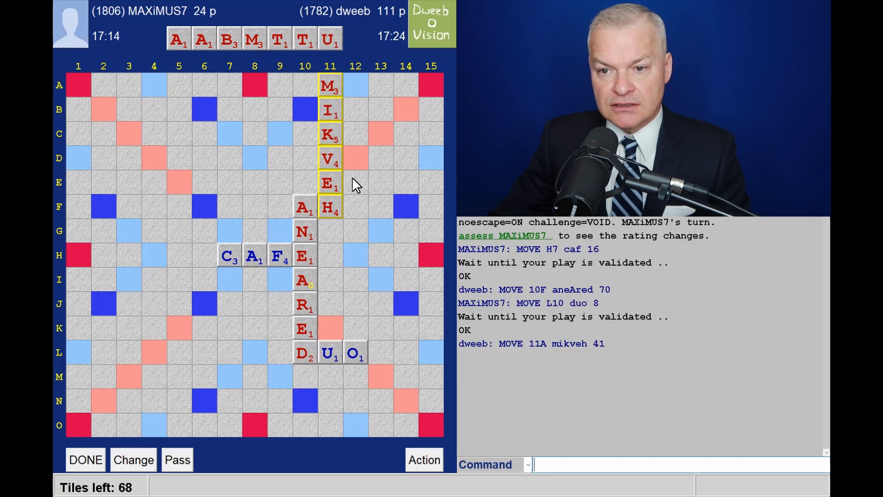
{"action": "mouse_move", "coordinate": [249, 176]}
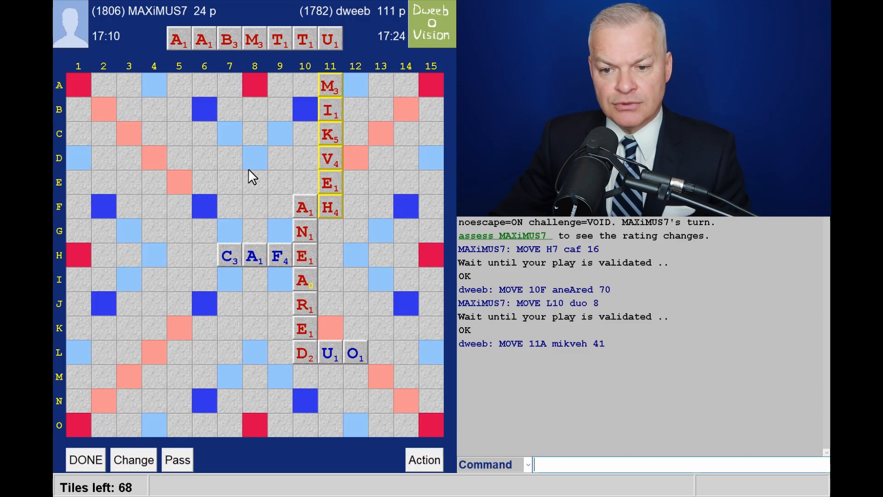
{"action": "mouse_move", "coordinate": [269, 77]}
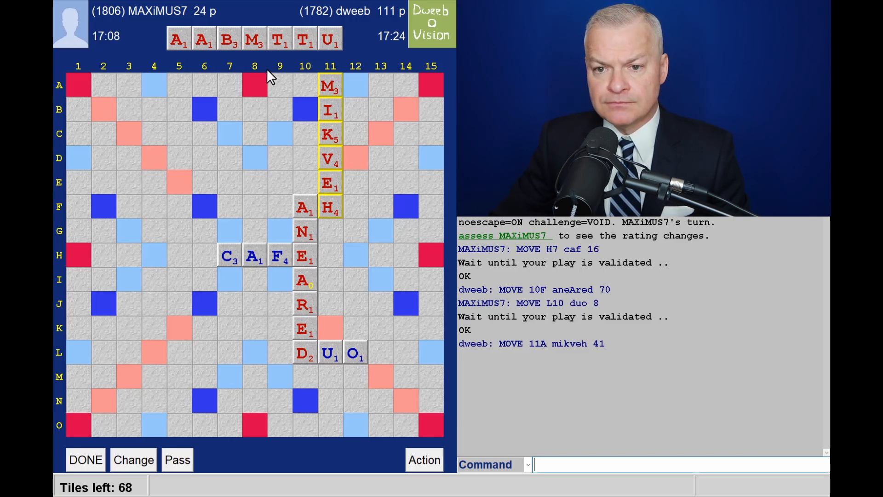
{"action": "mouse_move", "coordinate": [268, 68]}
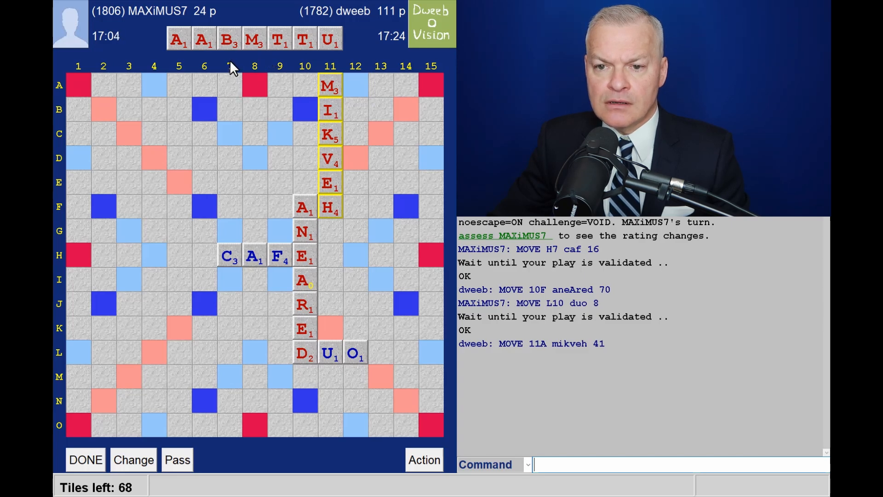
{"action": "mouse_move", "coordinate": [294, 197]}
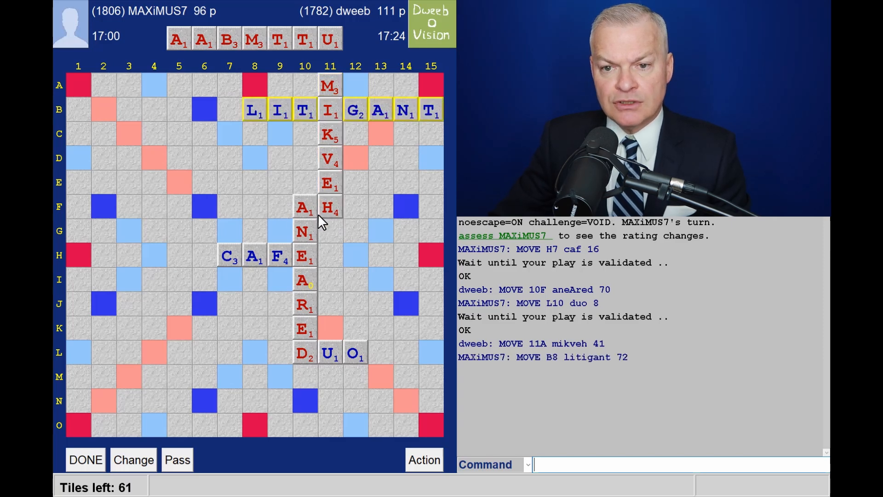
{"action": "mouse_move", "coordinate": [294, 151]}
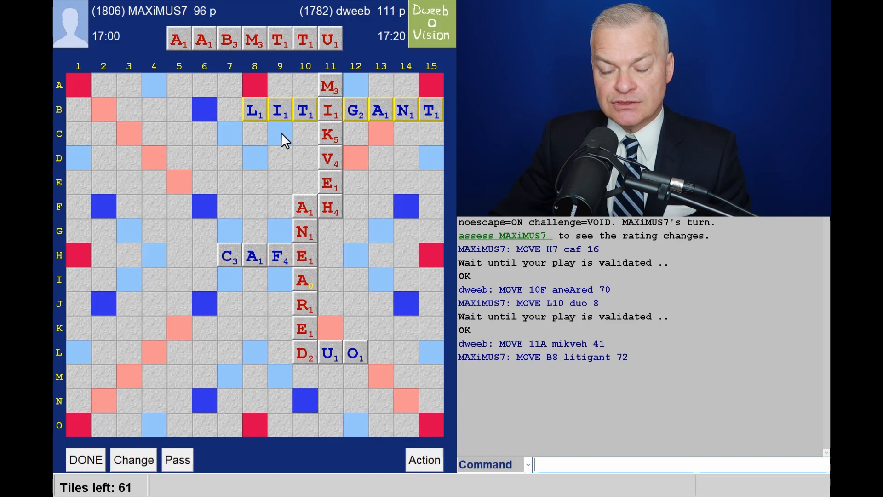
{"action": "mouse_move", "coordinate": [251, 144]}
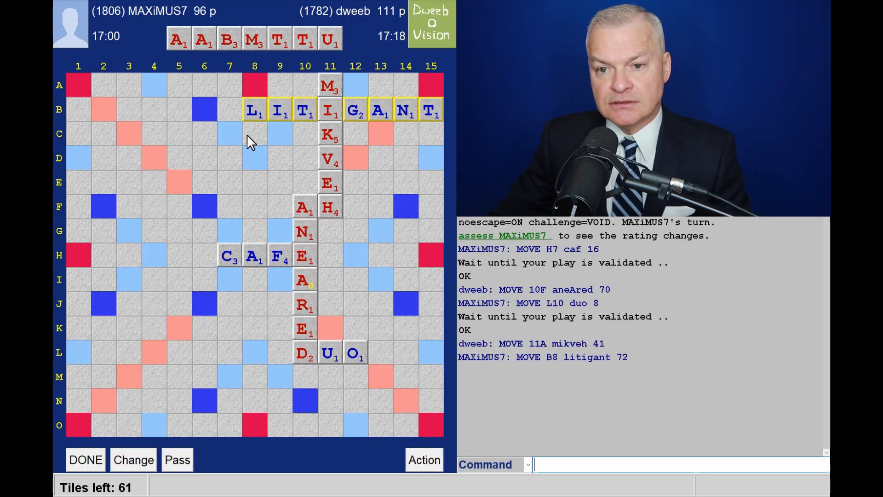
{"action": "mouse_move", "coordinate": [146, 86]}
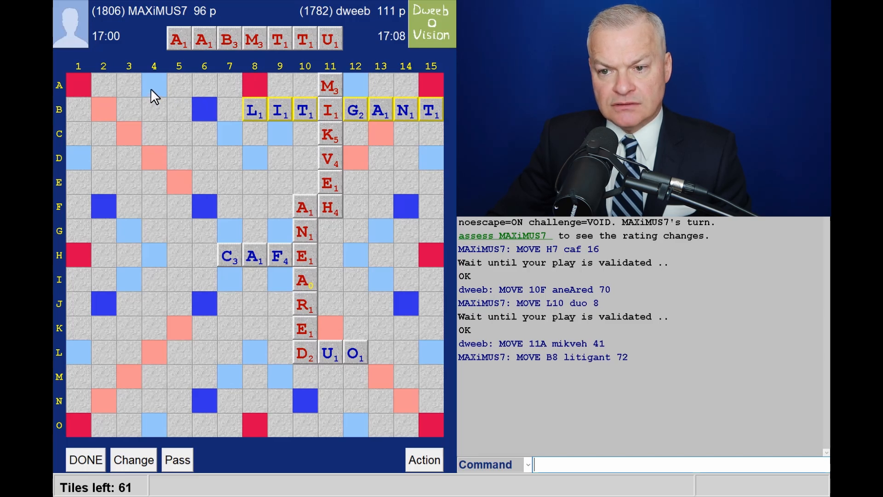
{"action": "mouse_move", "coordinate": [372, 113]}
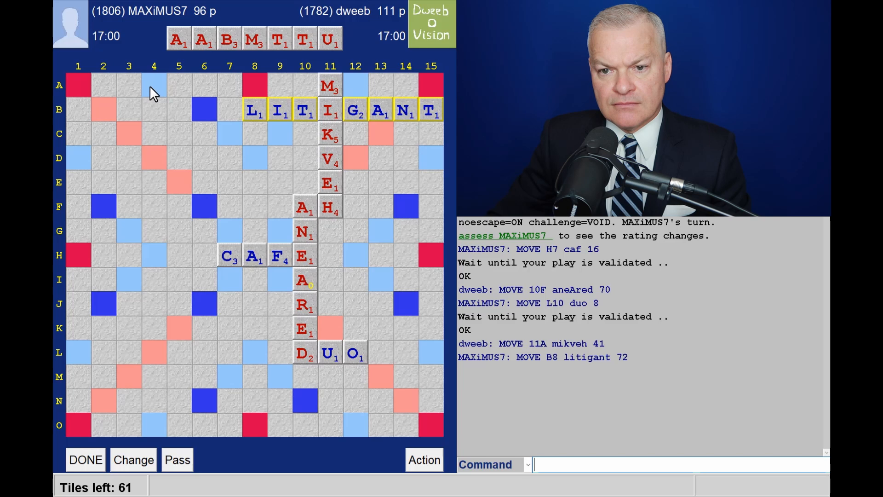
{"action": "mouse_move", "coordinate": [261, 100]}
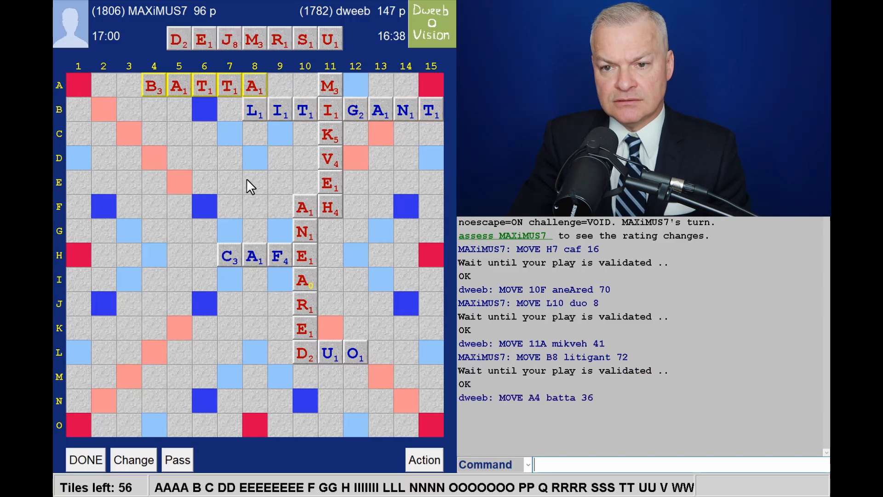
{"action": "mouse_move", "coordinate": [272, 55]}
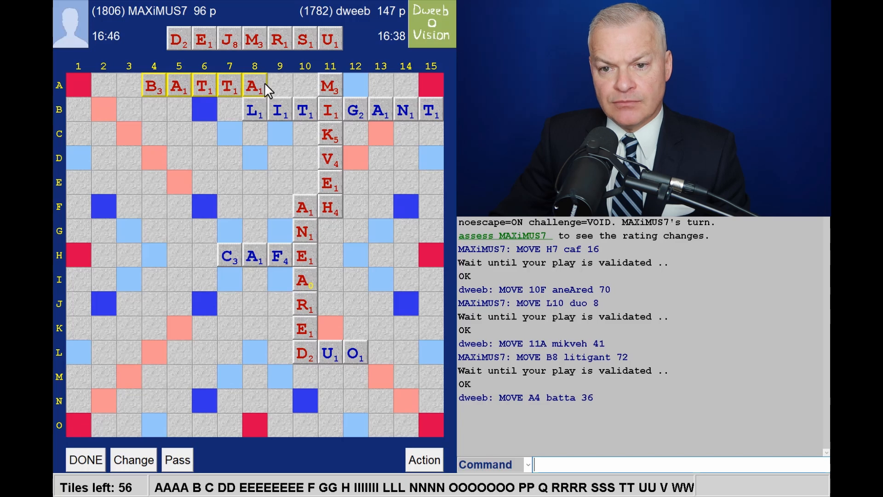
{"action": "mouse_move", "coordinate": [263, 63]}
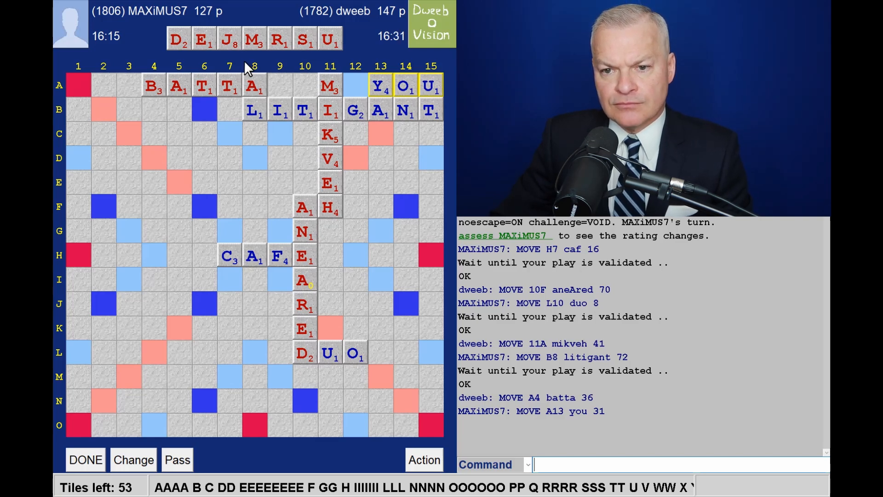
{"action": "mouse_move", "coordinate": [262, 189]}
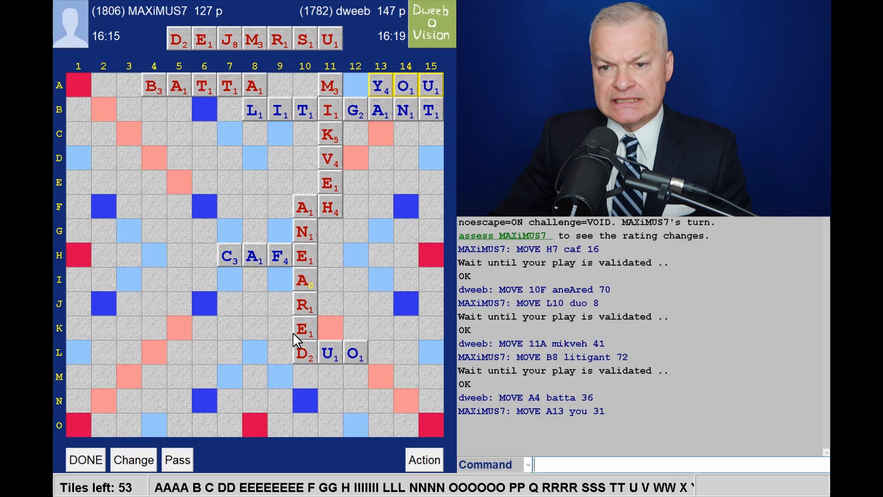
{"action": "mouse_move", "coordinate": [287, 343]}
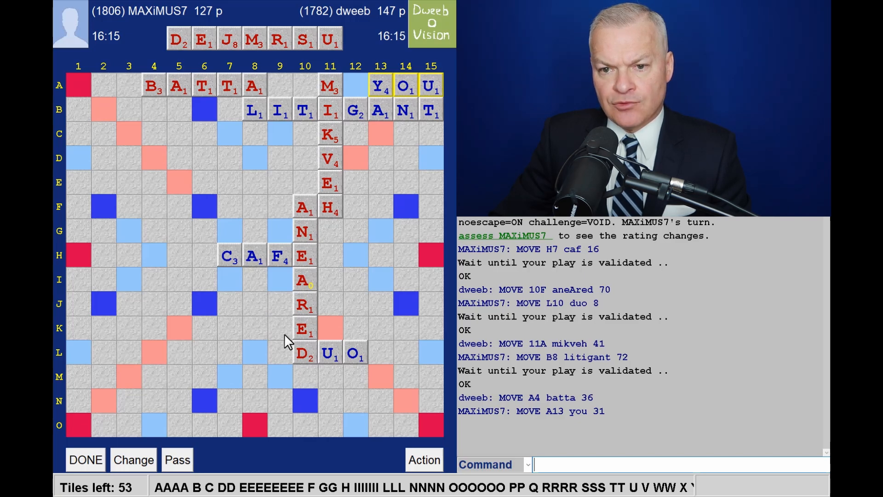
{"action": "mouse_move", "coordinate": [330, 335]}
{"action": "type", "text": "JUVE"}
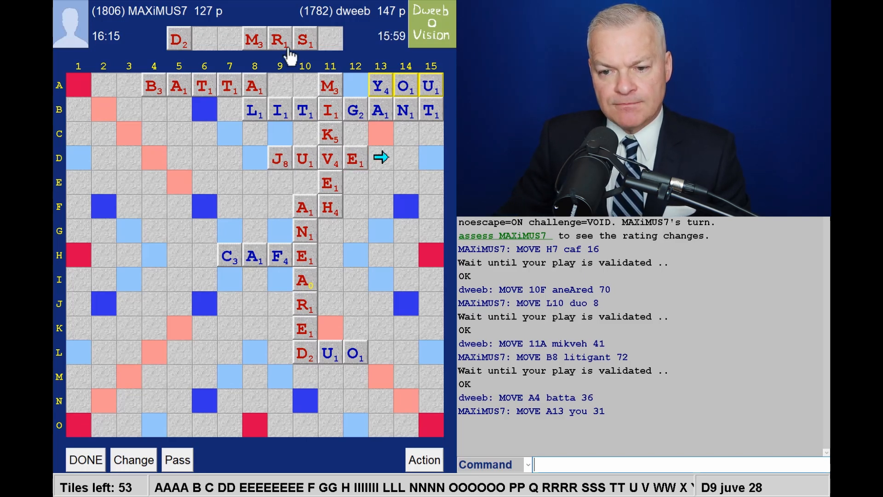
{"action": "mouse_move", "coordinate": [263, 64]}
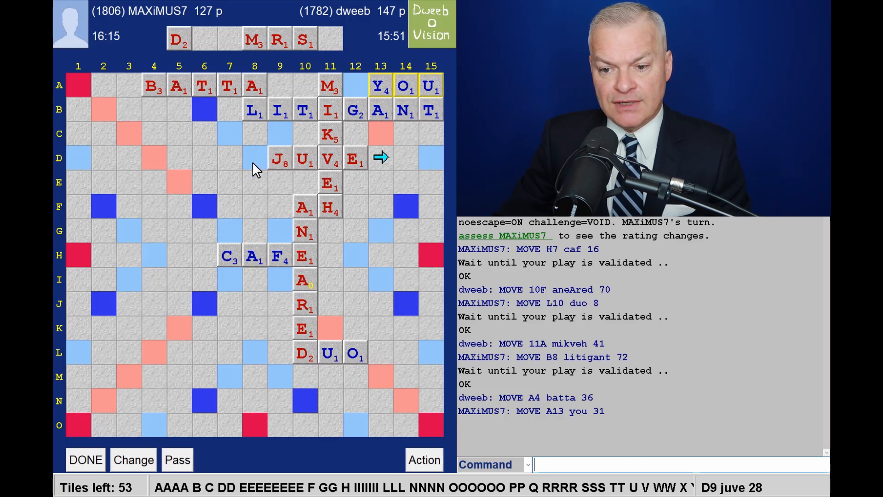
{"action": "mouse_move", "coordinate": [392, 407]}
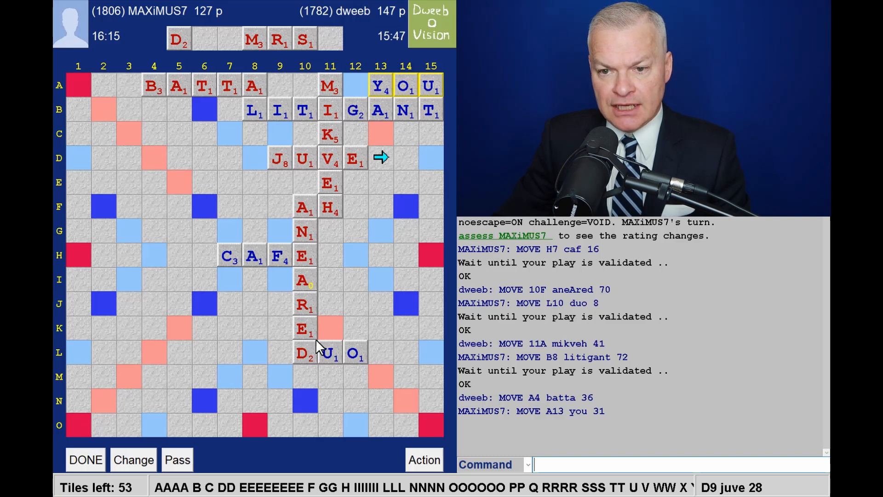
{"action": "mouse_move", "coordinate": [363, 188]}
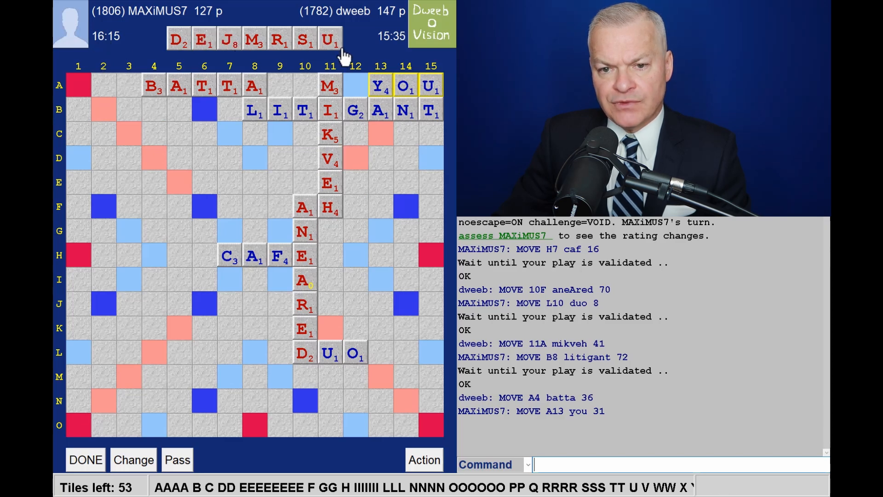
{"action": "mouse_move", "coordinate": [228, 55]}
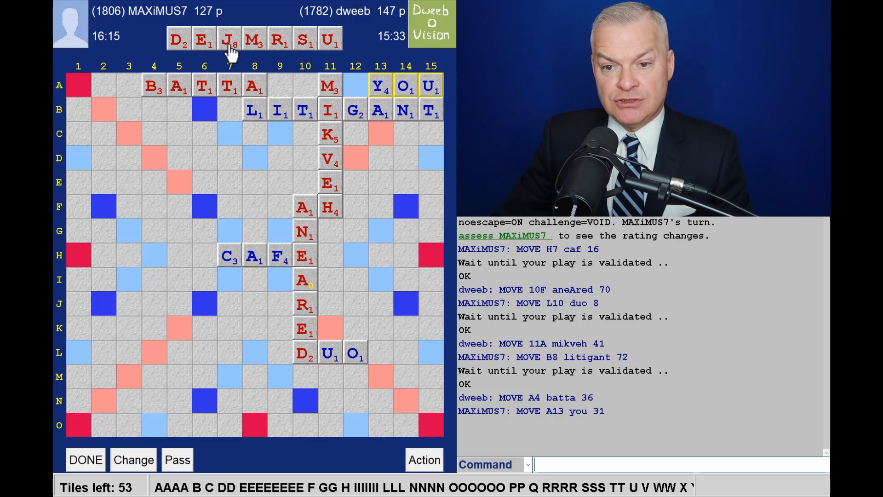
{"action": "mouse_move", "coordinate": [183, 57]}
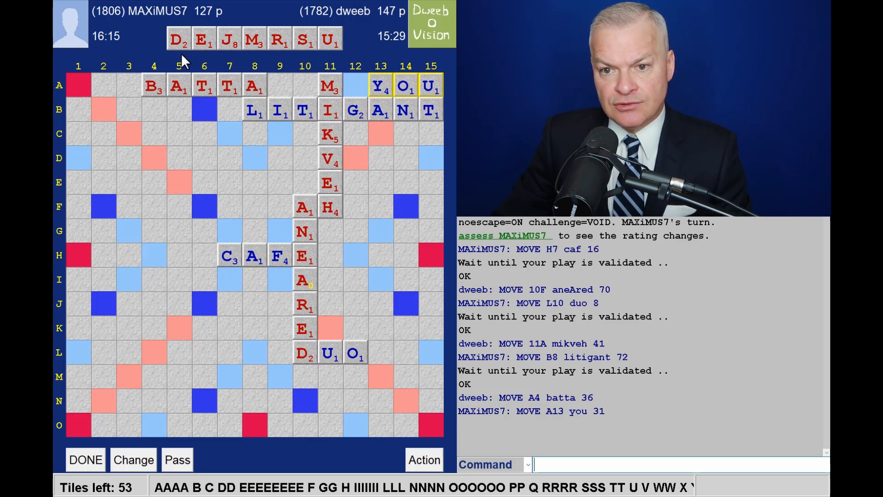
{"action": "mouse_move", "coordinate": [369, 377]}
{"action": "type", "text": "JUD"}
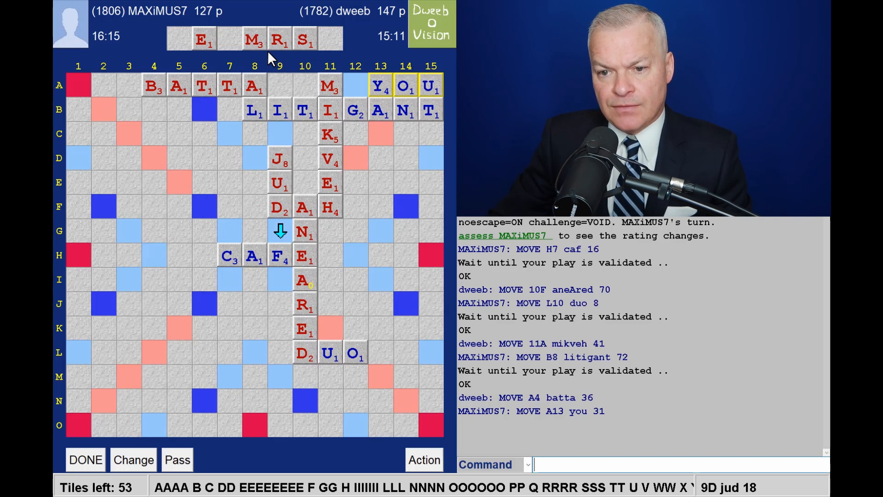
{"action": "mouse_move", "coordinate": [273, 158]}
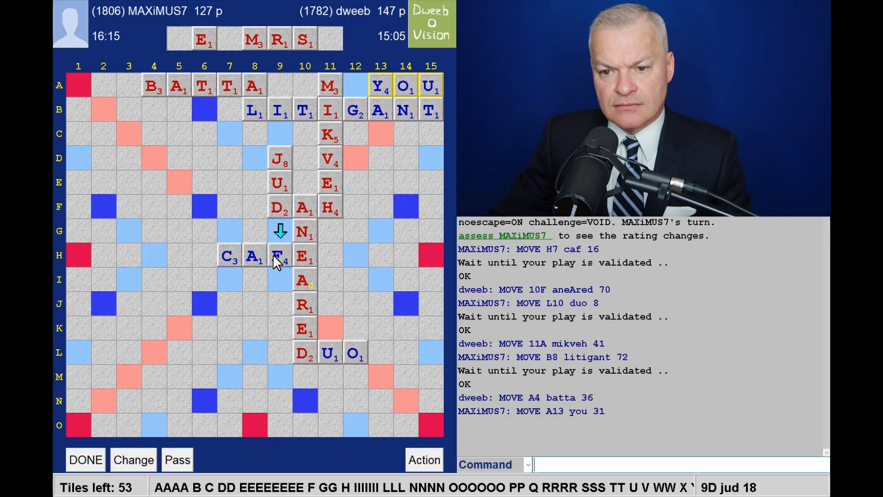
{"action": "mouse_move", "coordinate": [262, 298]}
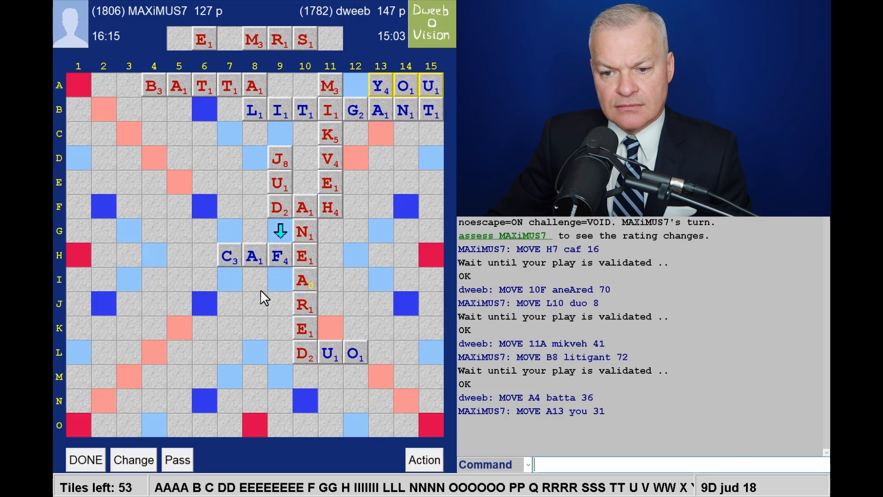
{"action": "mouse_move", "coordinate": [354, 256]}
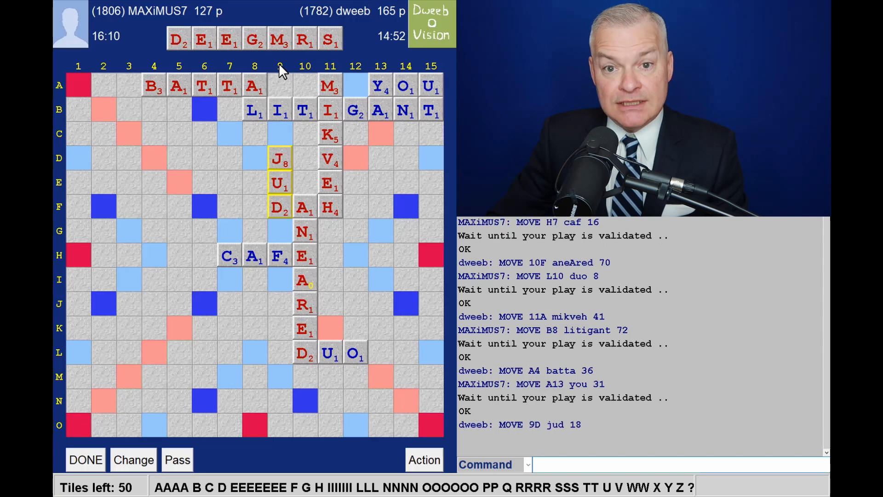
{"action": "mouse_move", "coordinate": [308, 348]}
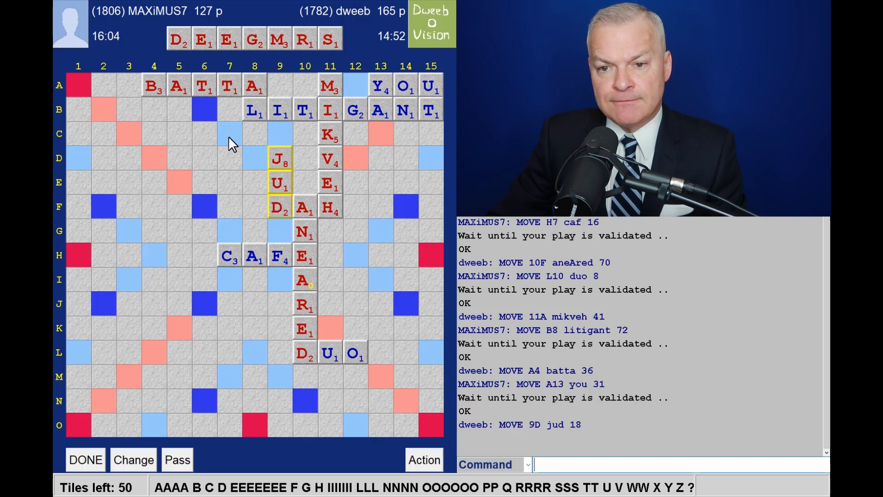
{"action": "mouse_move", "coordinate": [313, 98]}
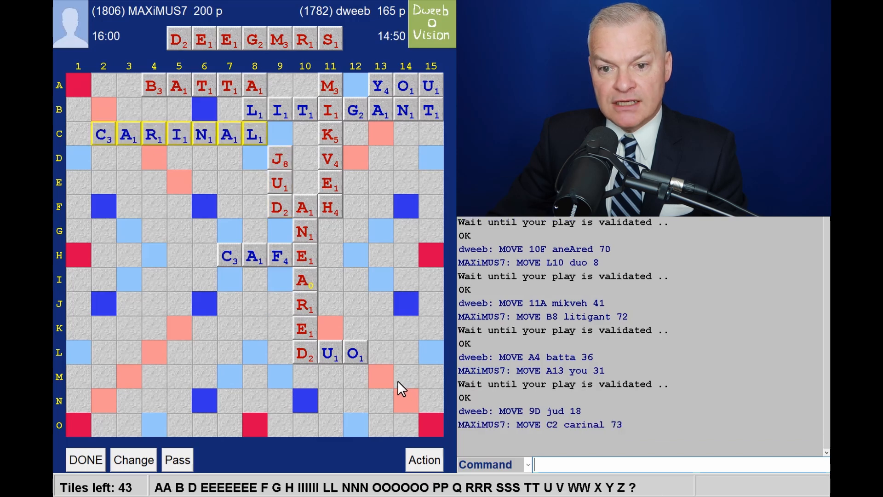
{"action": "mouse_move", "coordinate": [217, 28]}
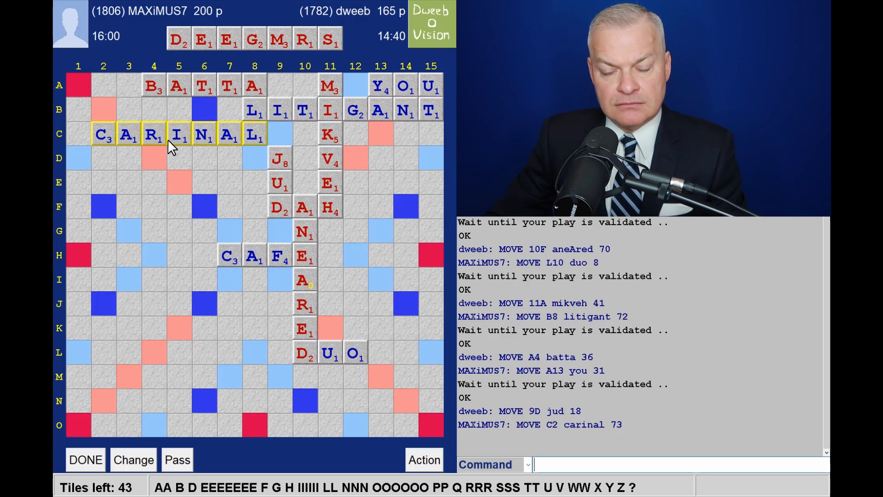
{"action": "mouse_move", "coordinate": [180, 146]}
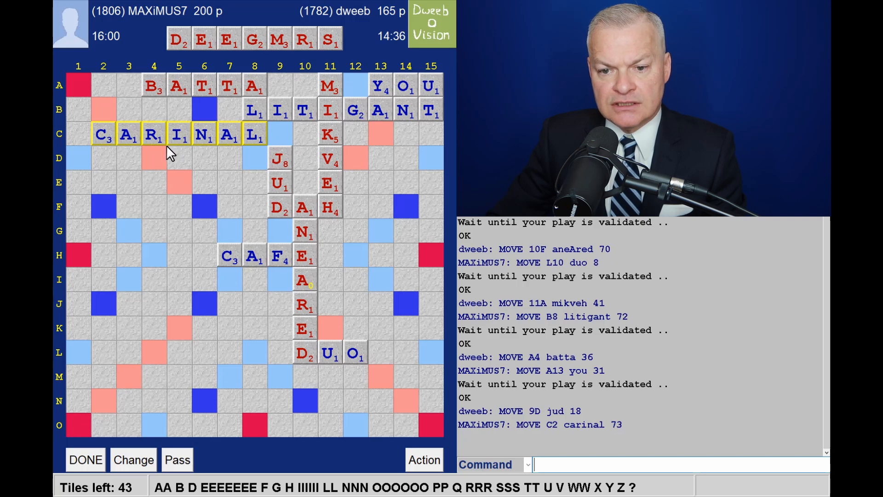
{"action": "mouse_move", "coordinate": [397, 302]}
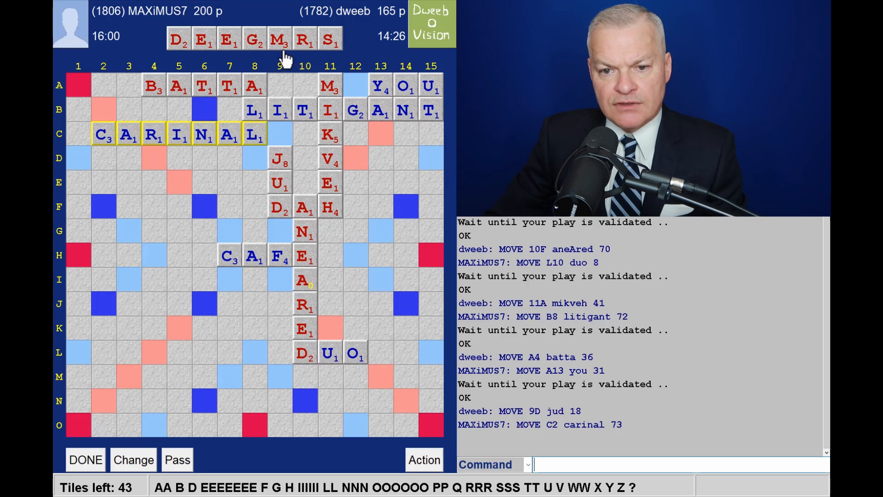
{"action": "mouse_move", "coordinate": [312, 336]}
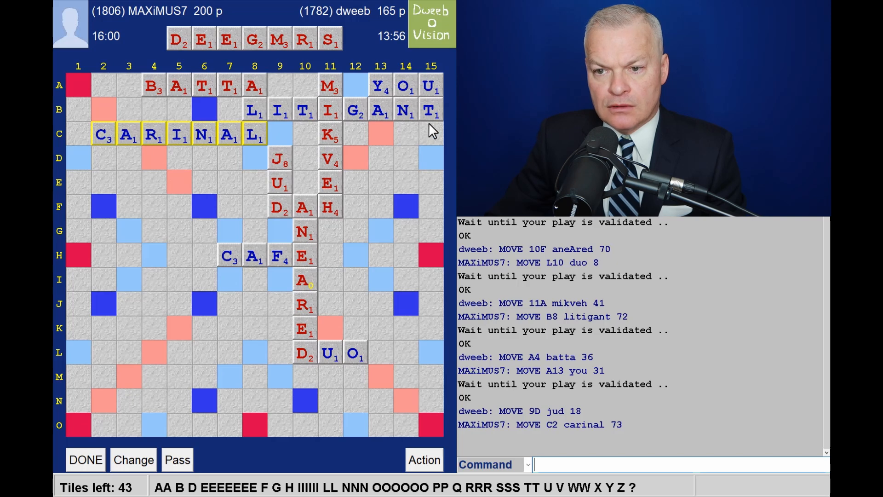
{"action": "mouse_move", "coordinate": [392, 128]}
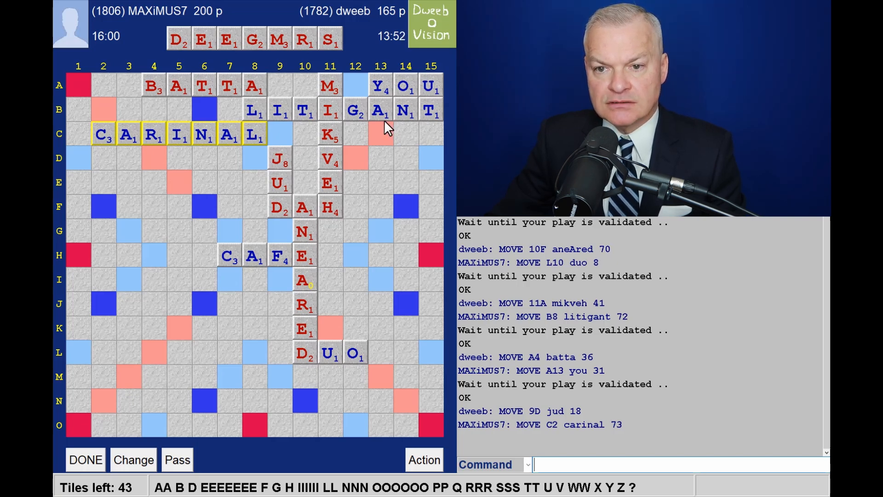
{"action": "mouse_move", "coordinate": [385, 221]}
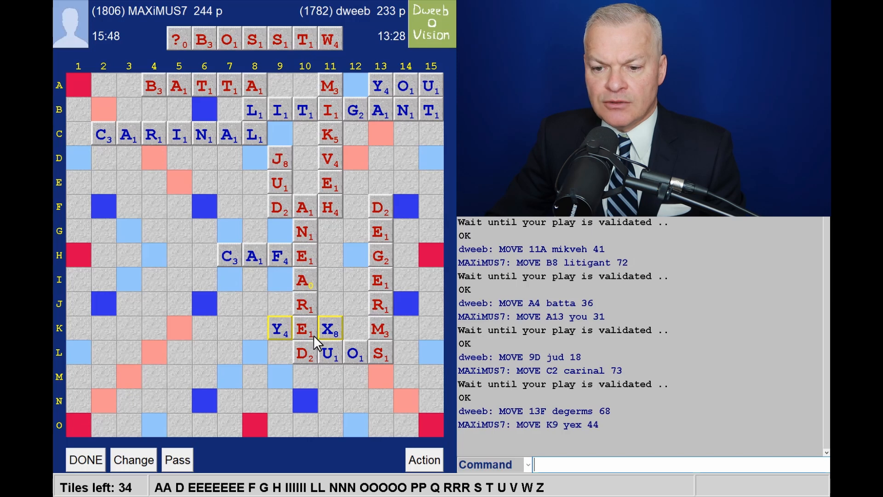
{"action": "mouse_move", "coordinate": [292, 352]}
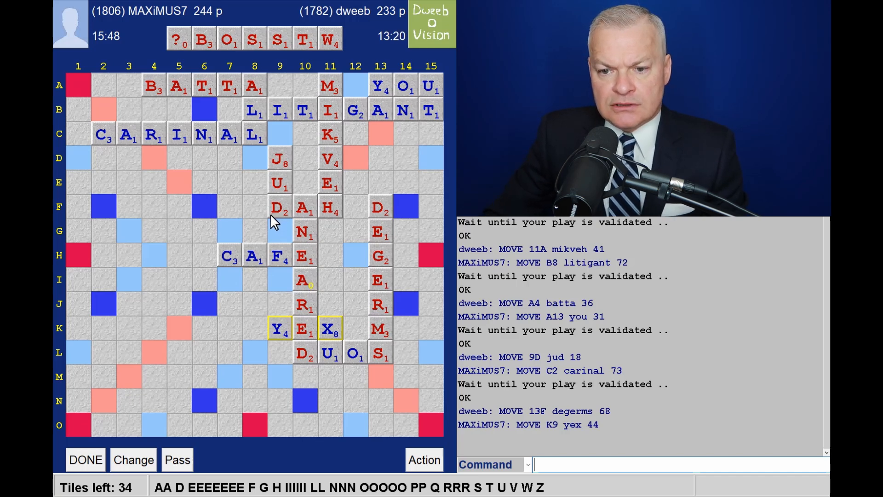
{"action": "mouse_move", "coordinate": [287, 225]}
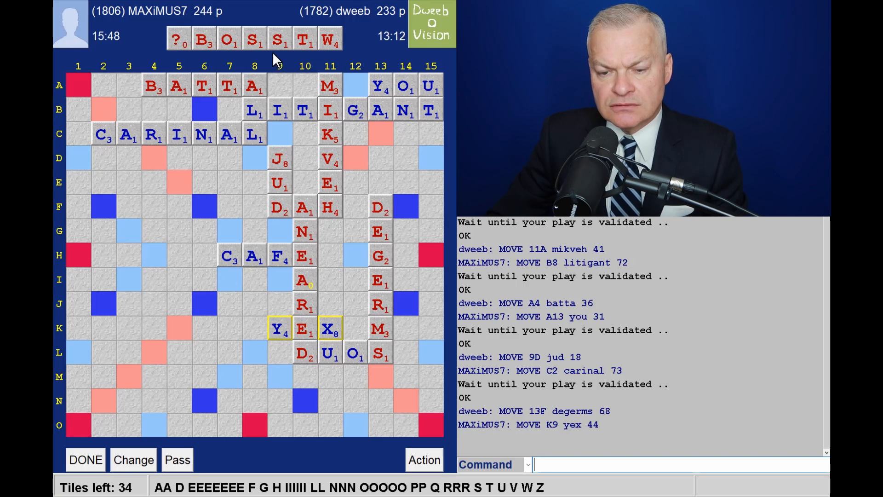
{"action": "mouse_move", "coordinate": [258, 71]}
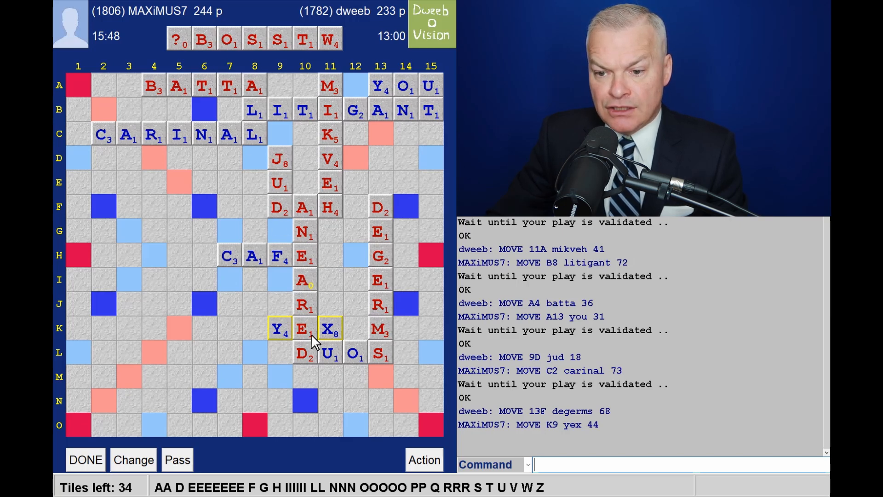
{"action": "mouse_move", "coordinate": [197, 258]}
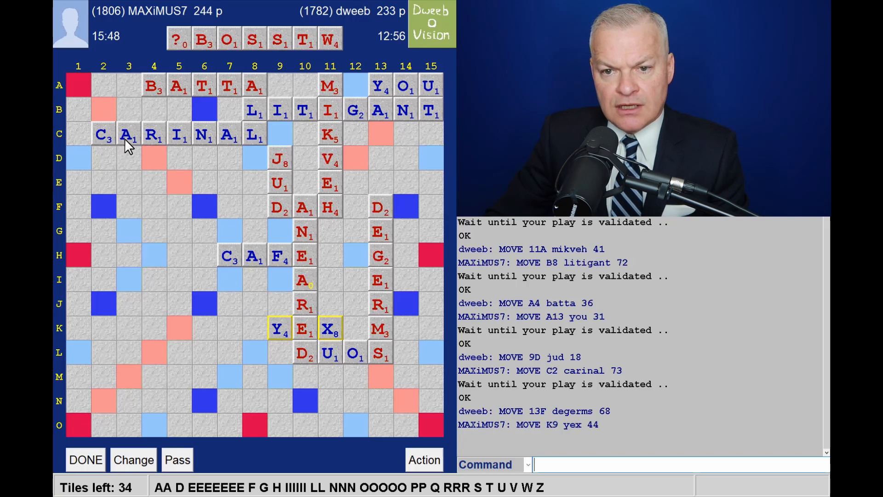
{"action": "mouse_move", "coordinate": [134, 152]}
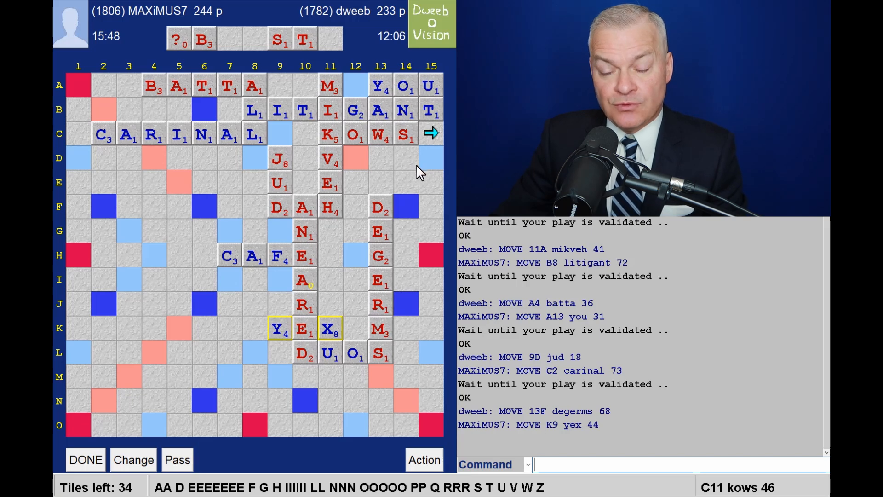
{"action": "mouse_move", "coordinate": [212, 73]}
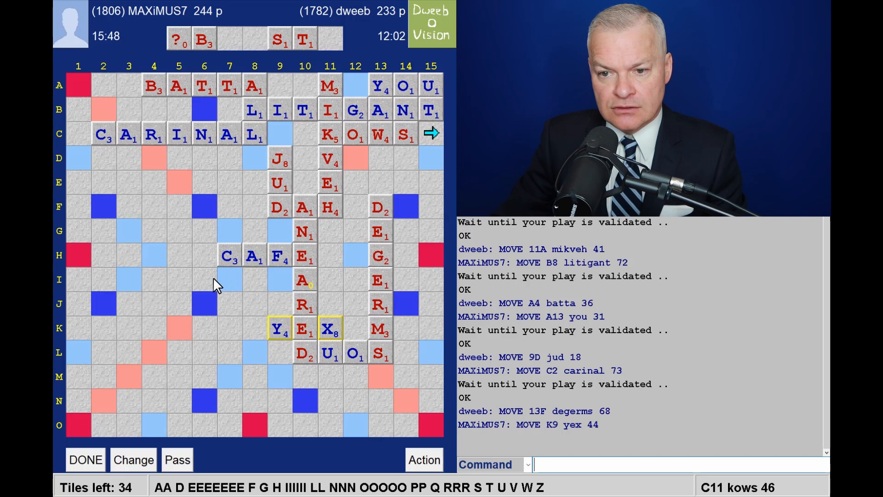
{"action": "mouse_move", "coordinate": [188, 245]}
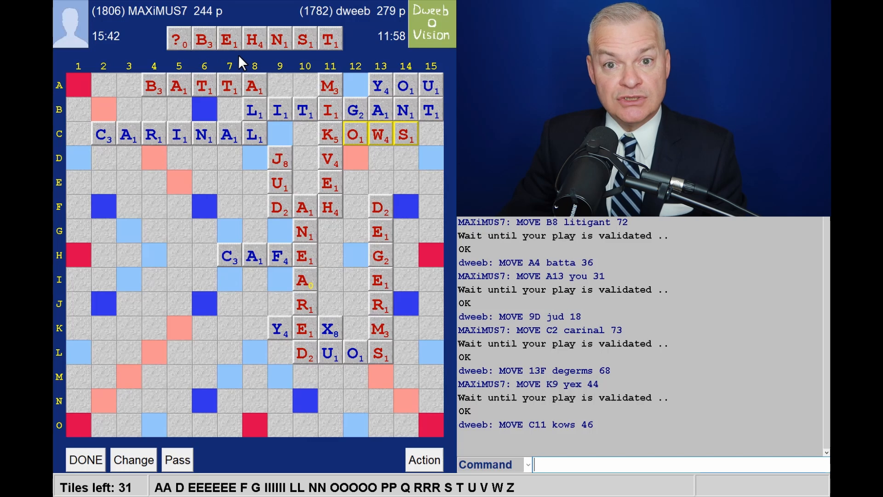
{"action": "mouse_move", "coordinate": [187, 59]}
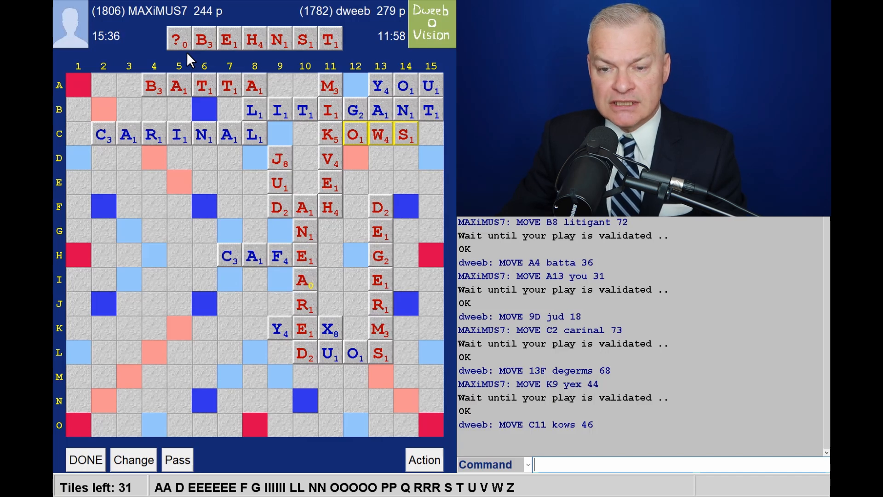
{"action": "mouse_move", "coordinate": [266, 72]}
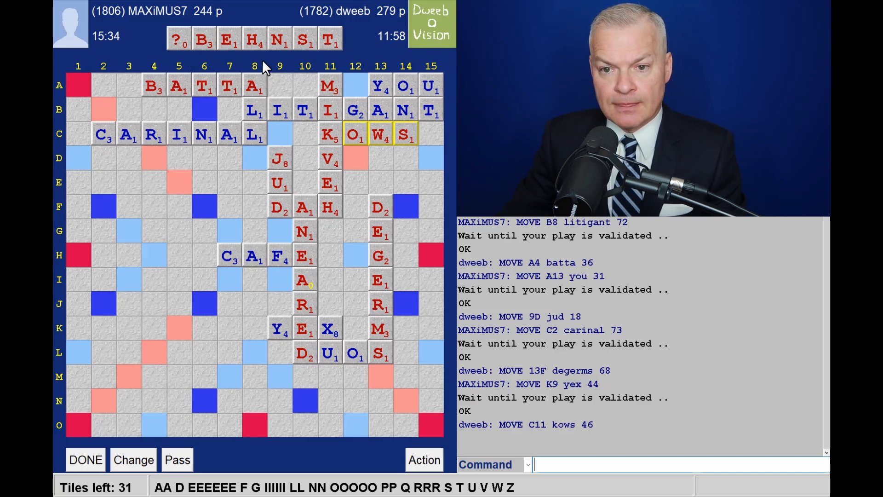
{"action": "mouse_move", "coordinate": [229, 60]}
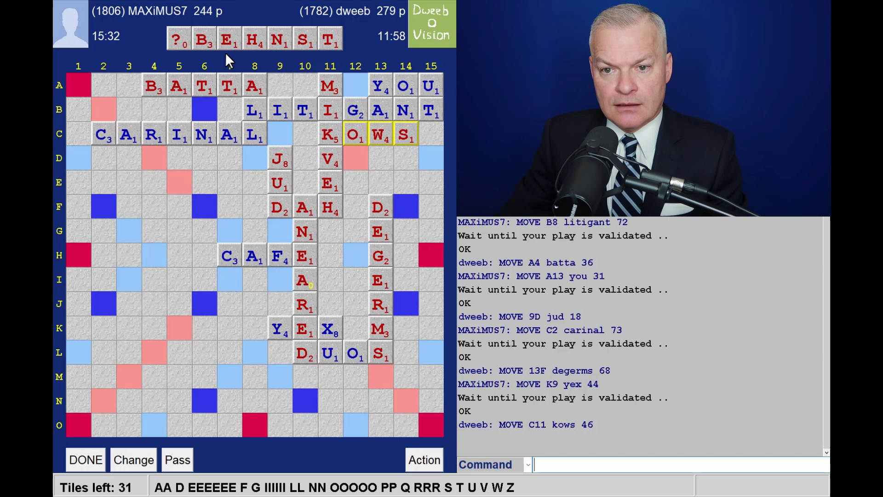
{"action": "mouse_move", "coordinate": [234, 274]}
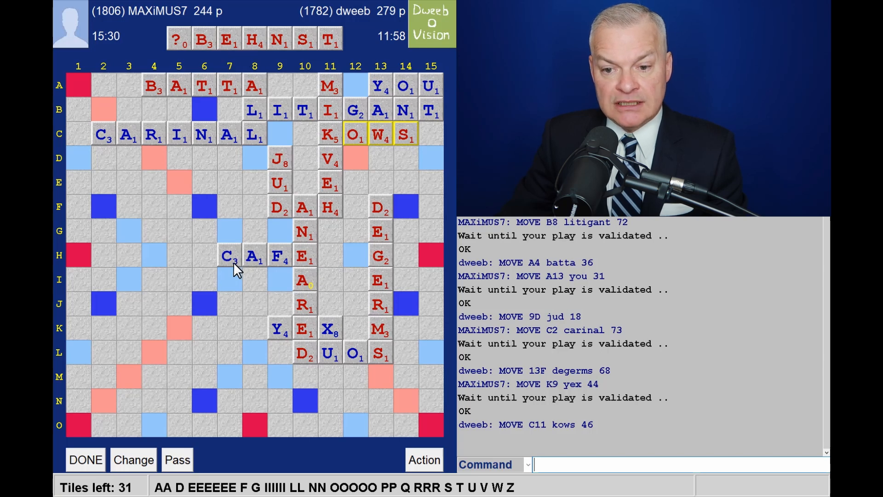
{"action": "mouse_move", "coordinate": [207, 224]}
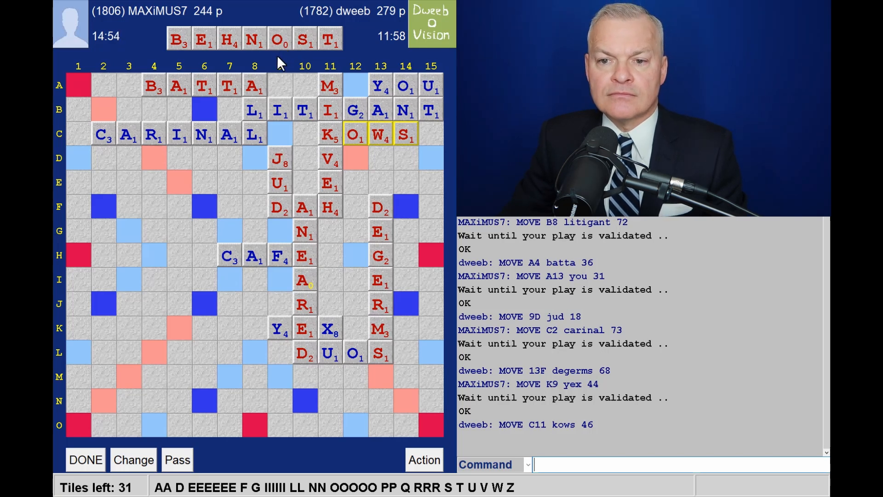
{"action": "mouse_move", "coordinate": [283, 61]}
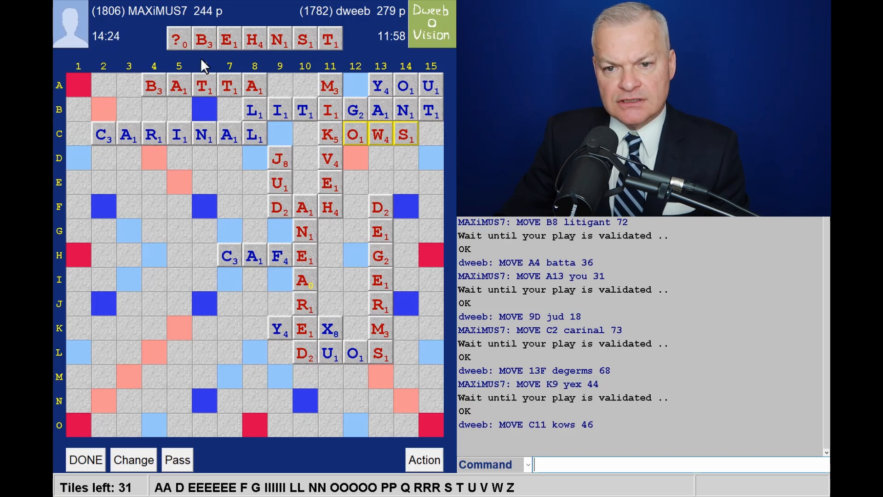
{"action": "mouse_move", "coordinate": [138, 177]}
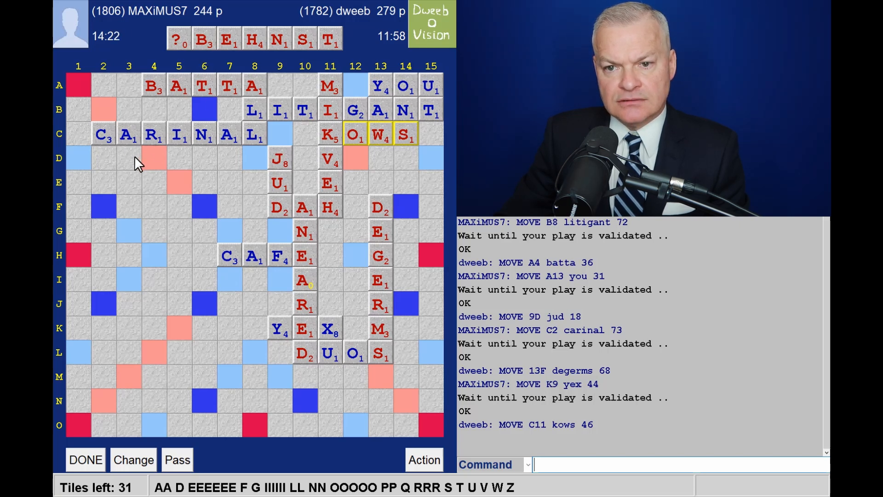
{"action": "mouse_move", "coordinate": [281, 64]}
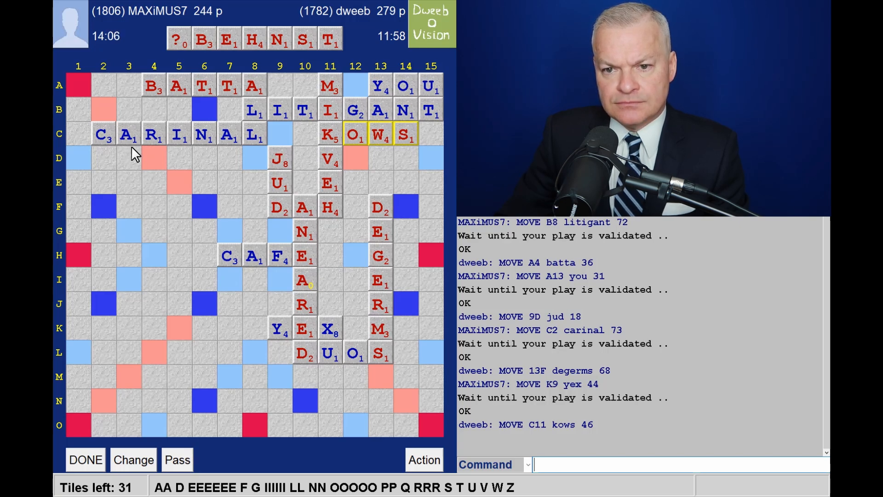
{"action": "mouse_move", "coordinate": [252, 272]}
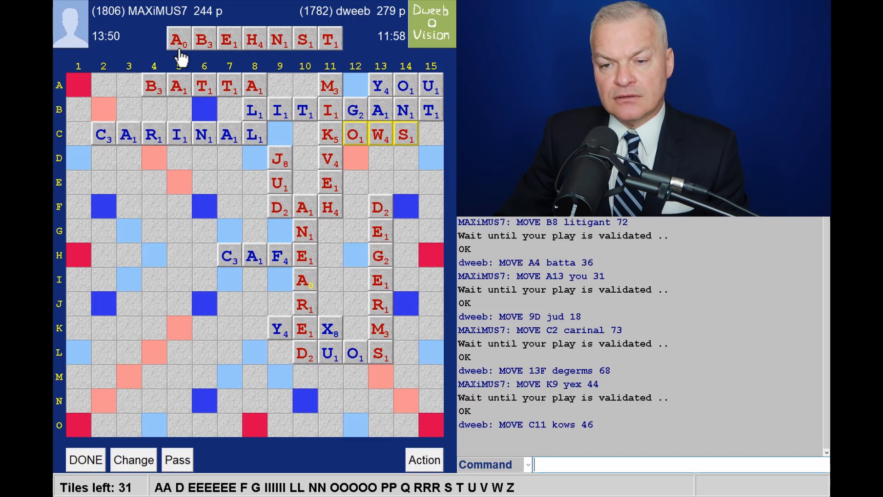
{"action": "mouse_move", "coordinate": [282, 71]}
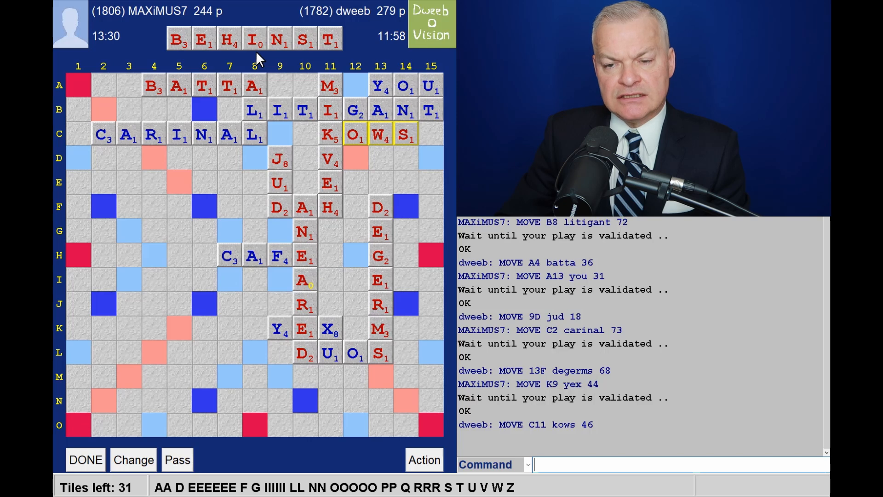
{"action": "mouse_move", "coordinate": [237, 194]}
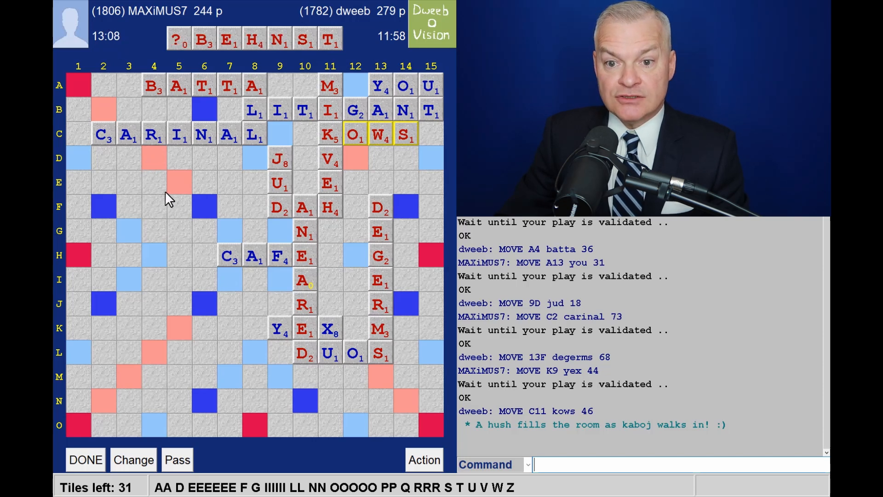
{"action": "mouse_move", "coordinate": [178, 213]}
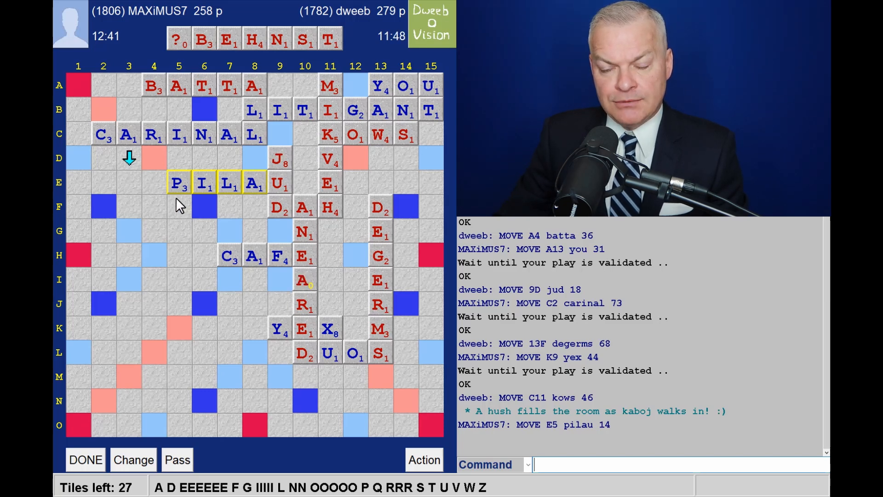
{"action": "mouse_move", "coordinate": [244, 251]}
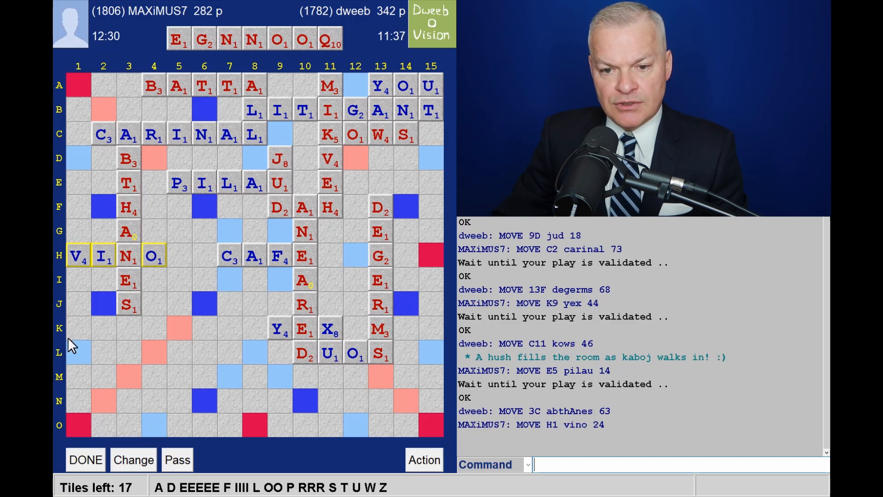
{"action": "mouse_move", "coordinate": [109, 243]}
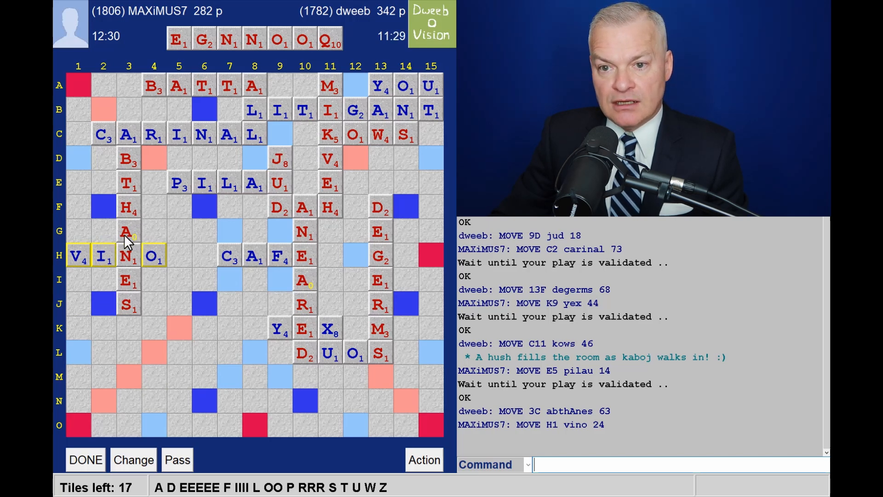
{"action": "mouse_move", "coordinate": [159, 239]}
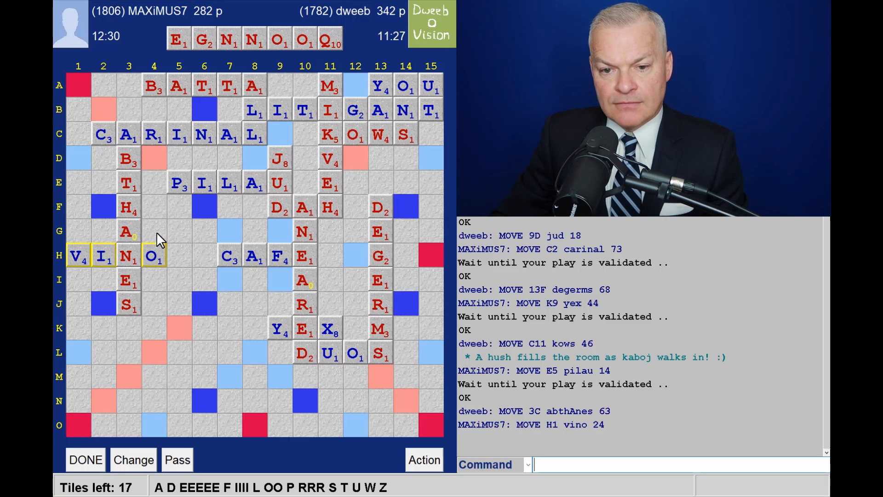
{"action": "mouse_move", "coordinate": [151, 240]}
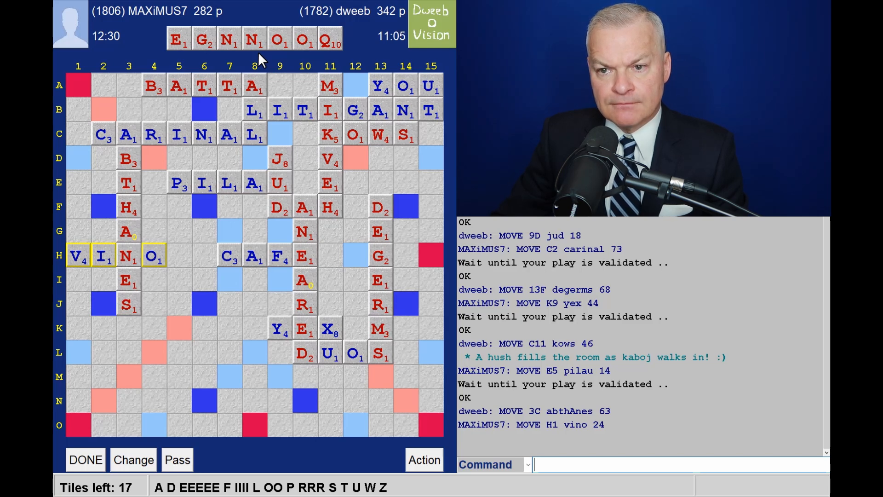
{"action": "mouse_move", "coordinate": [392, 68]}
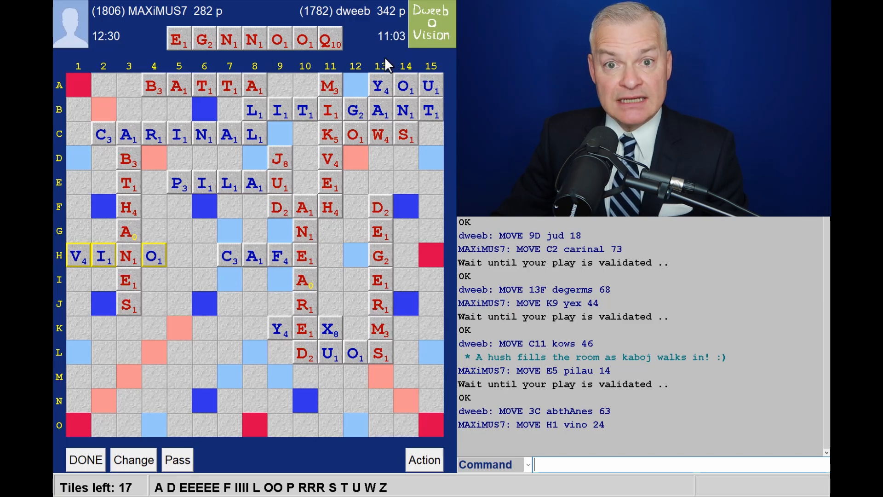
{"action": "mouse_move", "coordinate": [378, 410]}
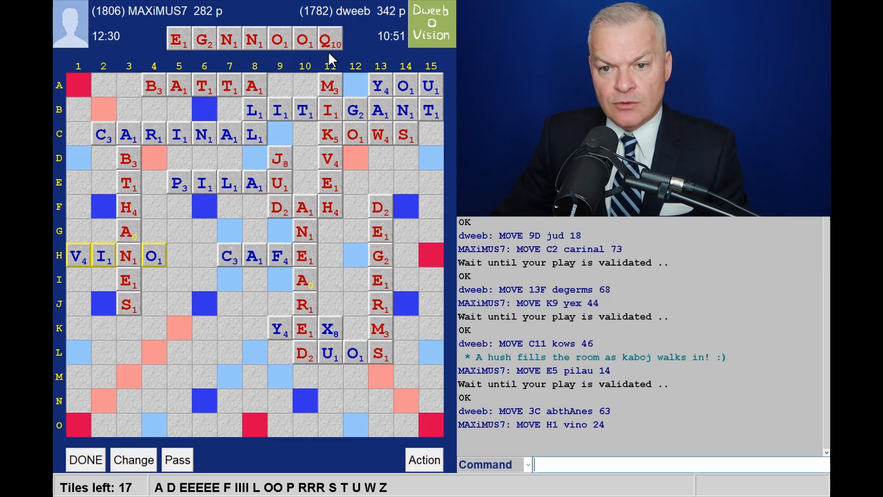
{"action": "mouse_move", "coordinate": [214, 57]}
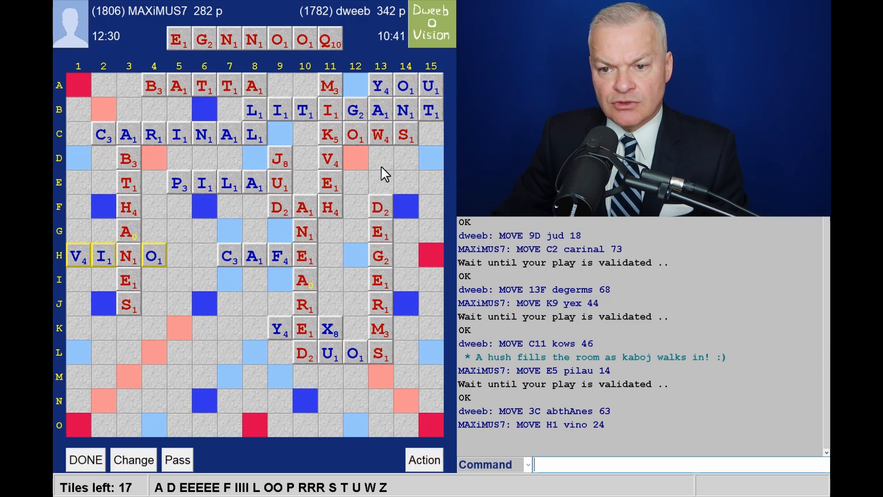
{"action": "mouse_move", "coordinate": [303, 171]}
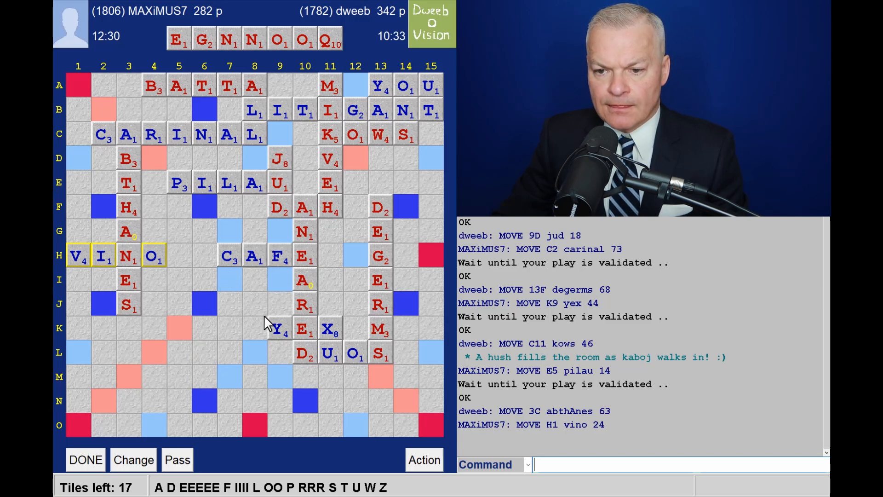
{"action": "mouse_move", "coordinate": [422, 265]}
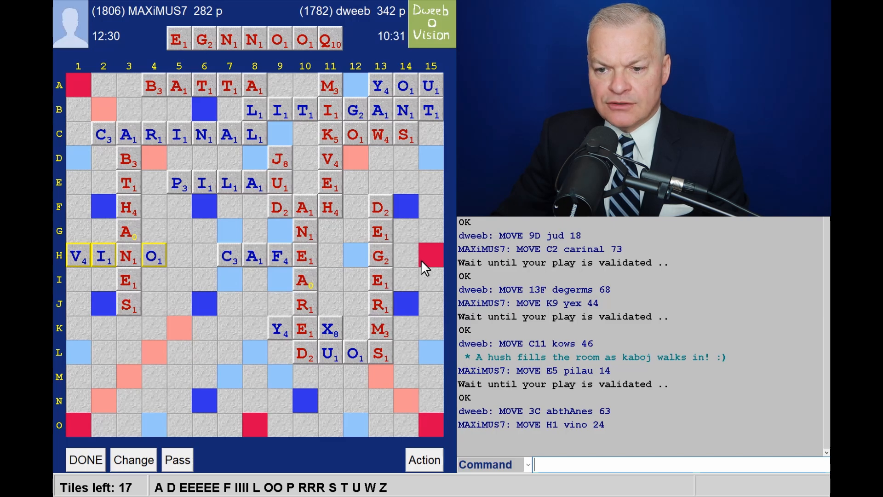
{"action": "mouse_move", "coordinate": [380, 266]}
{"action": "type", "text": "ENNOG"}
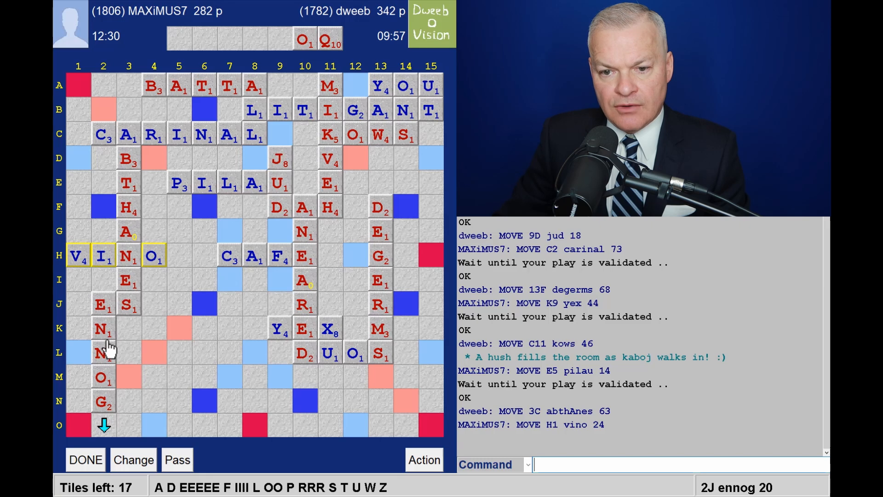
{"action": "mouse_move", "coordinate": [96, 247]}
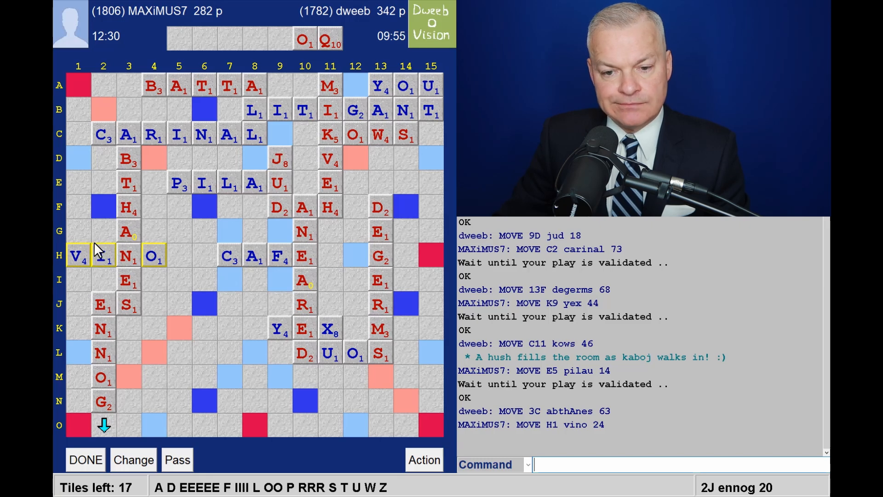
{"action": "mouse_move", "coordinate": [177, 246]}
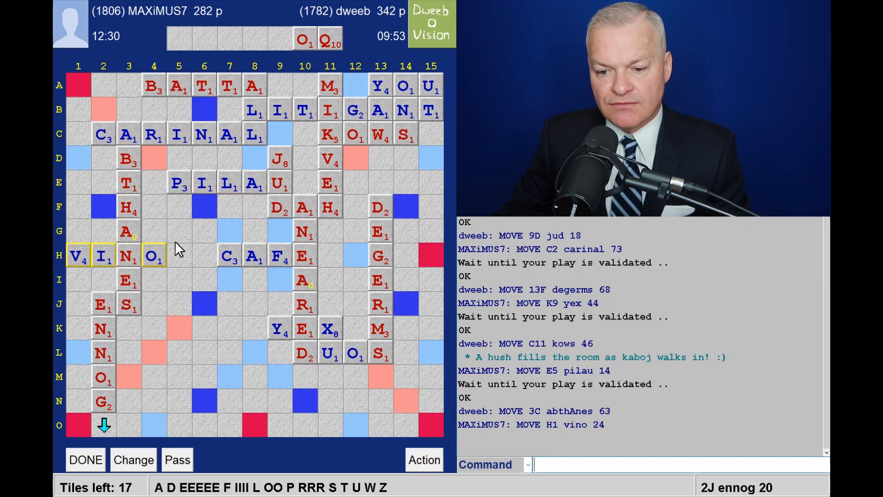
{"action": "mouse_move", "coordinate": [128, 311]}
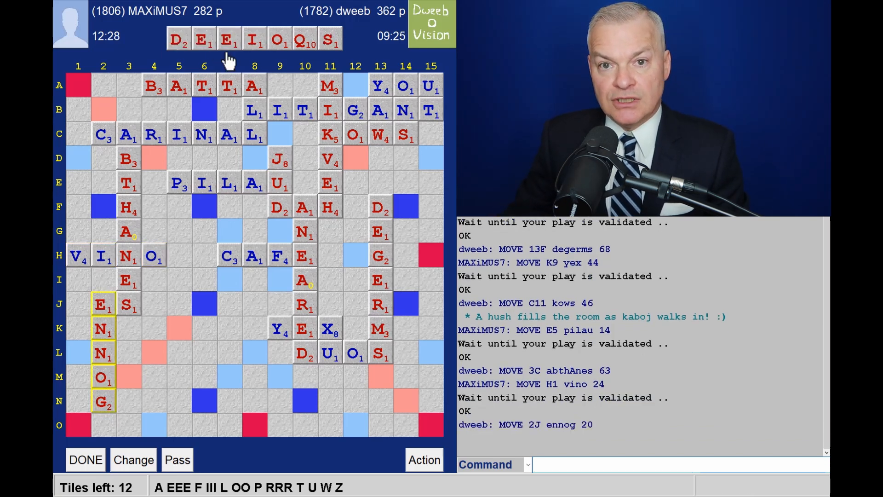
{"action": "mouse_move", "coordinate": [262, 62]}
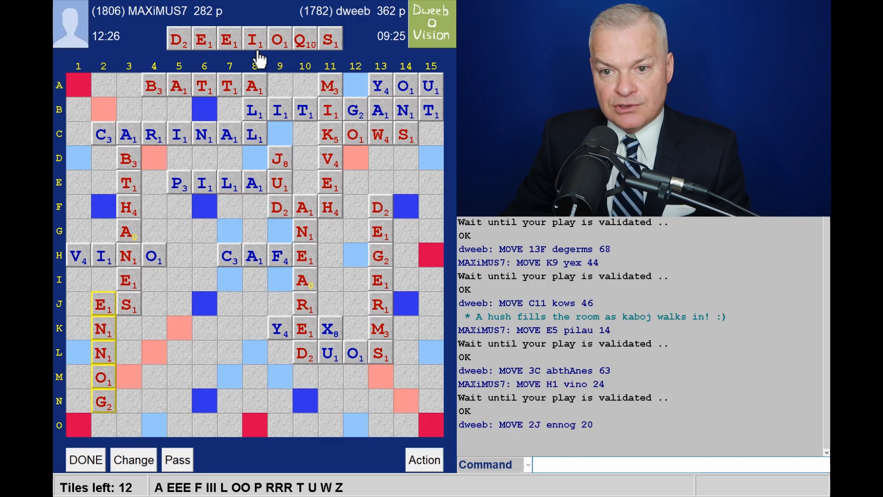
{"action": "mouse_move", "coordinate": [305, 64]}
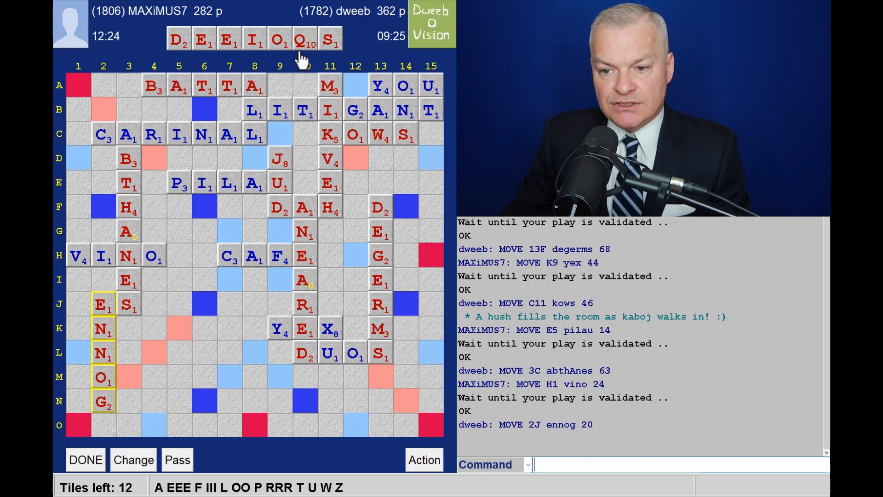
{"action": "mouse_move", "coordinate": [408, 228]}
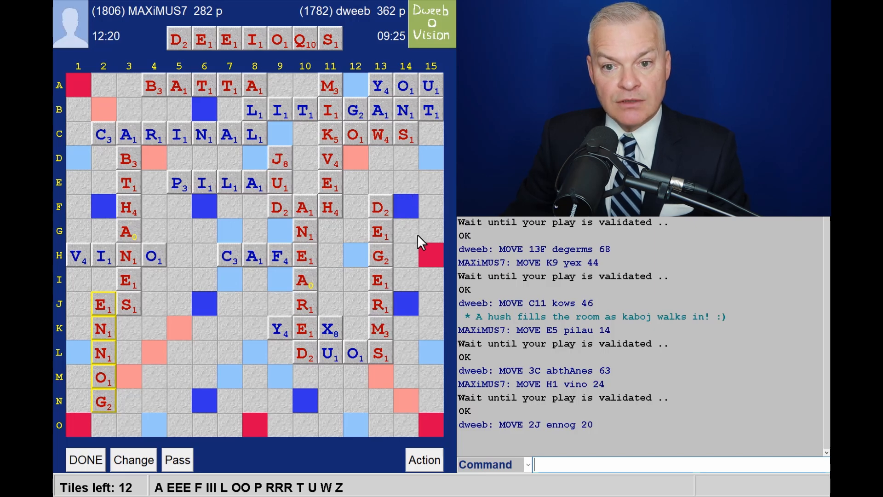
{"action": "mouse_move", "coordinate": [372, 267]}
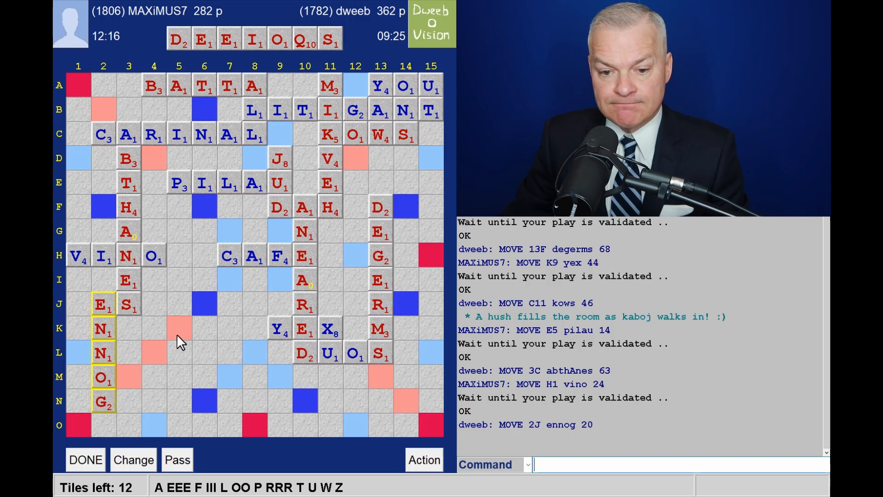
{"action": "mouse_move", "coordinate": [185, 364]}
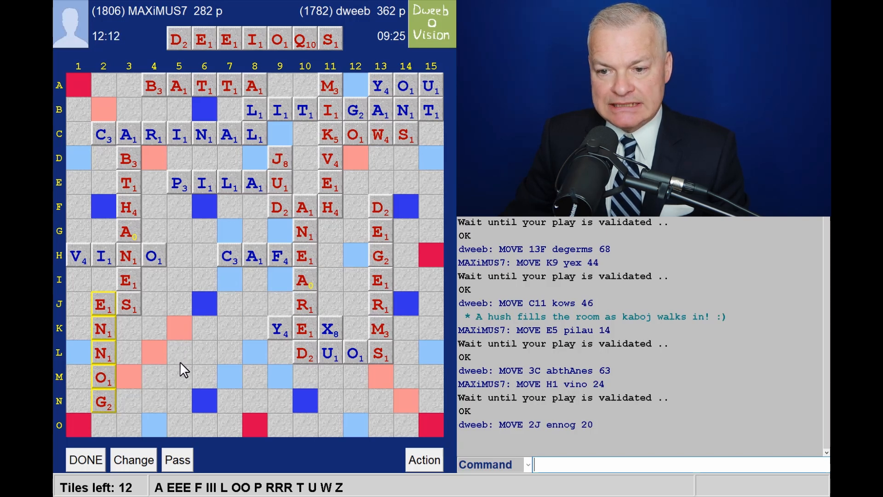
{"action": "mouse_move", "coordinate": [166, 381]}
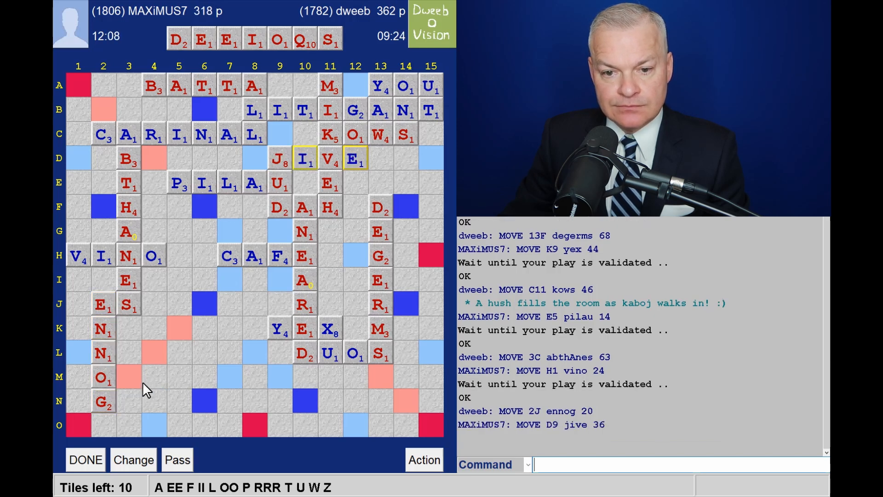
{"action": "mouse_move", "coordinate": [170, 377]}
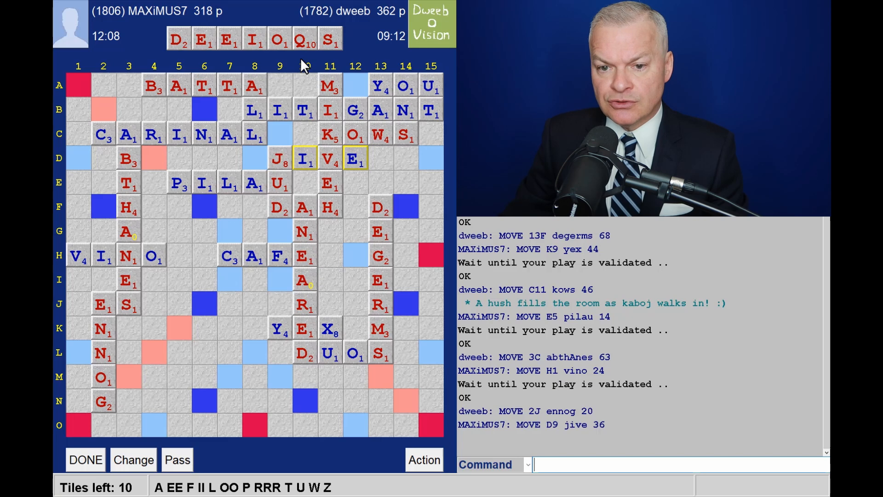
{"action": "mouse_move", "coordinate": [274, 196]}
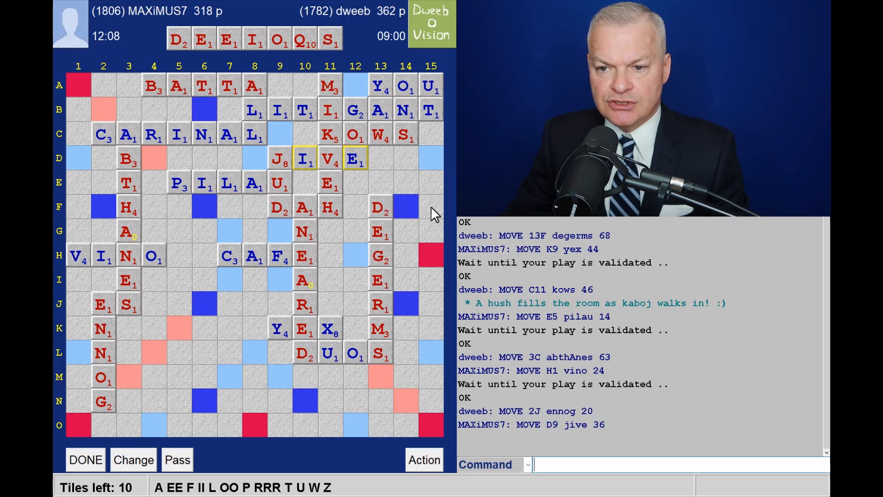
{"action": "mouse_move", "coordinate": [421, 217]}
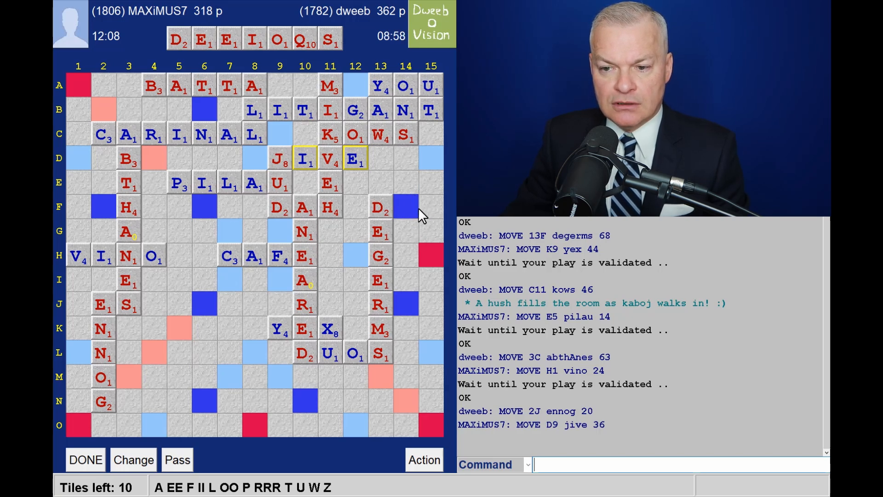
{"action": "mouse_move", "coordinate": [409, 233]}
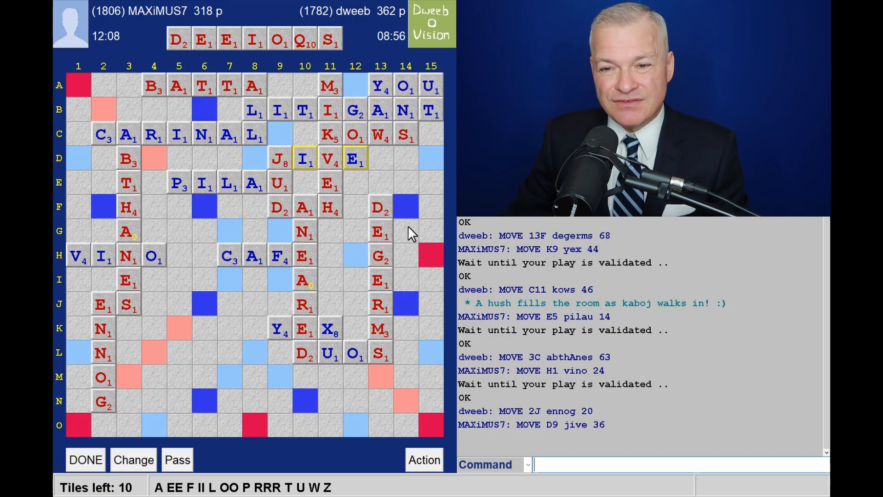
{"action": "mouse_move", "coordinate": [173, 391]}
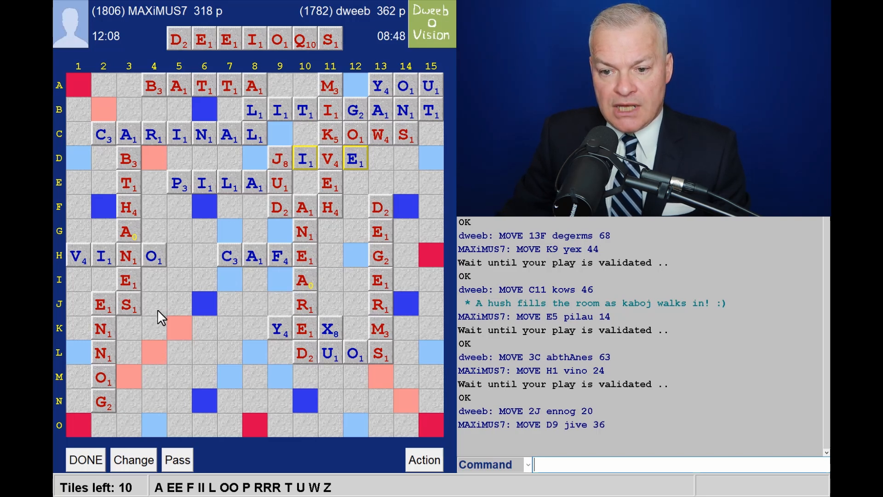
{"action": "mouse_move", "coordinate": [250, 292]}
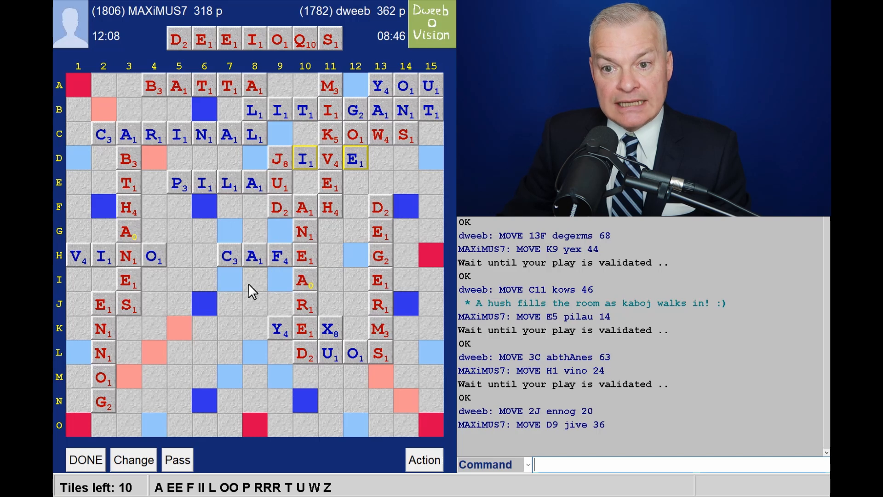
{"action": "mouse_move", "coordinate": [260, 234]}
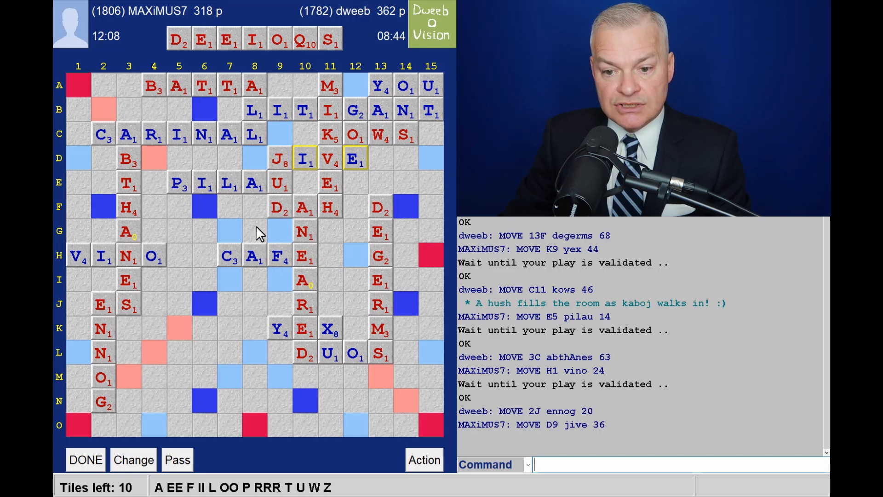
{"action": "mouse_move", "coordinate": [250, 258]}
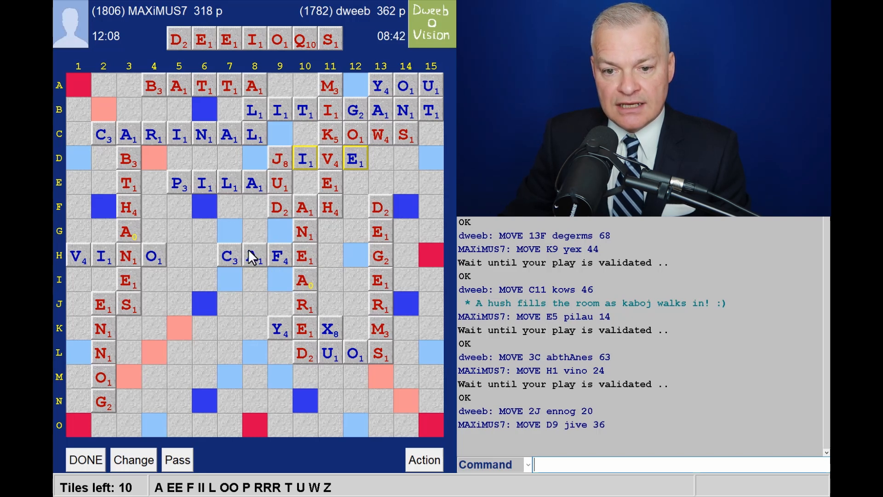
{"action": "mouse_move", "coordinate": [97, 237]}
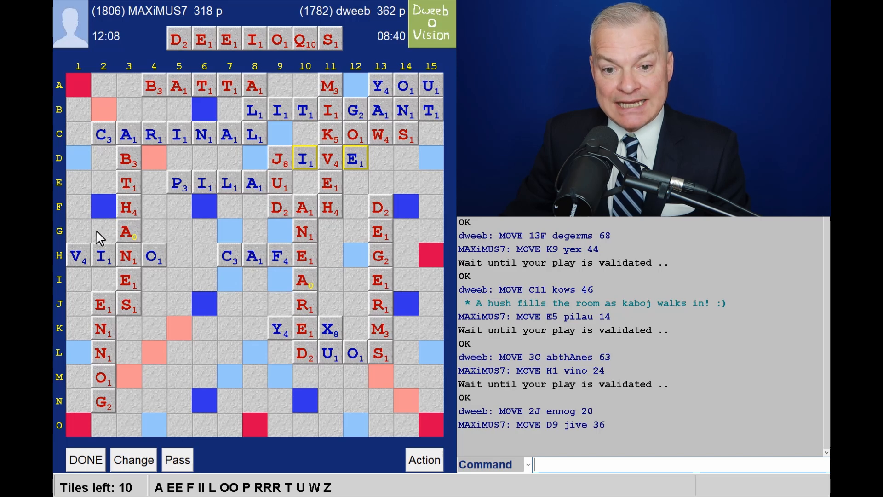
{"action": "mouse_move", "coordinate": [172, 244]}
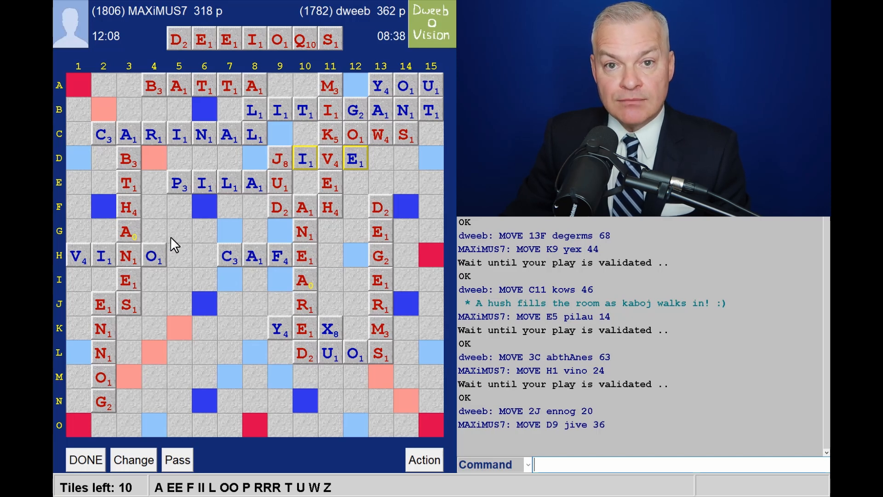
{"action": "mouse_move", "coordinate": [176, 244]}
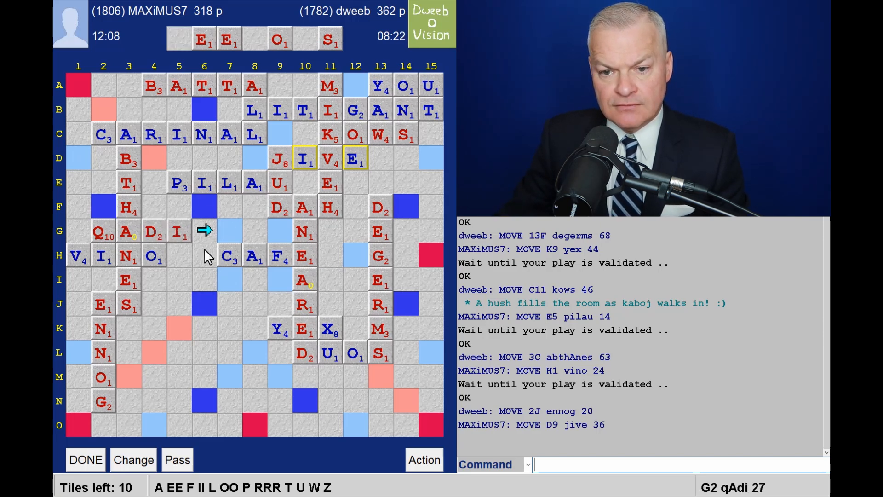
{"action": "mouse_move", "coordinate": [283, 76]}
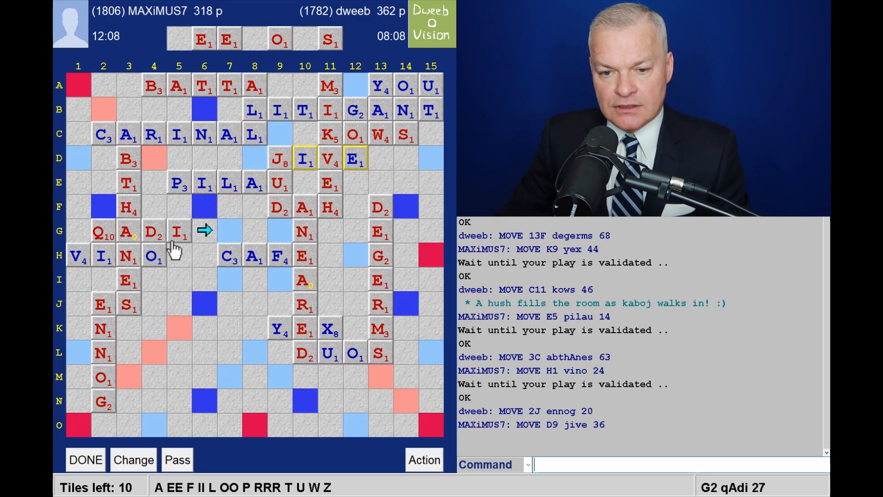
{"action": "mouse_move", "coordinate": [183, 252]}
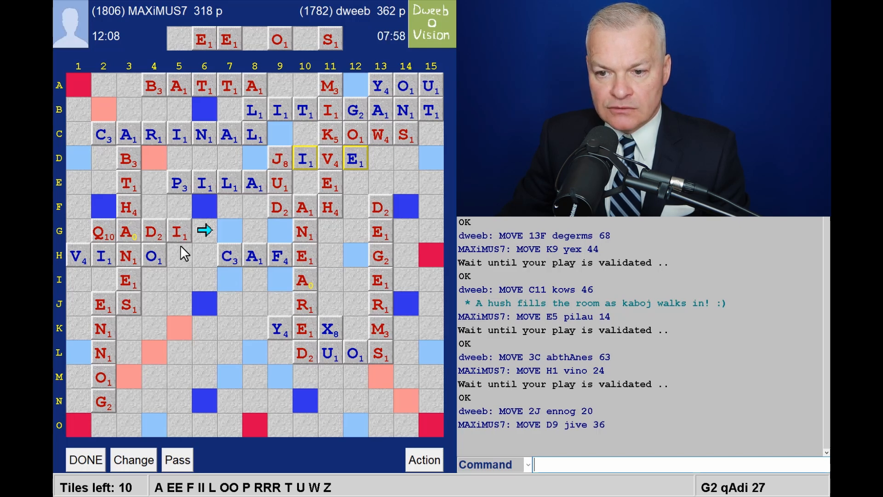
{"action": "mouse_move", "coordinate": [105, 258]}
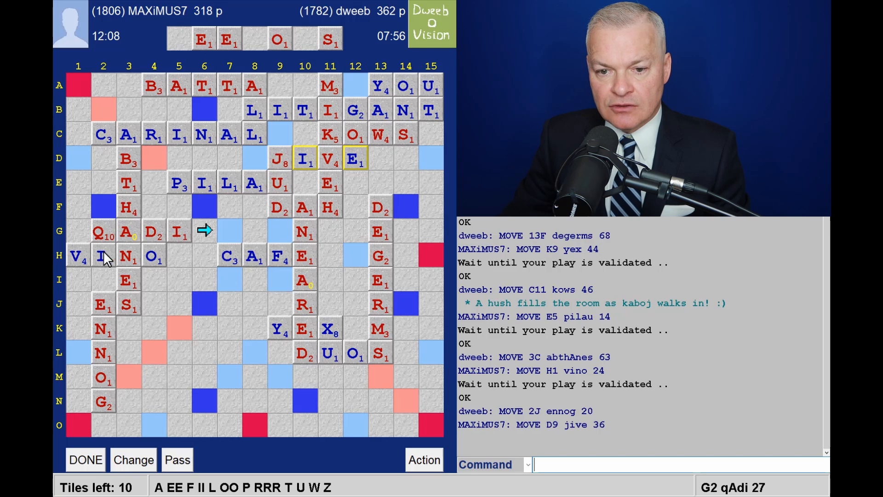
{"action": "mouse_move", "coordinate": [141, 249]}
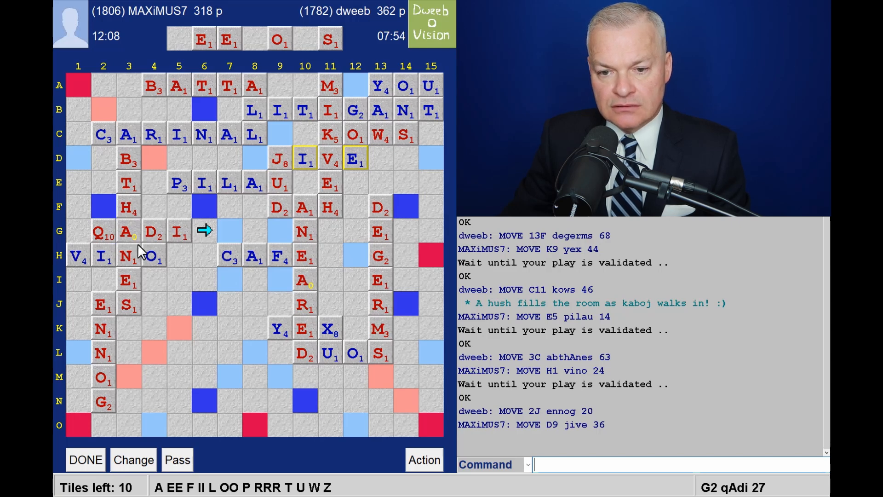
{"action": "mouse_move", "coordinate": [175, 254]}
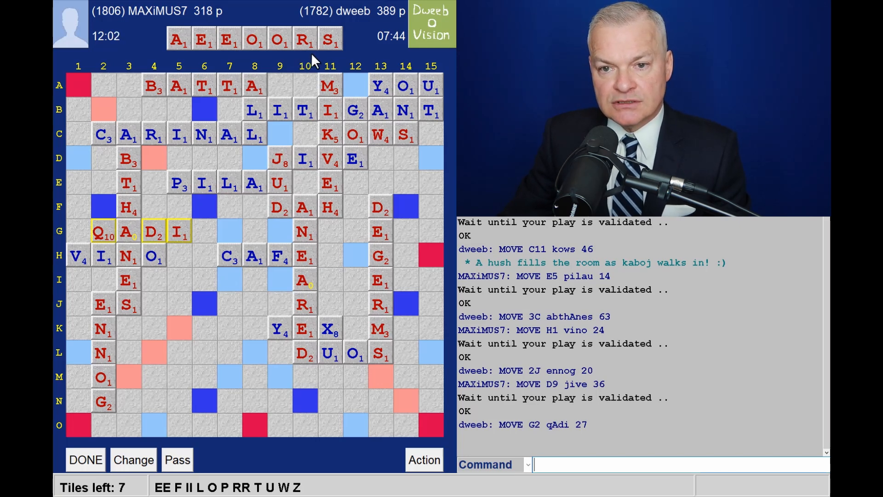
{"action": "mouse_move", "coordinate": [228, 21]}
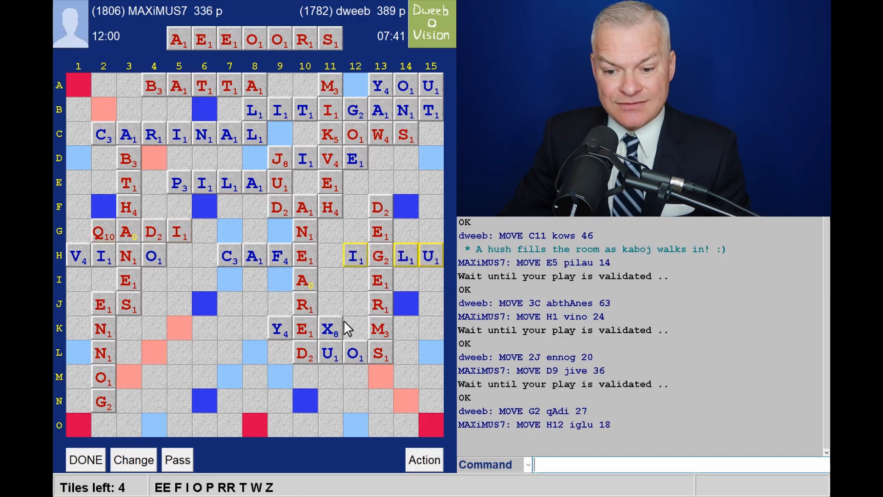
{"action": "mouse_move", "coordinate": [181, 359]}
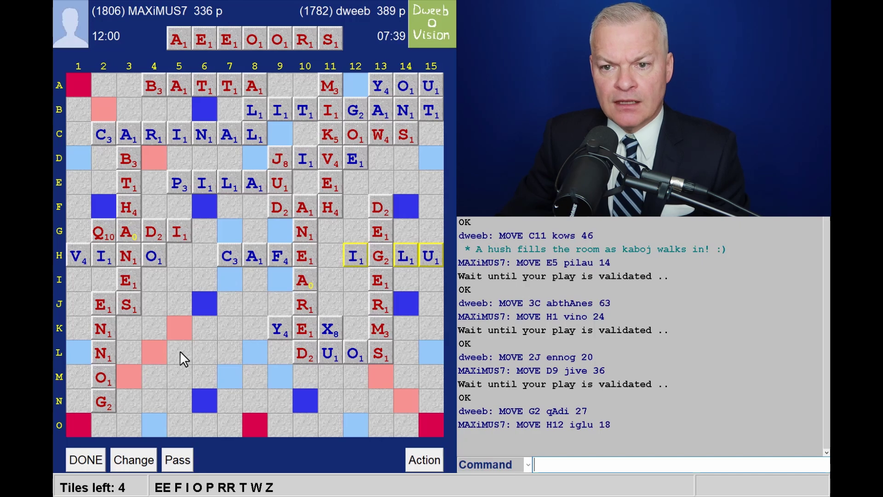
{"action": "mouse_move", "coordinate": [85, 332]}
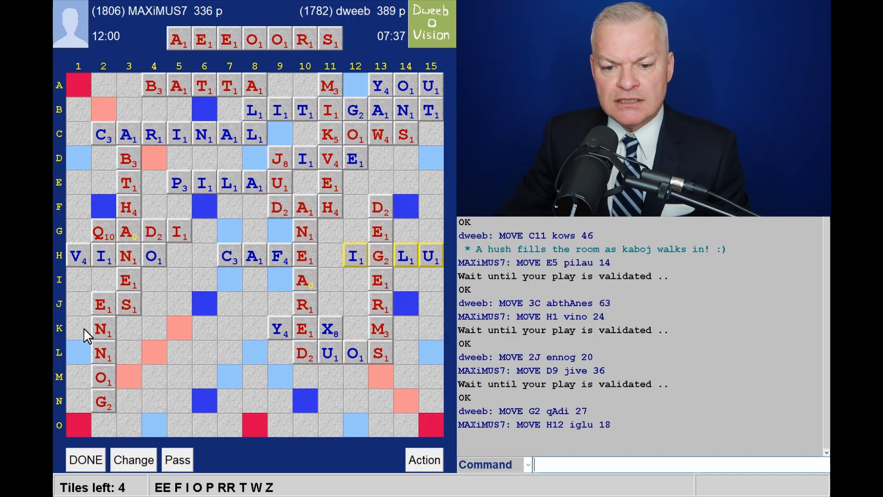
{"action": "mouse_move", "coordinate": [78, 348]}
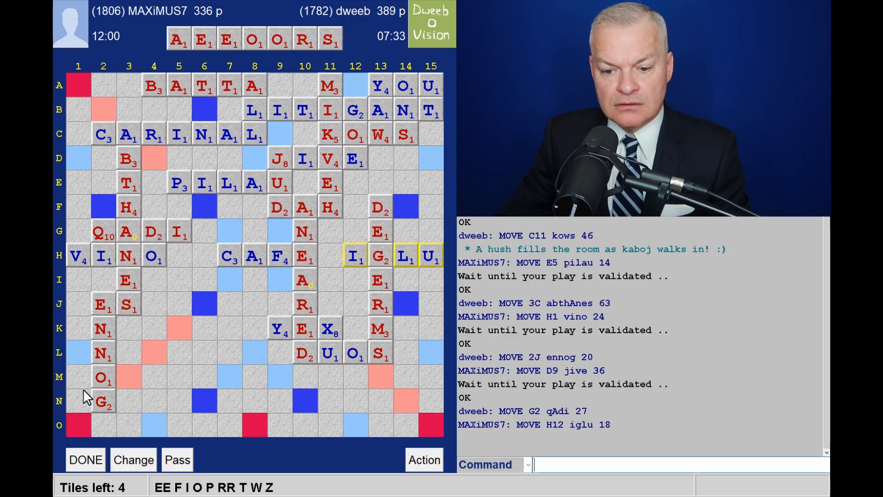
{"action": "mouse_move", "coordinate": [112, 415]}
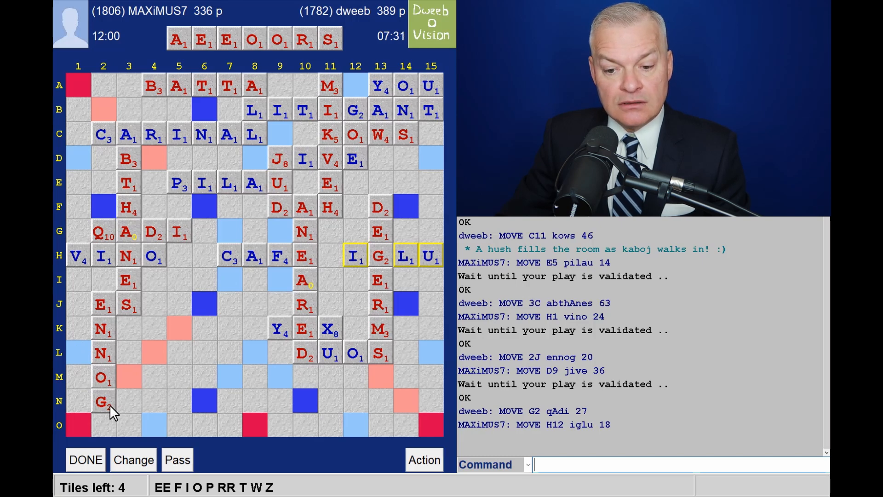
{"action": "mouse_move", "coordinate": [83, 428]}
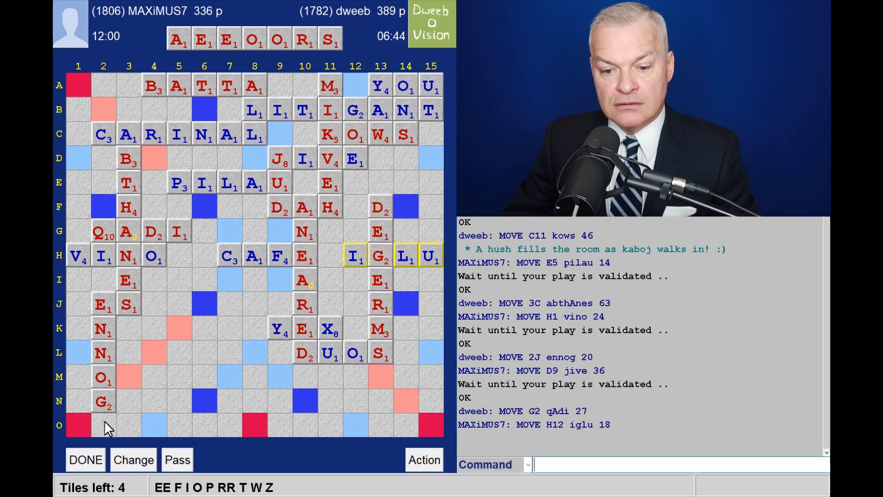
{"action": "mouse_move", "coordinate": [132, 385]}
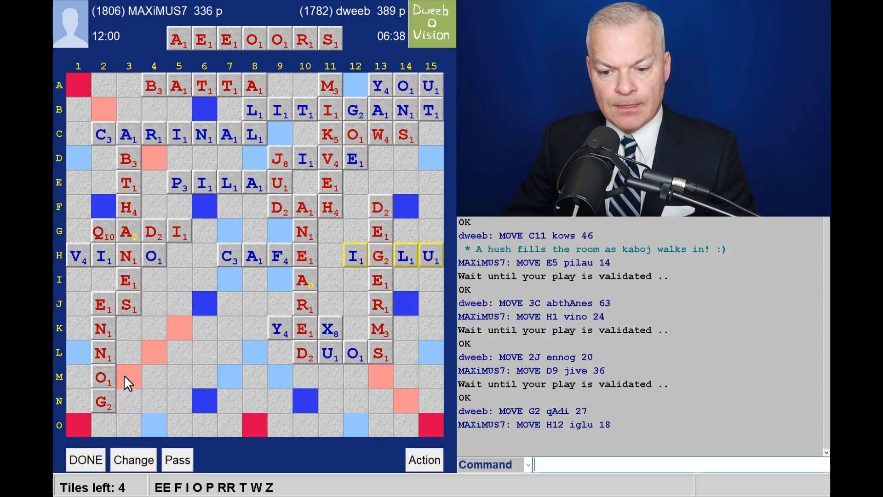
{"action": "mouse_move", "coordinate": [131, 429]}
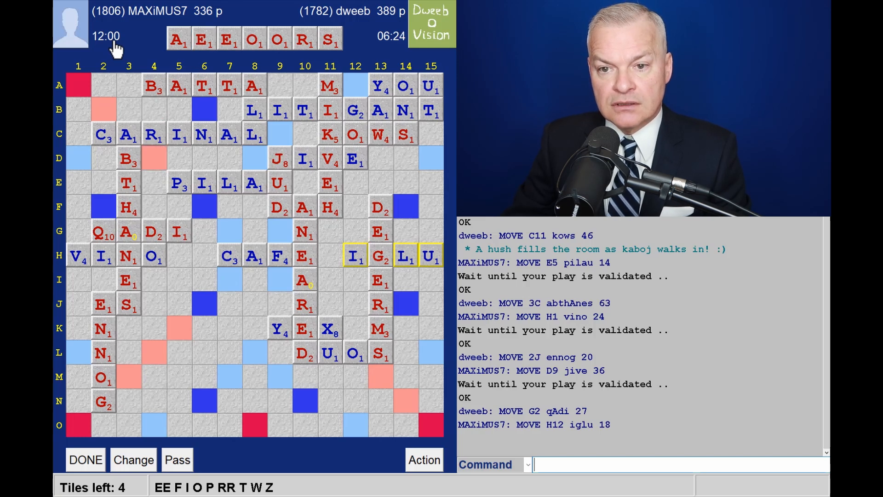
{"action": "mouse_move", "coordinate": [275, 55]}
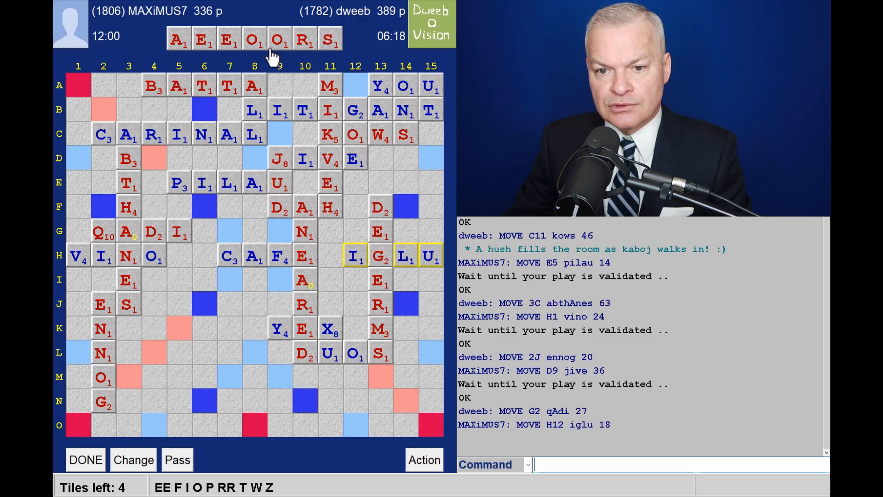
{"action": "mouse_move", "coordinate": [399, 28]}
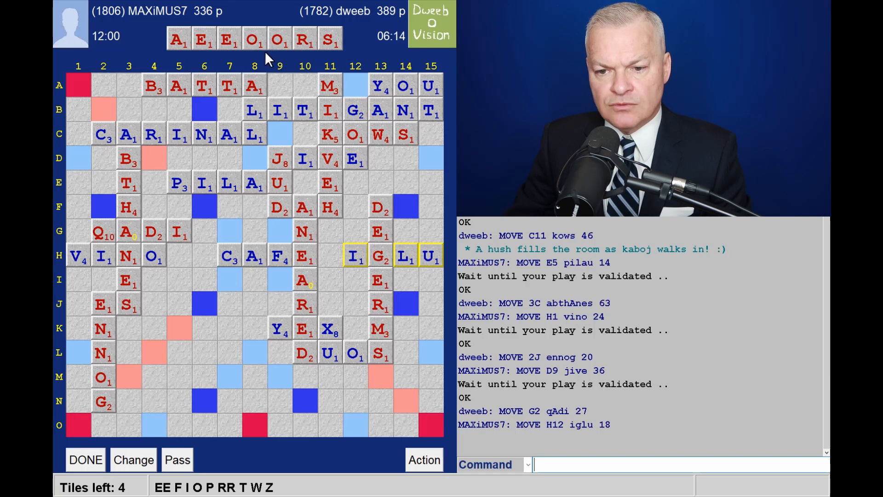
{"action": "mouse_move", "coordinate": [263, 69]}
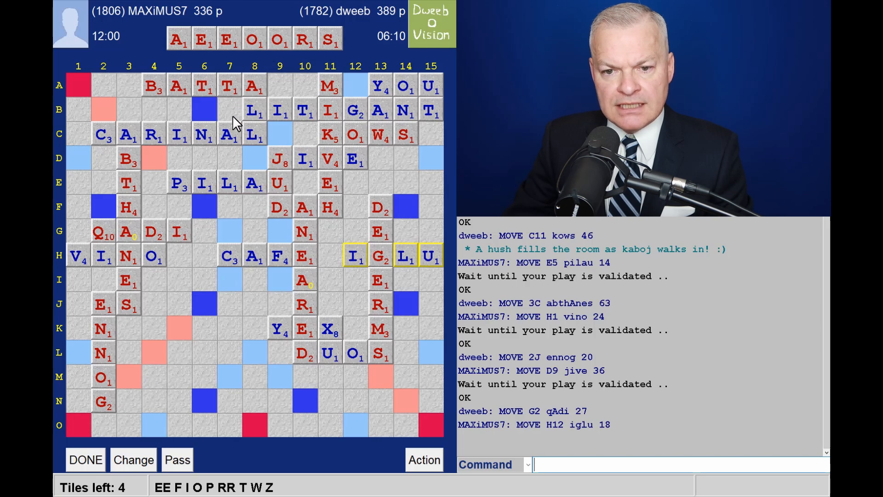
{"action": "mouse_move", "coordinate": [205, 221]}
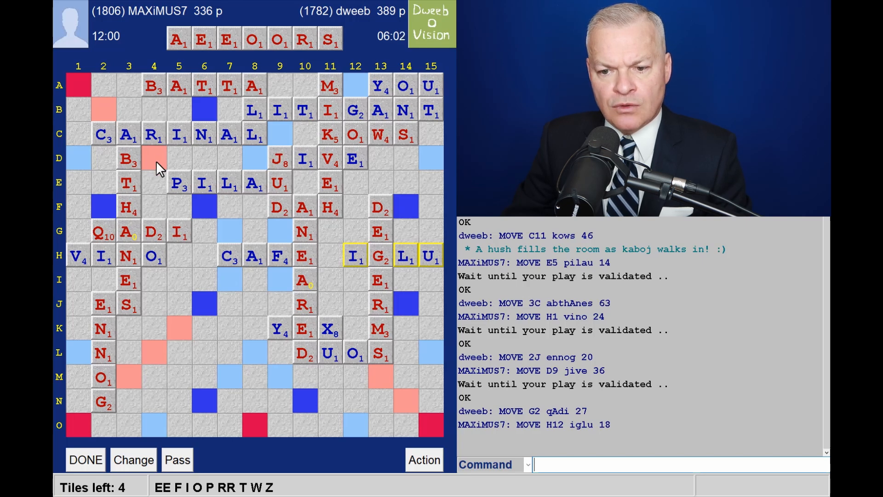
{"action": "mouse_move", "coordinate": [376, 318]}
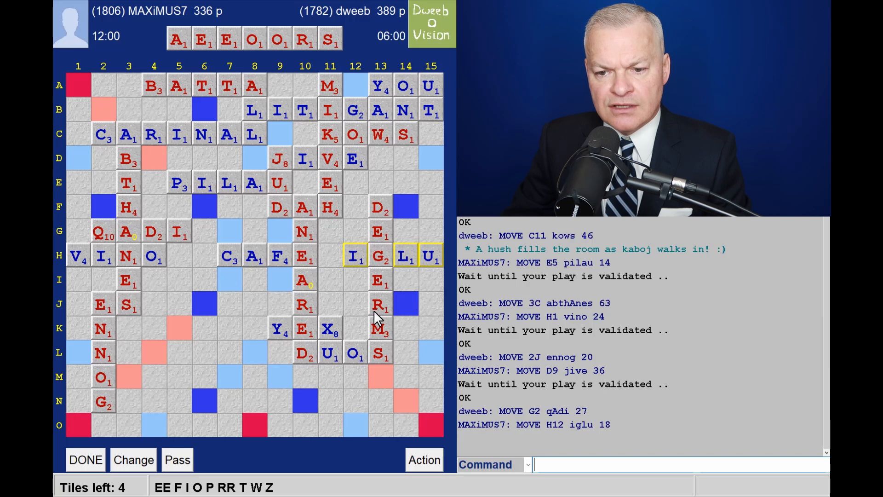
{"action": "mouse_move", "coordinate": [214, 335]}
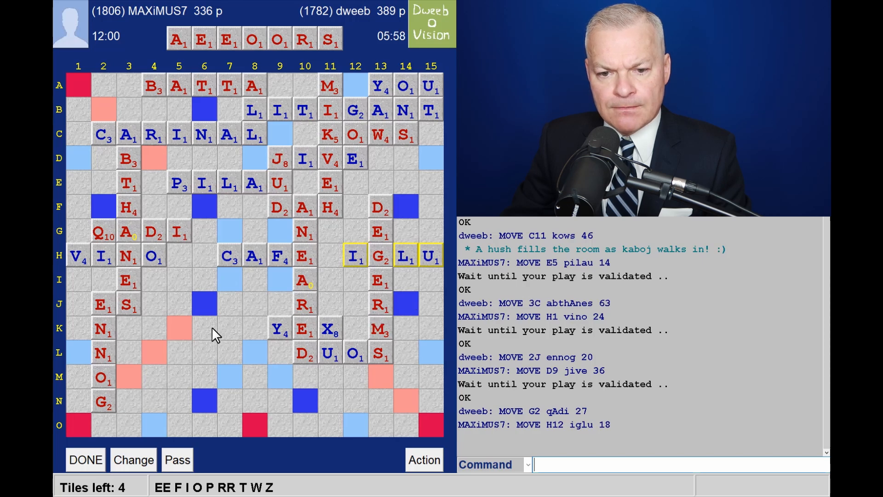
{"action": "mouse_move", "coordinate": [235, 318]}
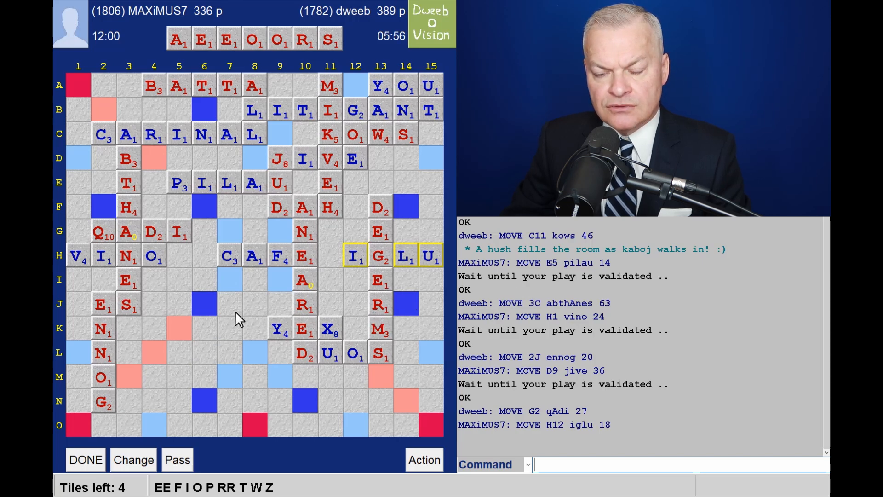
{"action": "mouse_move", "coordinate": [278, 287]}
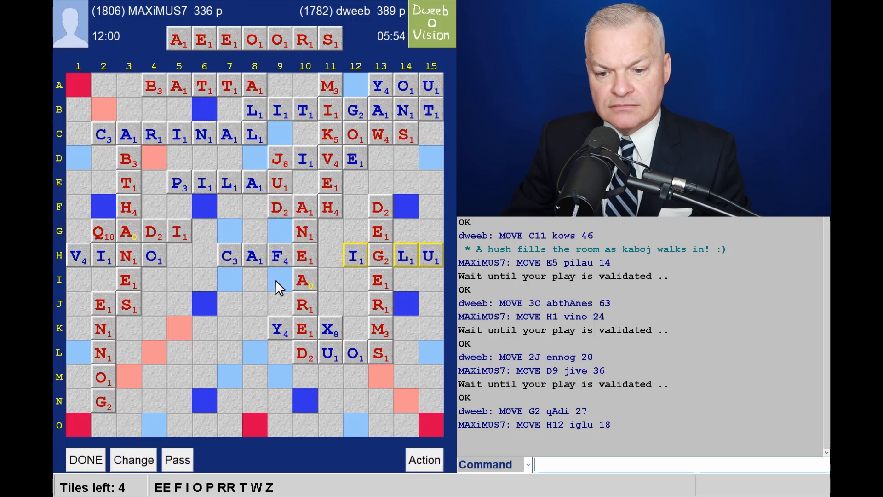
{"action": "mouse_move", "coordinate": [154, 109]}
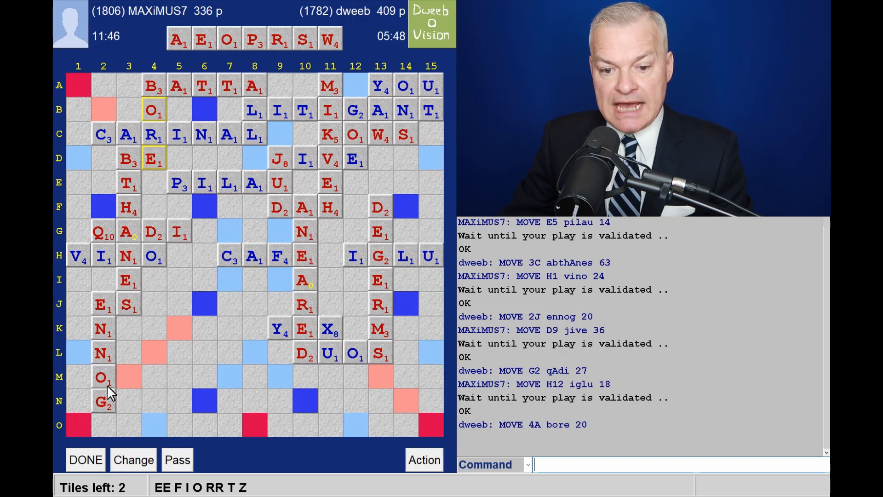
{"action": "mouse_move", "coordinate": [84, 413]}
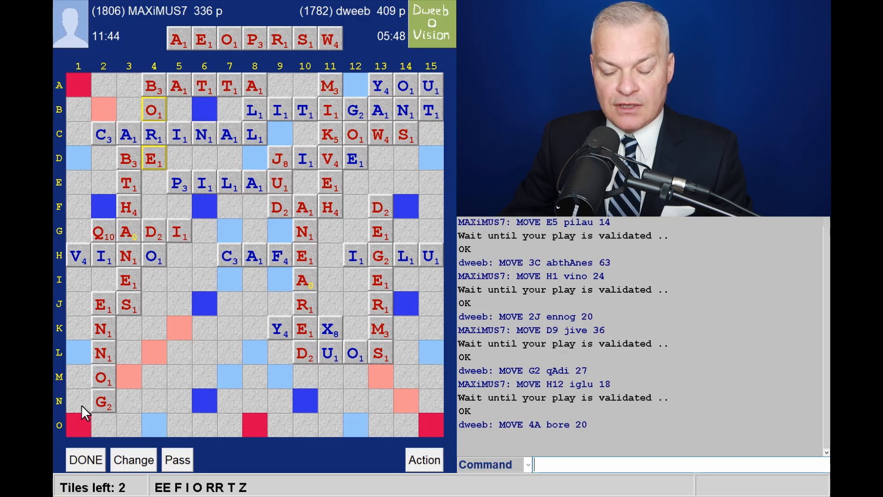
{"action": "mouse_move", "coordinate": [76, 377]}
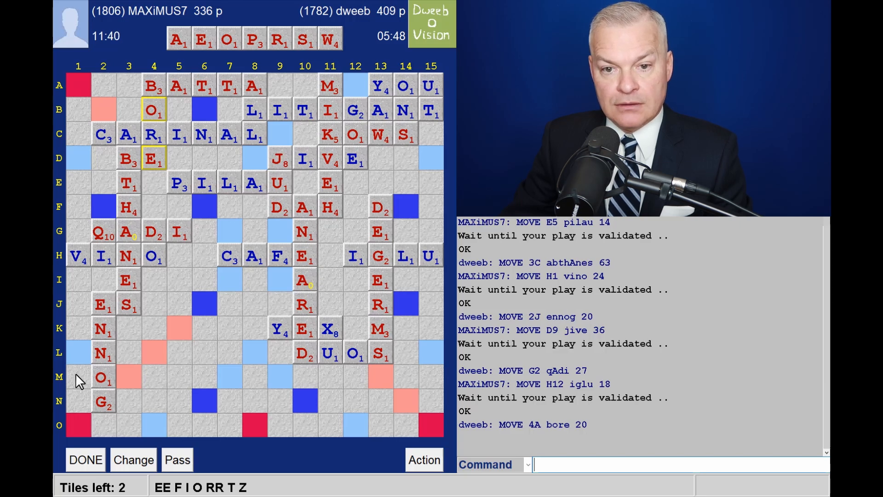
{"action": "mouse_move", "coordinate": [87, 394]}
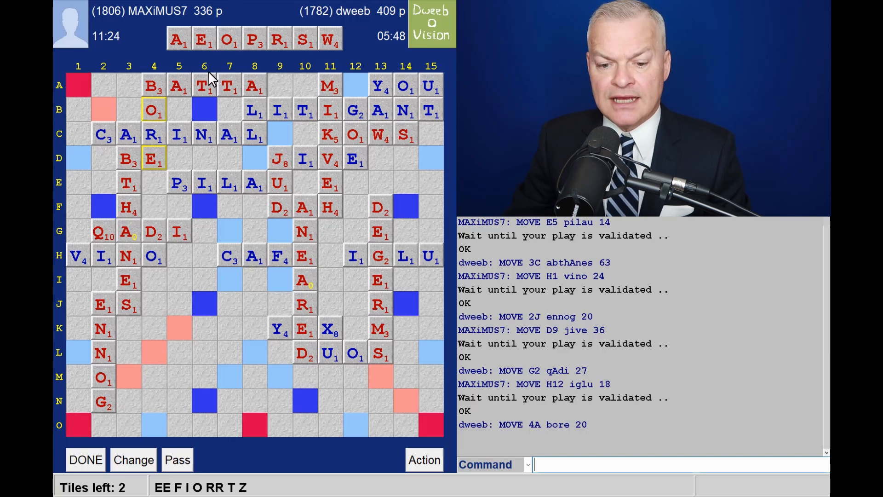
{"action": "mouse_move", "coordinate": [164, 324]}
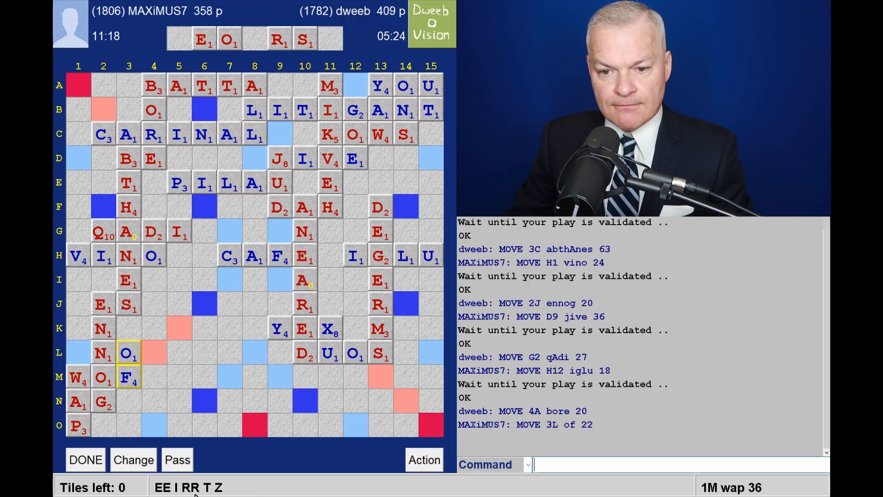
{"action": "mouse_move", "coordinate": [242, 281]}
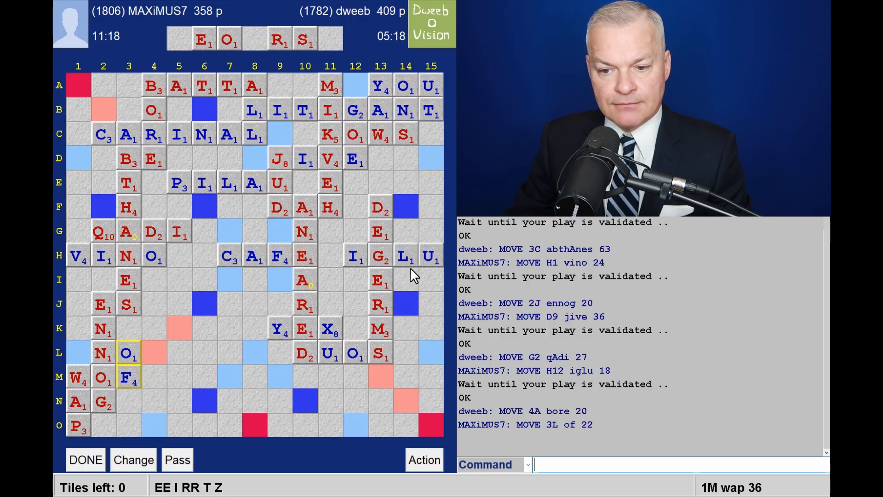
{"action": "mouse_move", "coordinate": [439, 284]}
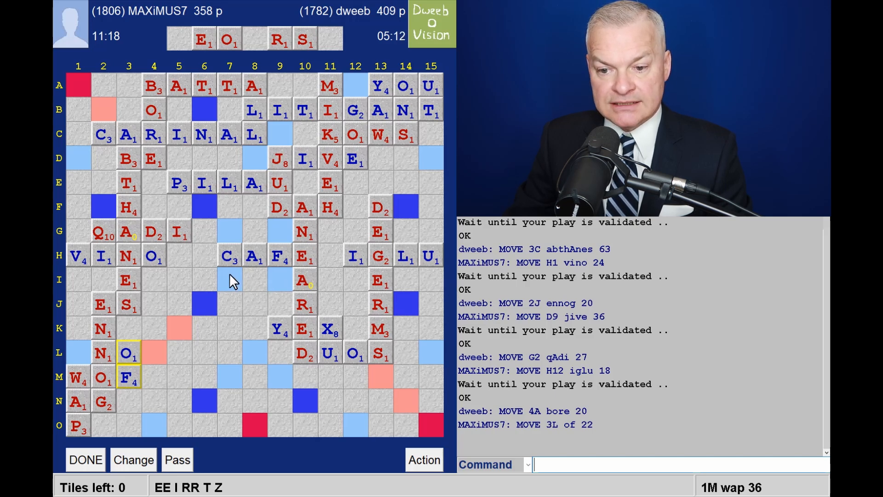
{"action": "mouse_move", "coordinate": [234, 283]}
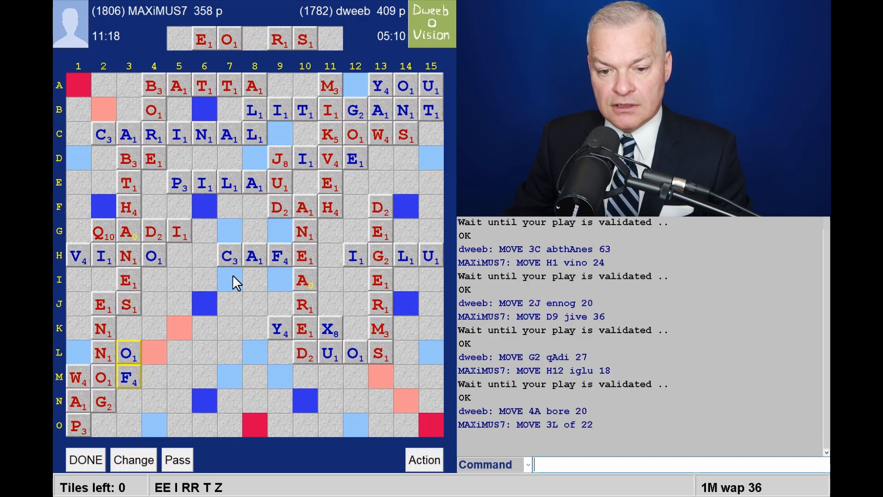
{"action": "mouse_move", "coordinate": [268, 60]}
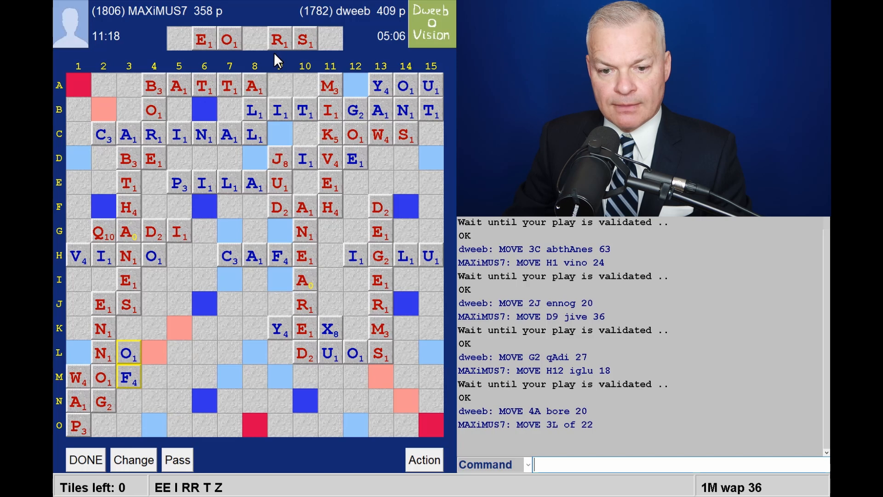
{"action": "mouse_move", "coordinate": [242, 57]}
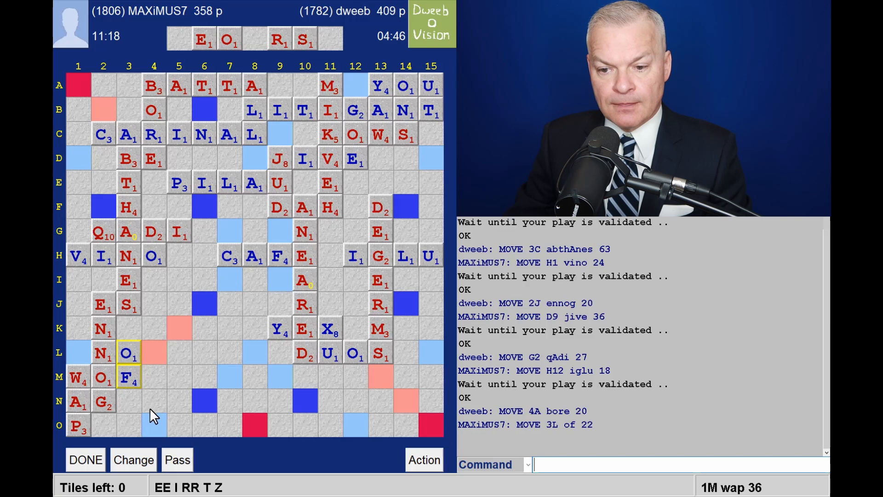
{"action": "mouse_move", "coordinate": [191, 436]}
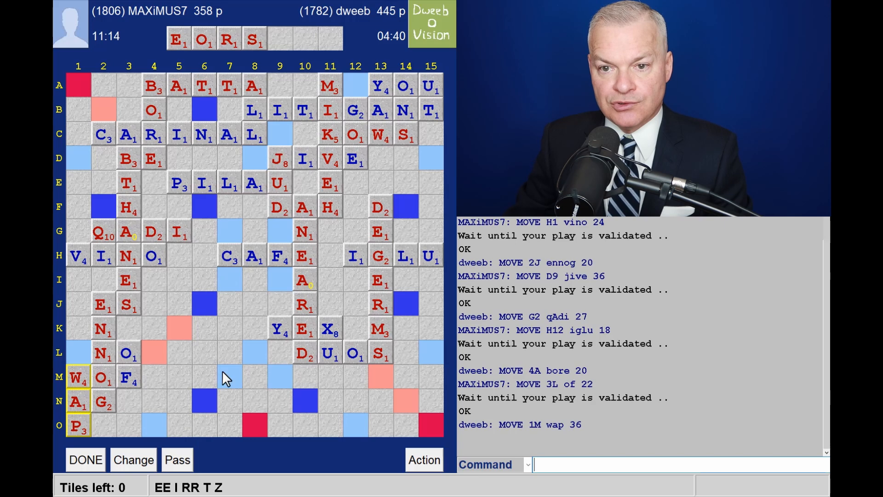
{"action": "mouse_move", "coordinate": [240, 74]}
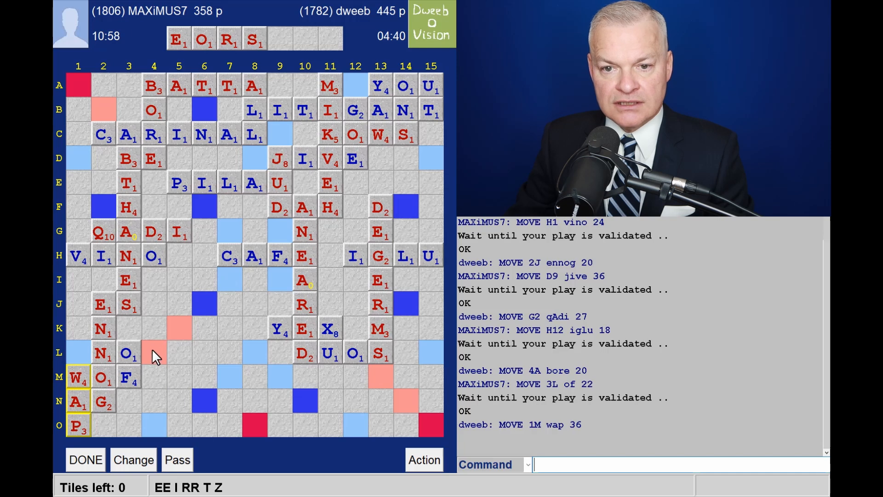
{"action": "mouse_move", "coordinate": [330, 399]}
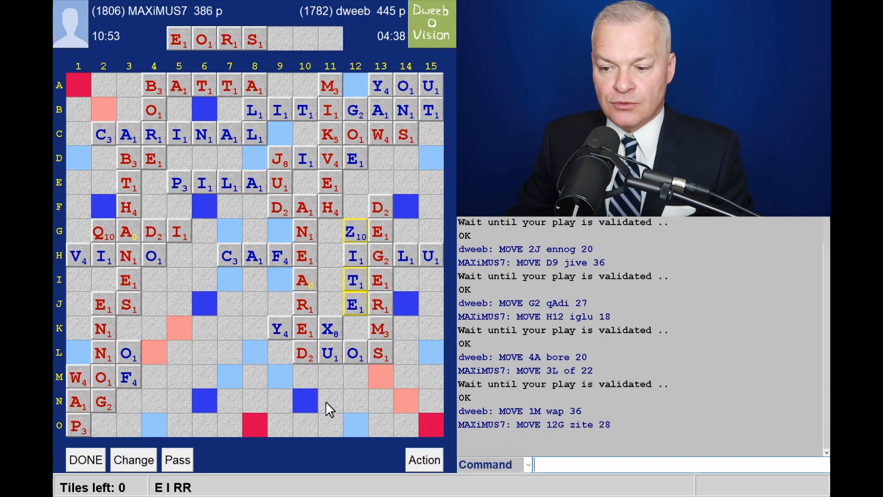
{"action": "mouse_move", "coordinate": [611, 432]}
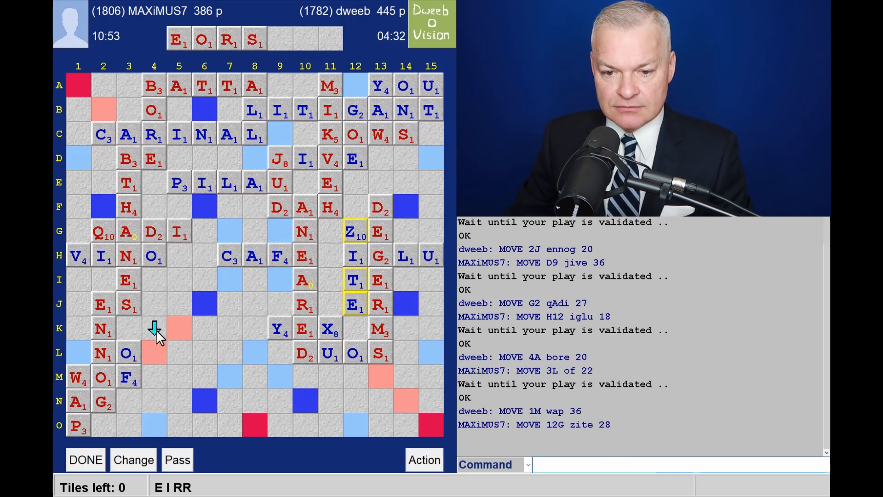
Start dweeb's next word downward from square K4.
{"action": "left_click", "coordinate": [154, 328]}
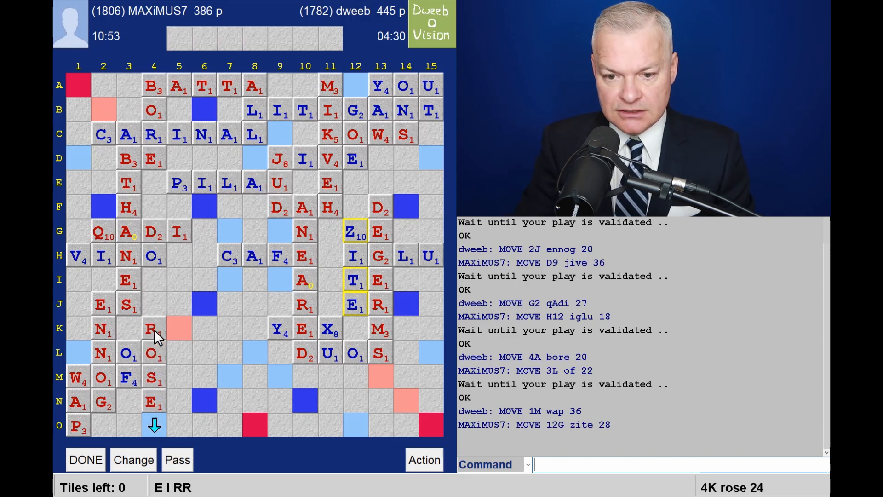
{"action": "mouse_move", "coordinate": [220, 327]}
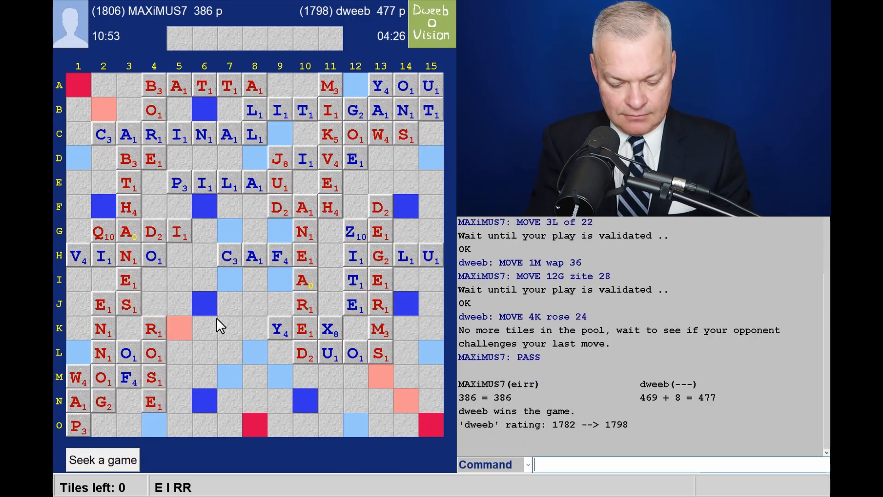
Enter text to finish the game with ROSE and open dweeb's history.
{"action": "type", "text": "sa"}
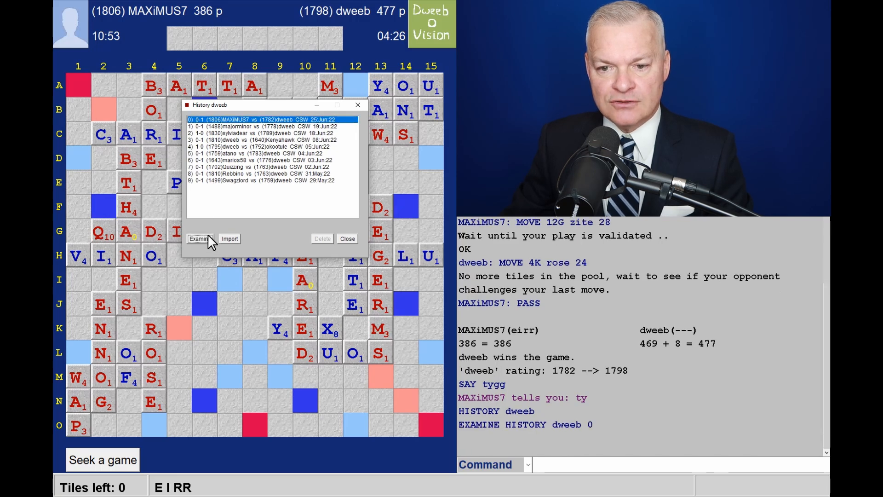
Advance past CAF and ANEARED and list engine plays for the AILNOTU rack.
{"action": "left_click", "coordinate": [199, 238]}
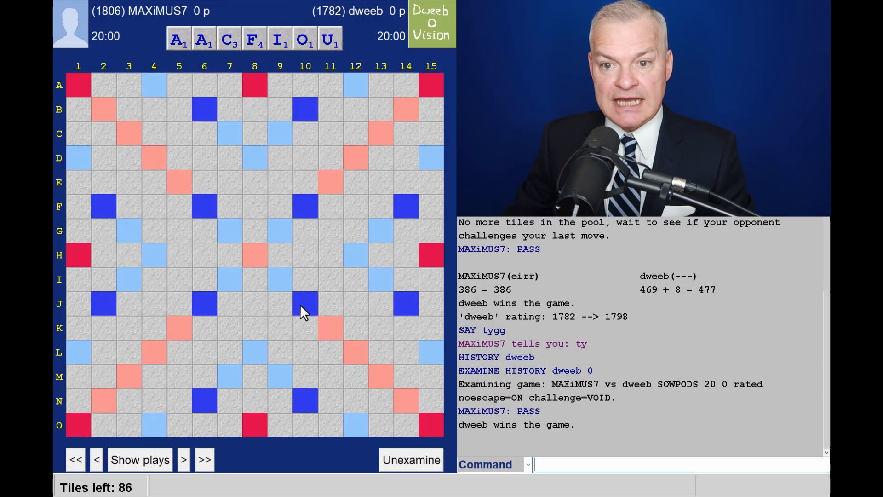
{"action": "left_click", "coordinate": [139, 459]}
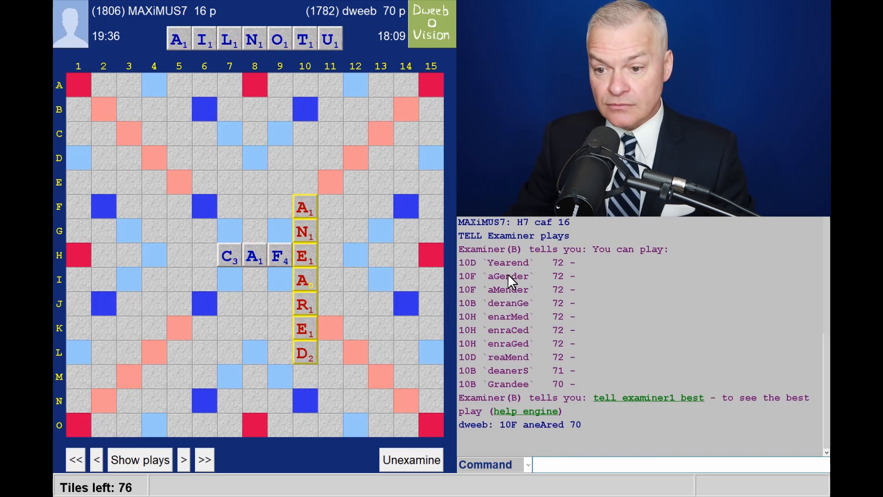
{"action": "mouse_move", "coordinate": [476, 269]}
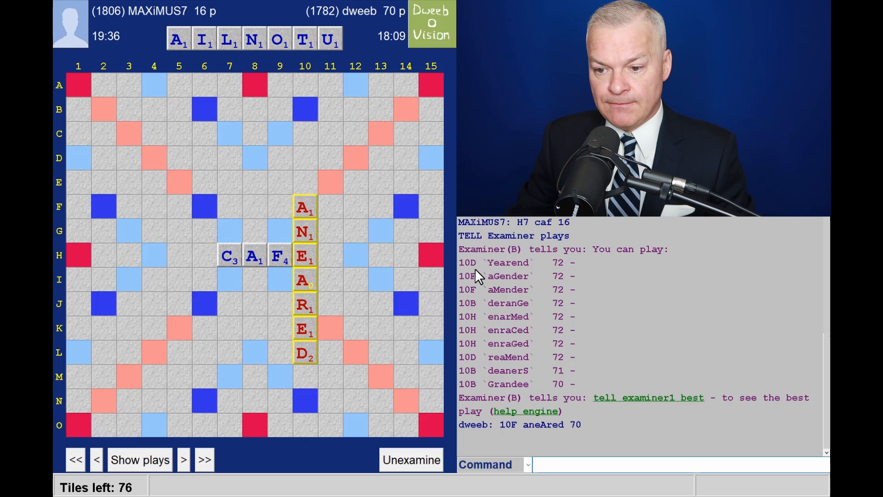
{"action": "mouse_move", "coordinate": [330, 93]}
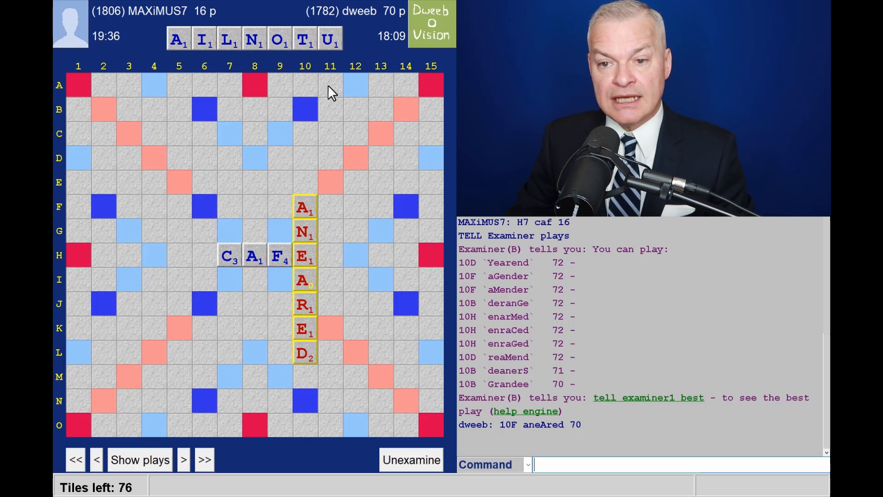
{"action": "mouse_move", "coordinate": [266, 237]}
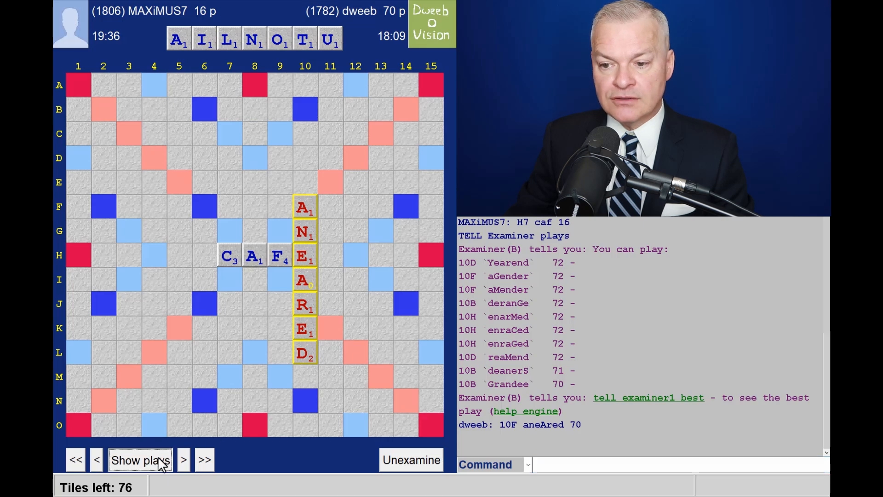
{"action": "left_click", "coordinate": [140, 459]}
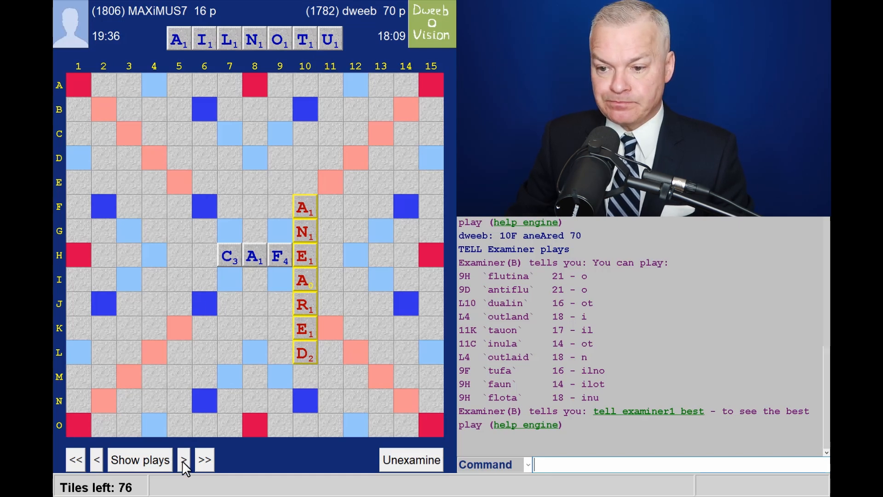
Step the review through DUO and MIKVEH up to MAXiMUS7's YOU for 31.
{"action": "left_click", "coordinate": [183, 459]}
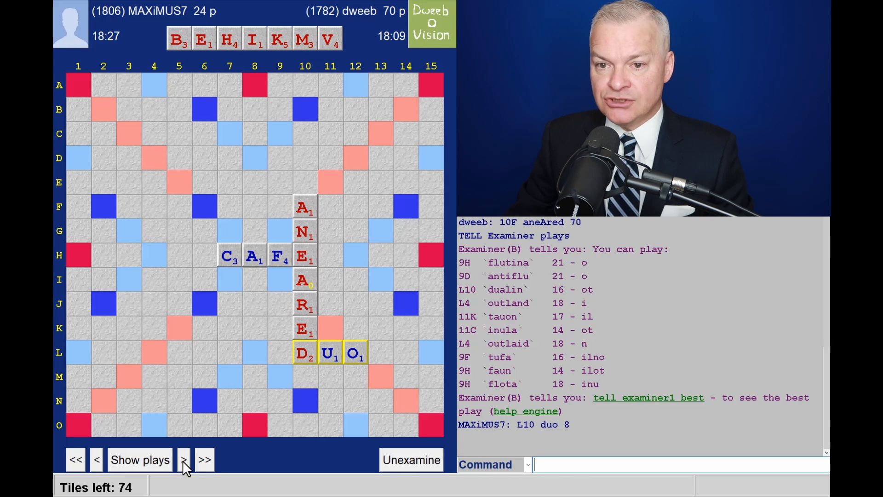
{"action": "left_click", "coordinate": [182, 460]}
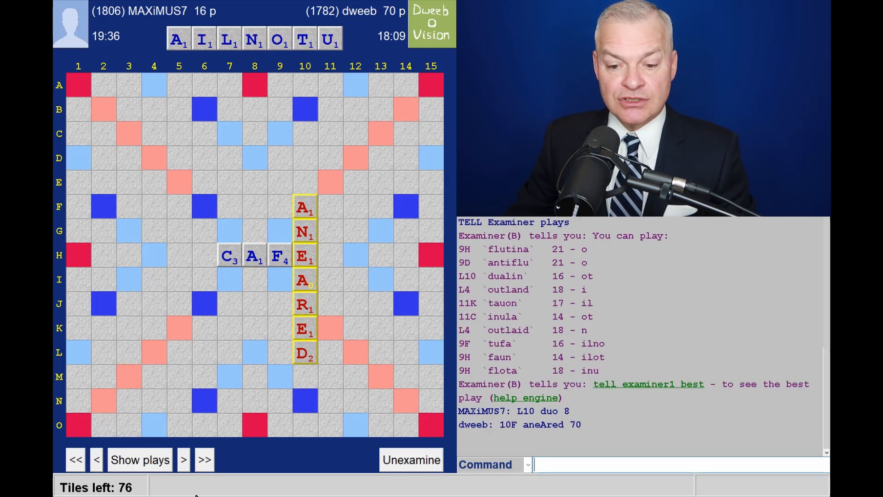
{"action": "left_click", "coordinate": [140, 460]}
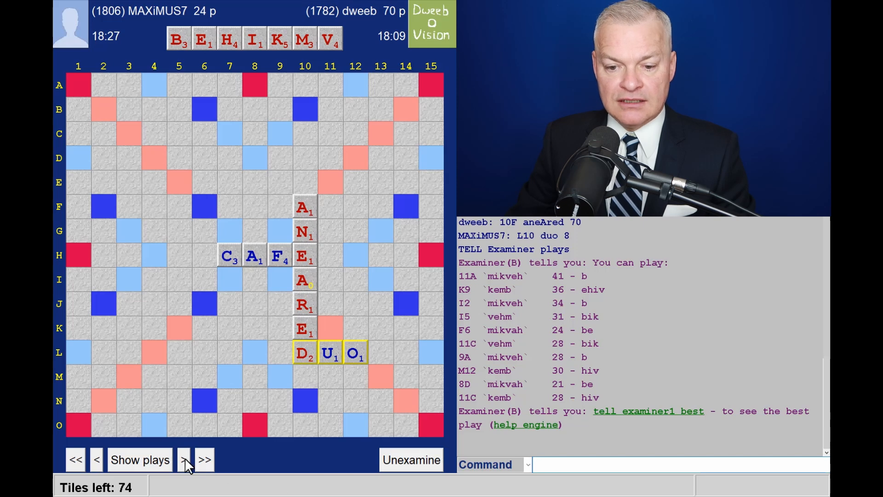
{"action": "left_click", "coordinate": [183, 459]}
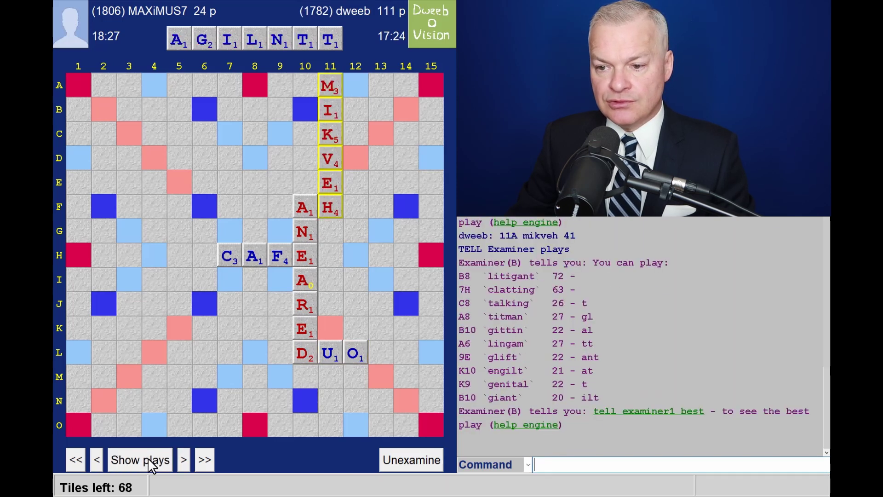
{"action": "mouse_move", "coordinate": [524, 293]}
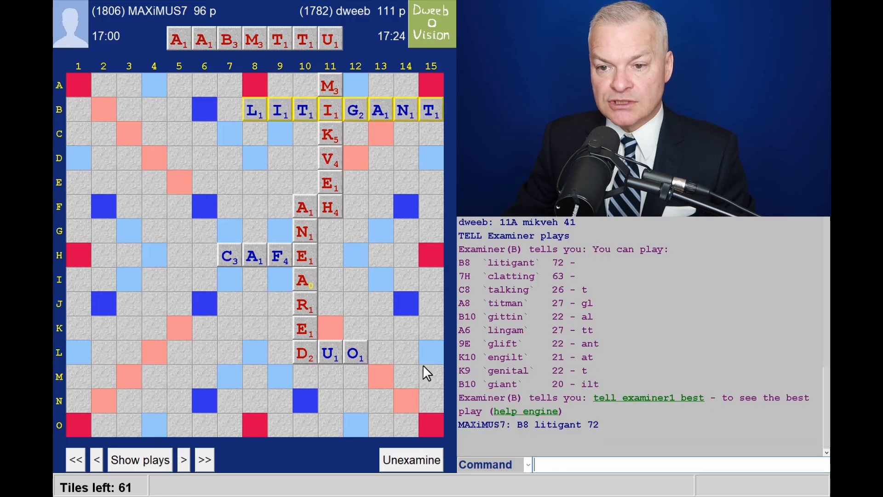
{"action": "mouse_move", "coordinate": [540, 294]}
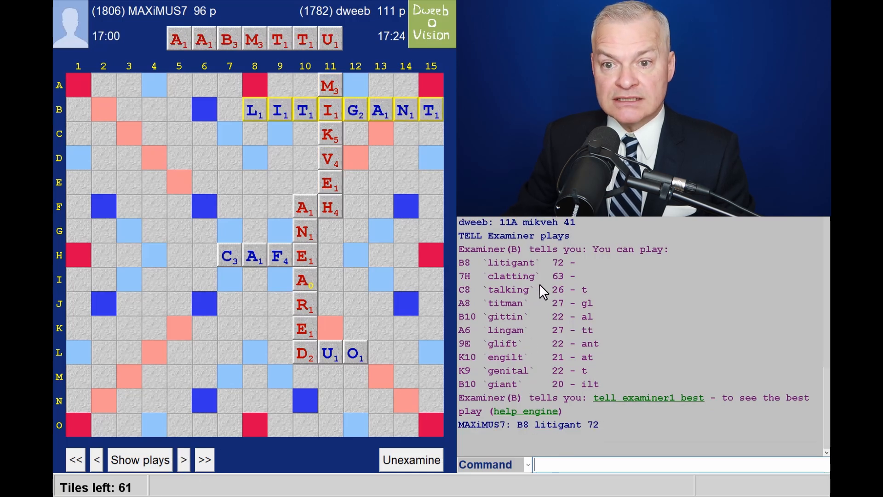
{"action": "mouse_move", "coordinate": [184, 30]}
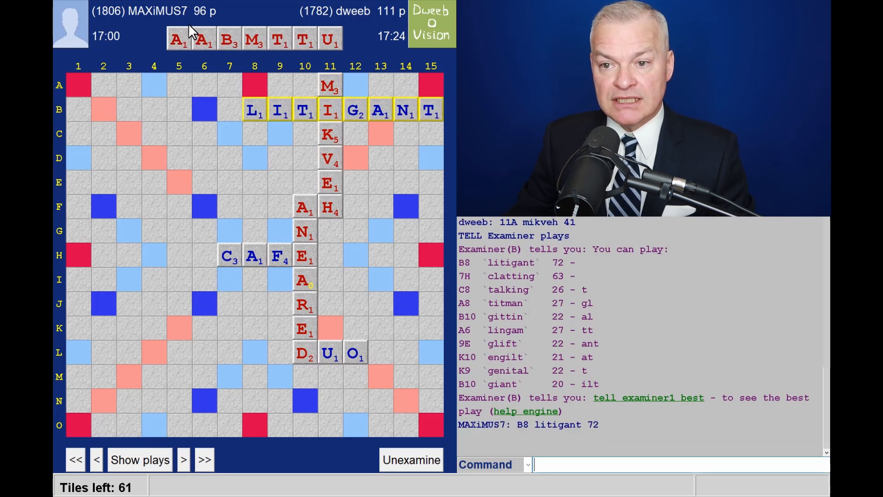
{"action": "mouse_move", "coordinate": [173, 422]}
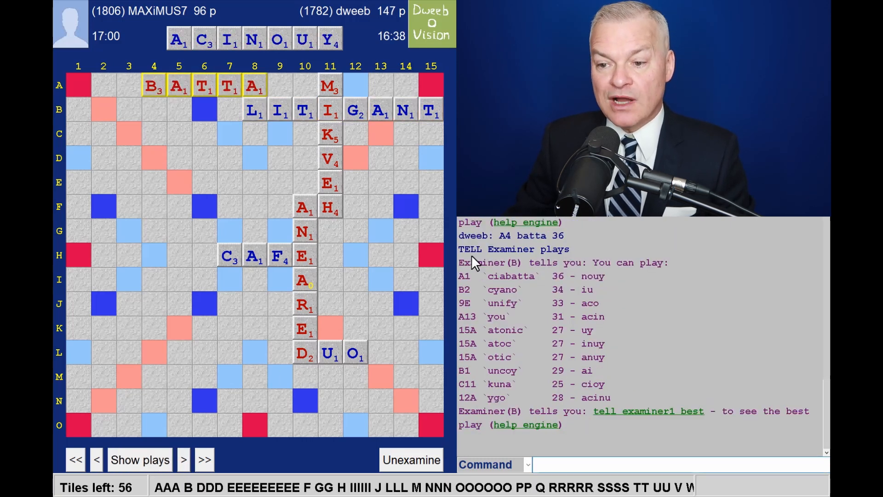
{"action": "mouse_move", "coordinate": [508, 283]}
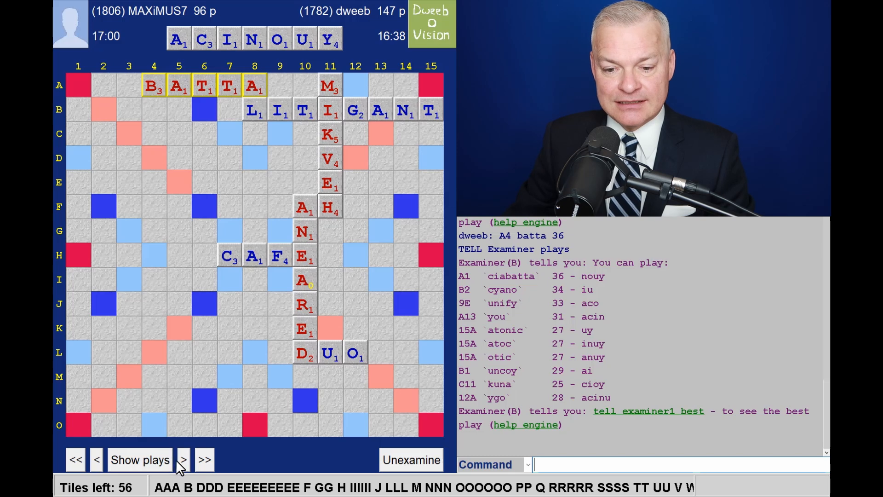
{"action": "left_click", "coordinate": [182, 459]}
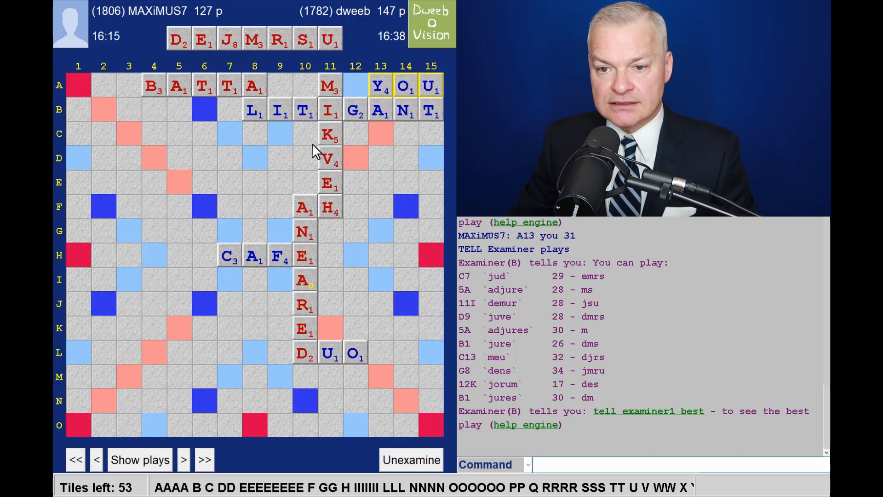
{"action": "mouse_move", "coordinate": [231, 137]}
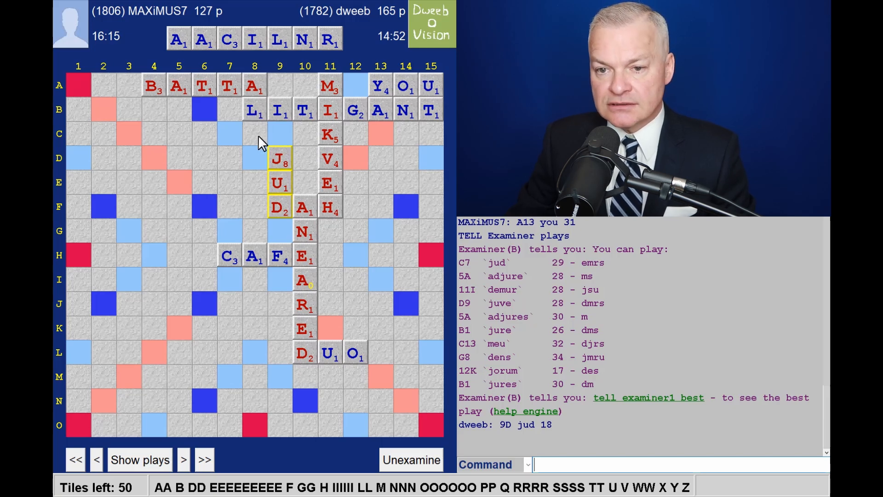
{"action": "mouse_move", "coordinate": [230, 138]}
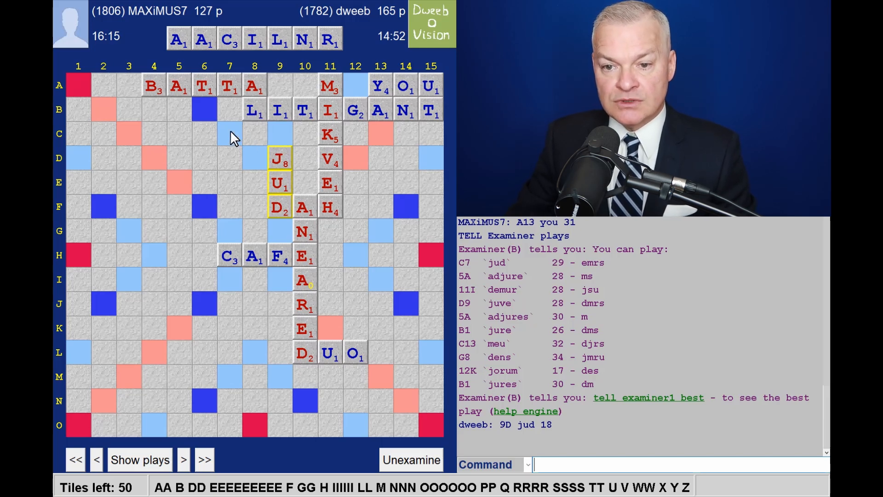
{"action": "mouse_move", "coordinate": [275, 137]}
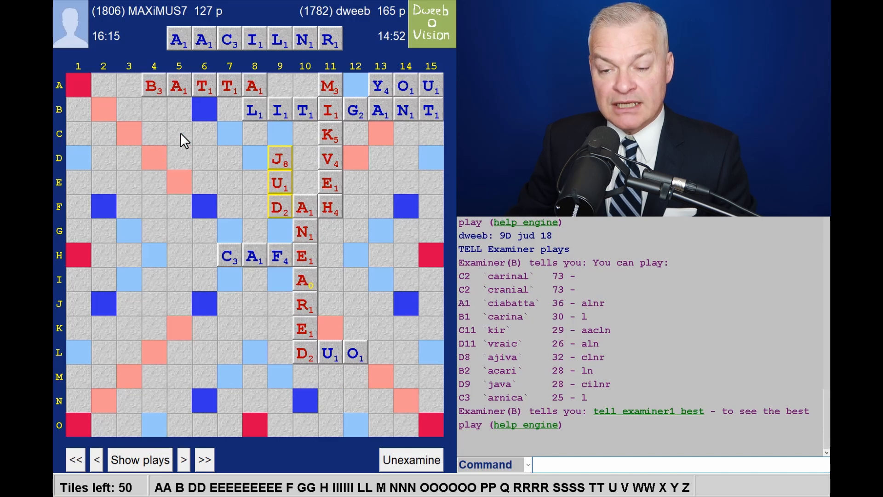
{"action": "mouse_move", "coordinate": [270, 139]}
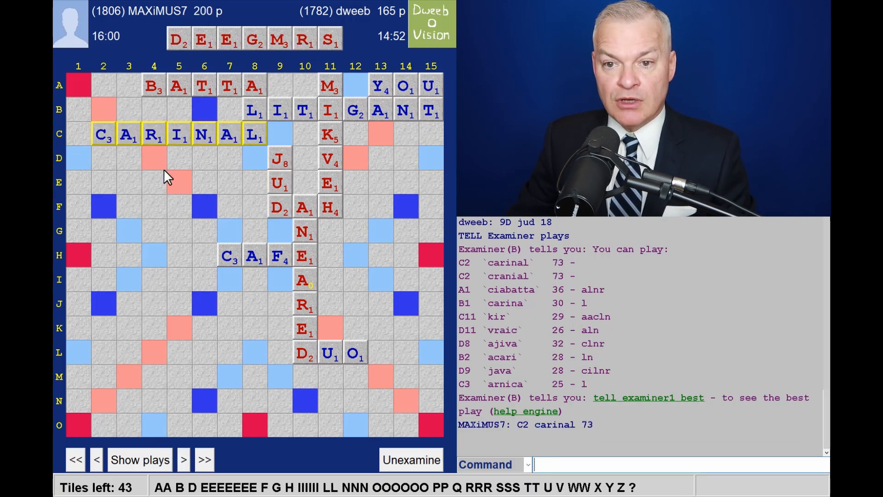
{"action": "mouse_move", "coordinate": [191, 176]}
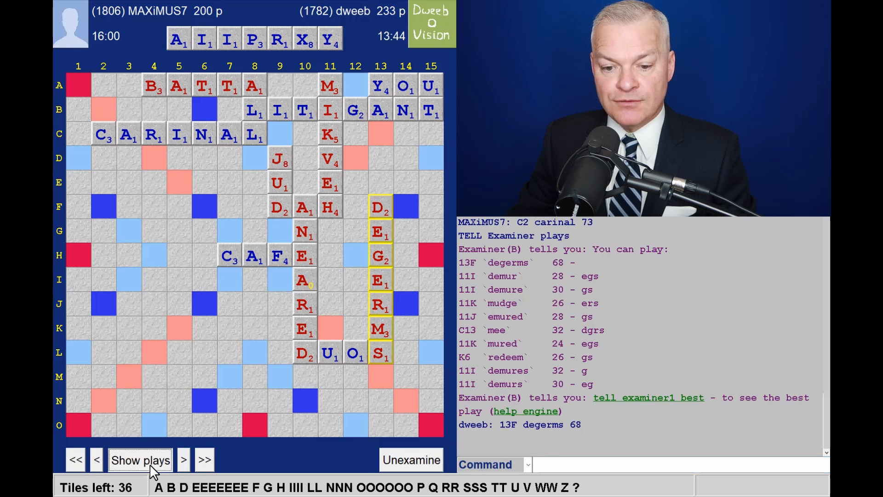
List AIIPRXY engine plays, then step through YEX and KOWS to PILAU at 279–258.
{"action": "left_click", "coordinate": [183, 460]}
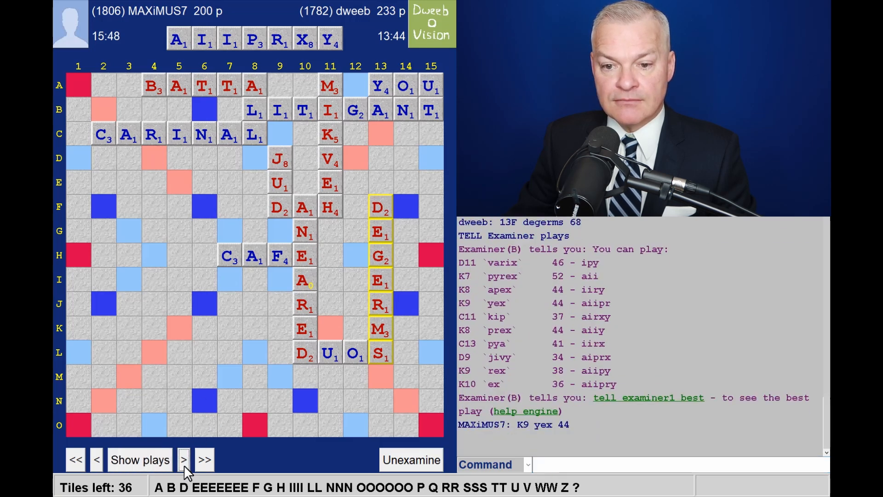
{"action": "left_click", "coordinate": [184, 459]}
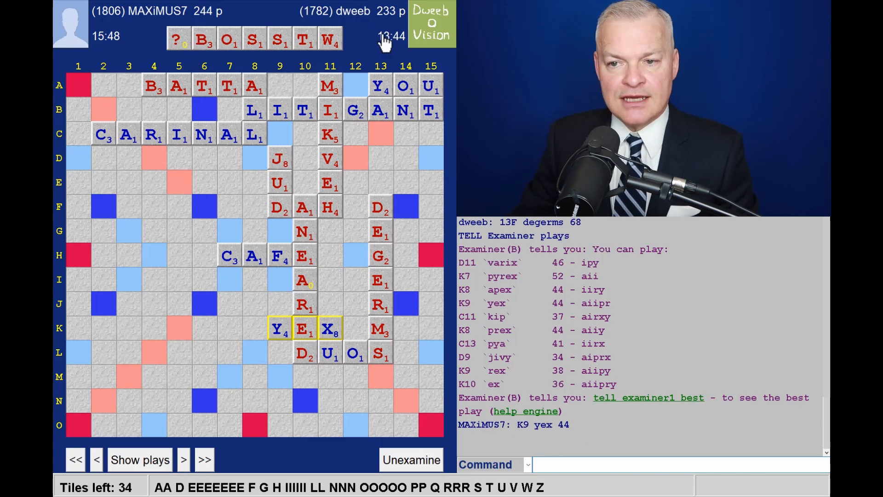
{"action": "mouse_move", "coordinate": [235, 4]}
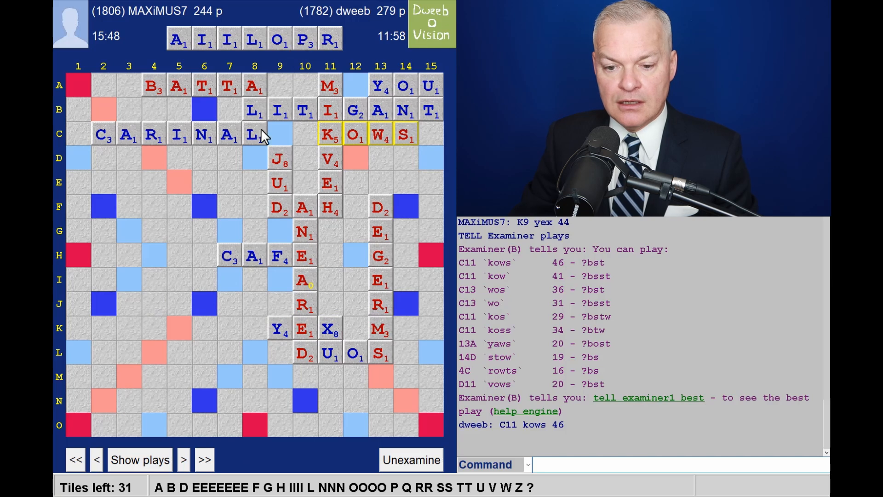
{"action": "left_click", "coordinate": [183, 460]}
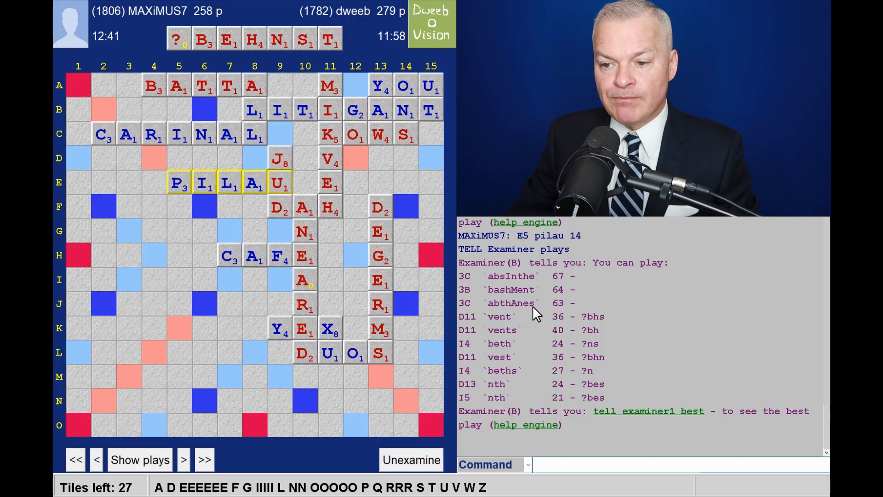
{"action": "mouse_move", "coordinate": [227, 220]}
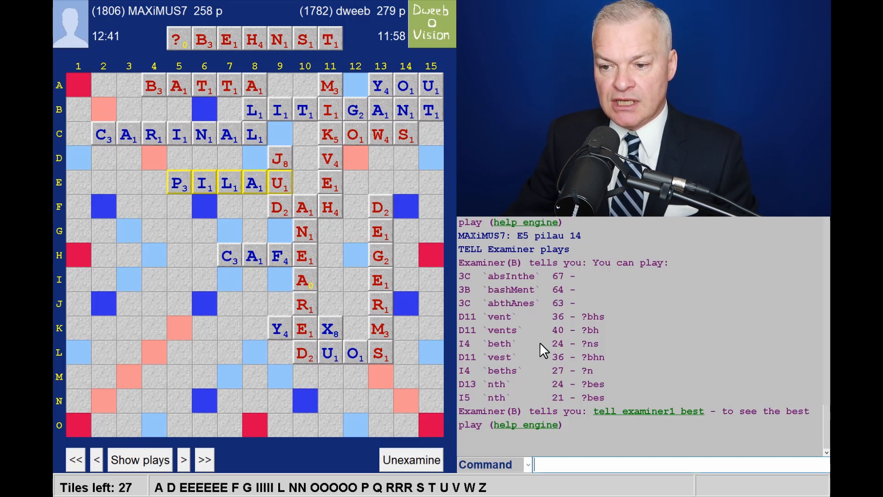
{"action": "mouse_move", "coordinate": [132, 117]}
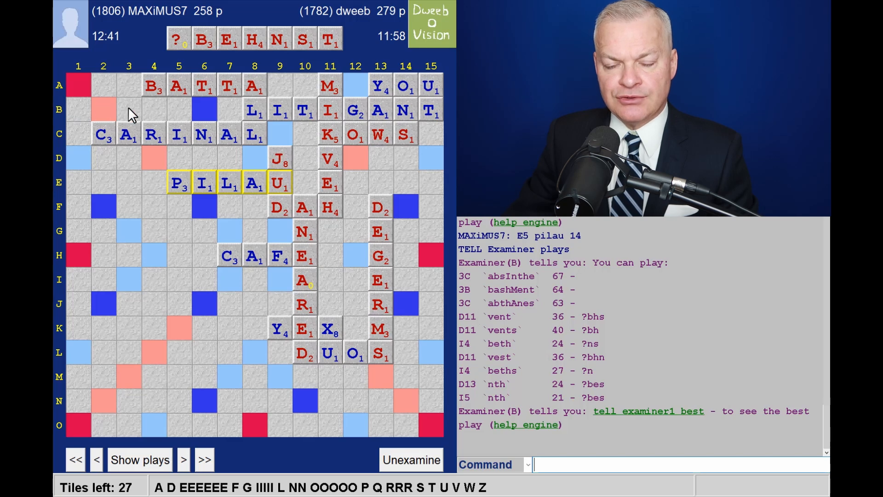
{"action": "mouse_move", "coordinate": [566, 324]}
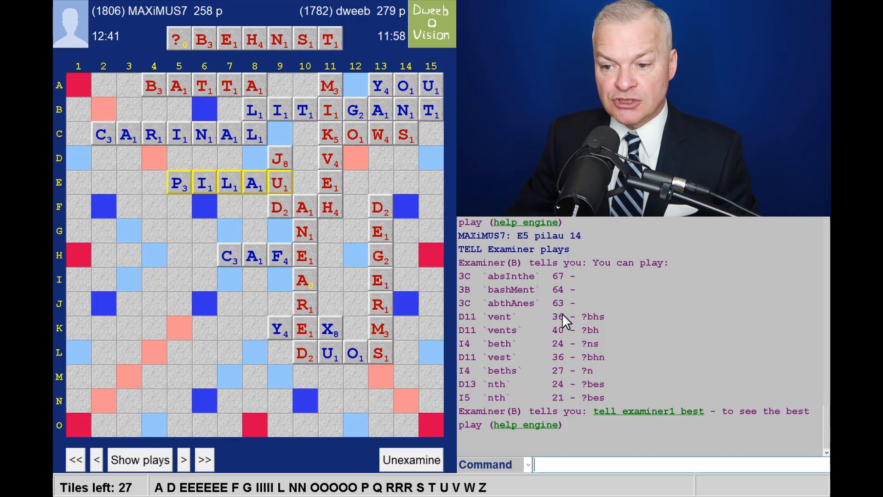
{"action": "mouse_move", "coordinate": [507, 293]}
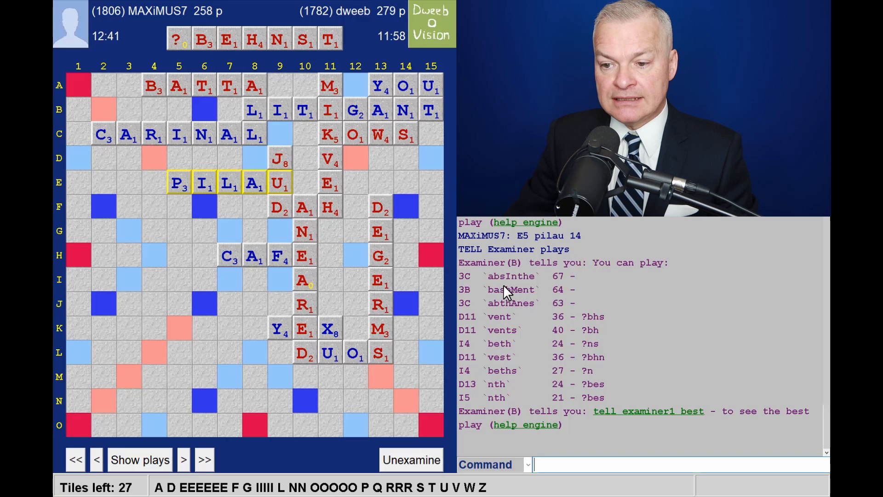
List engine plays and step forward to MAXiMUS7's VINO, showing dweeb's EGNNOOQ options.
{"action": "left_click", "coordinate": [184, 459]}
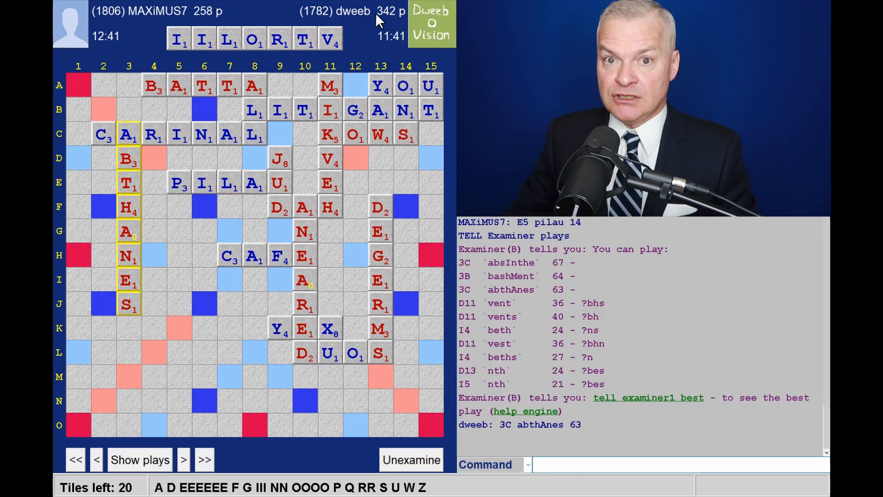
{"action": "mouse_move", "coordinate": [204, 304]}
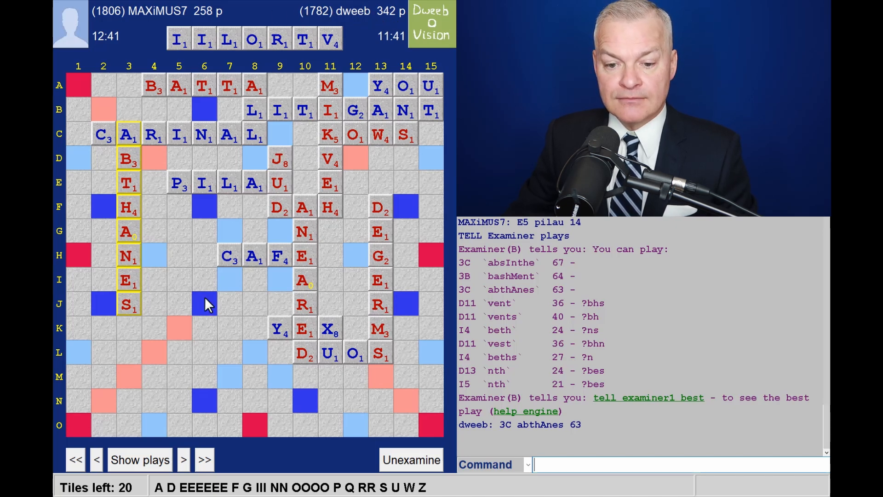
{"action": "left_click", "coordinate": [140, 460]}
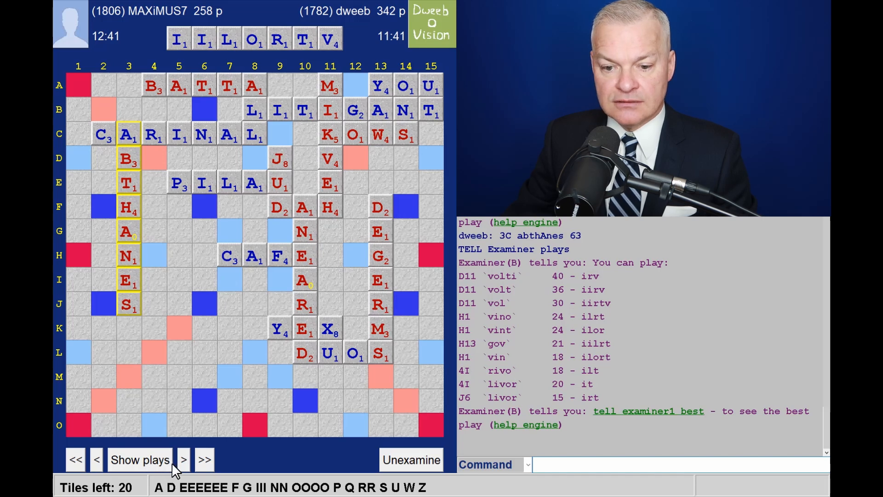
{"action": "left_click", "coordinate": [183, 459]}
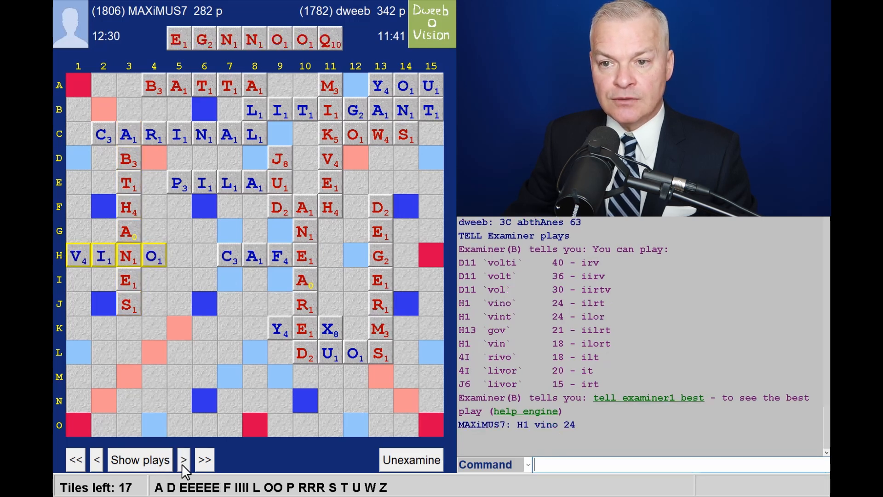
{"action": "mouse_move", "coordinate": [323, 57]}
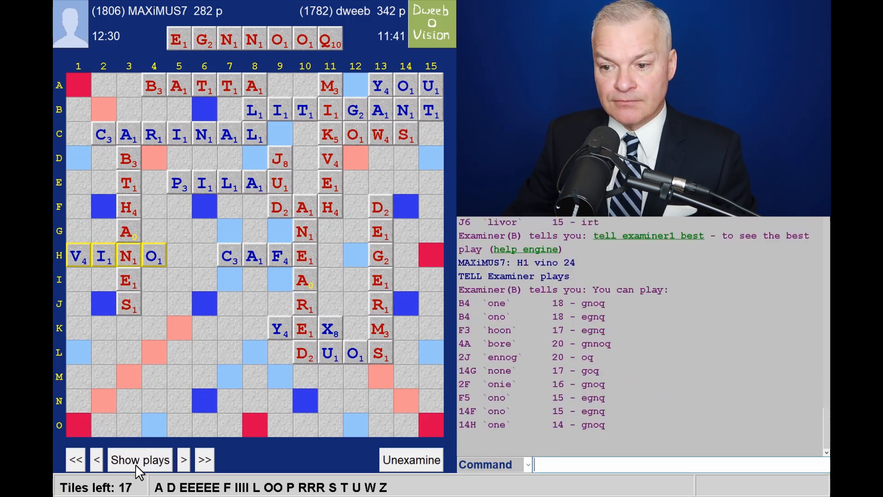
{"action": "scroll", "scroll_direction": "down", "scroll_amount": 3}
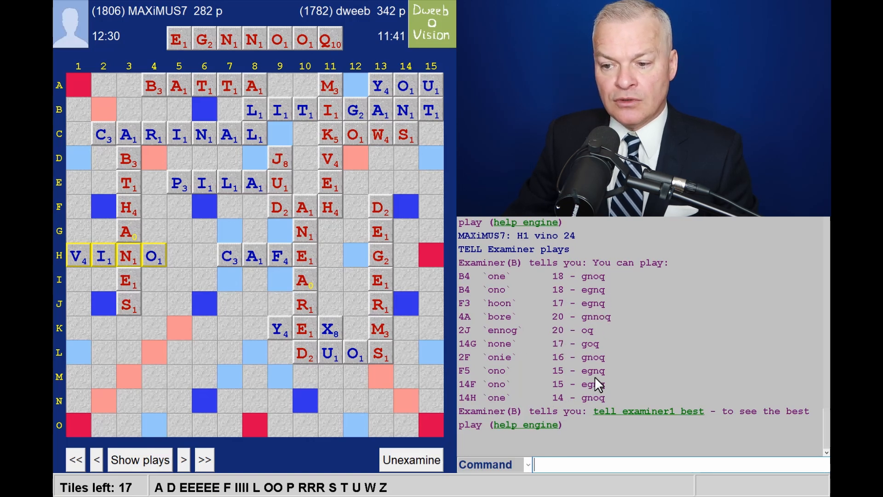
{"action": "mouse_move", "coordinate": [586, 346]}
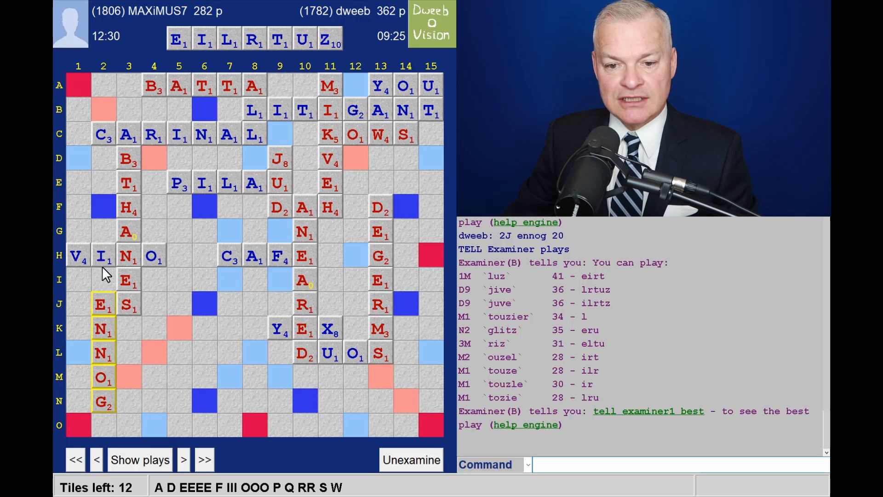
{"action": "mouse_move", "coordinate": [310, 55]}
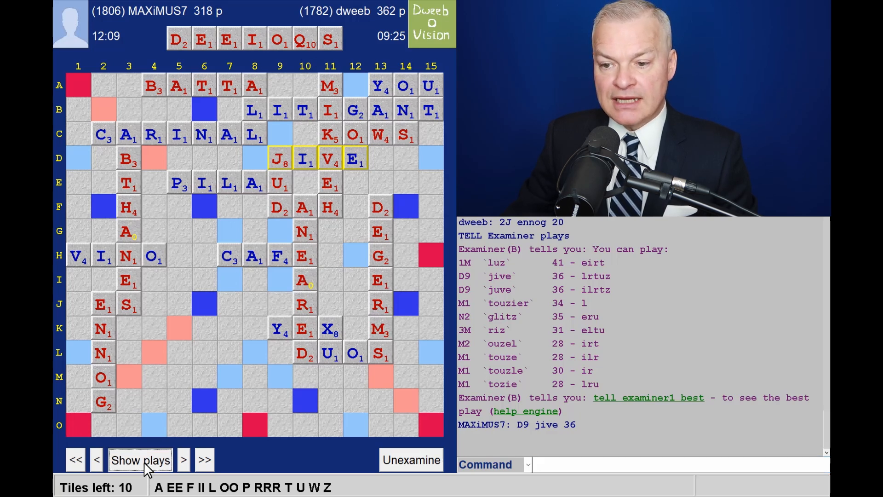
Step through qAdi, iglu, bore and of, listing engine plays for both players.
{"action": "left_click", "coordinate": [182, 459]}
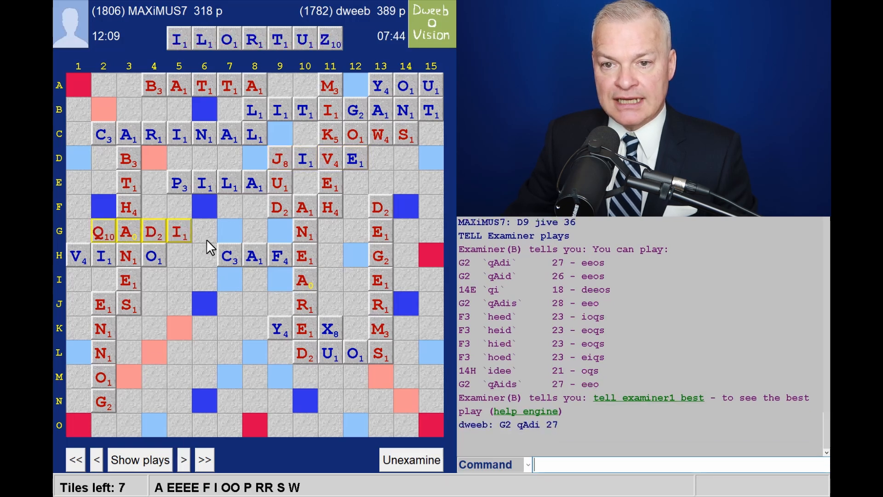
{"action": "mouse_move", "coordinate": [398, 38]}
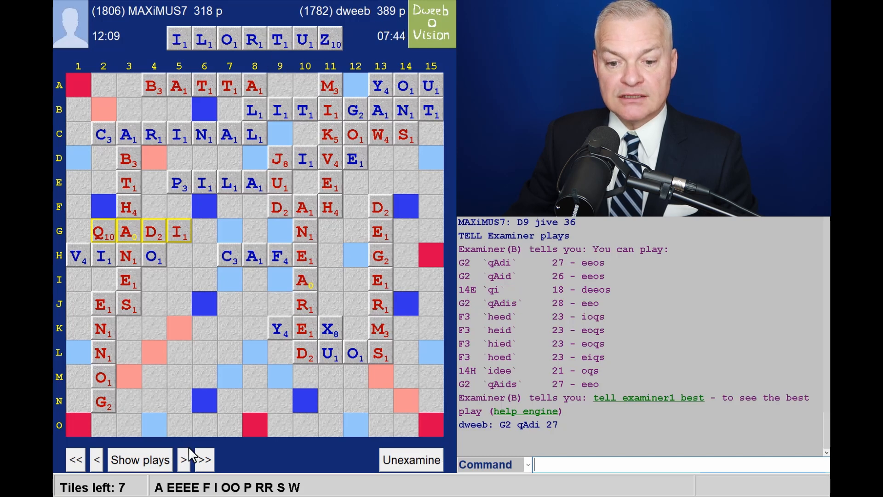
{"action": "left_click", "coordinate": [184, 459]}
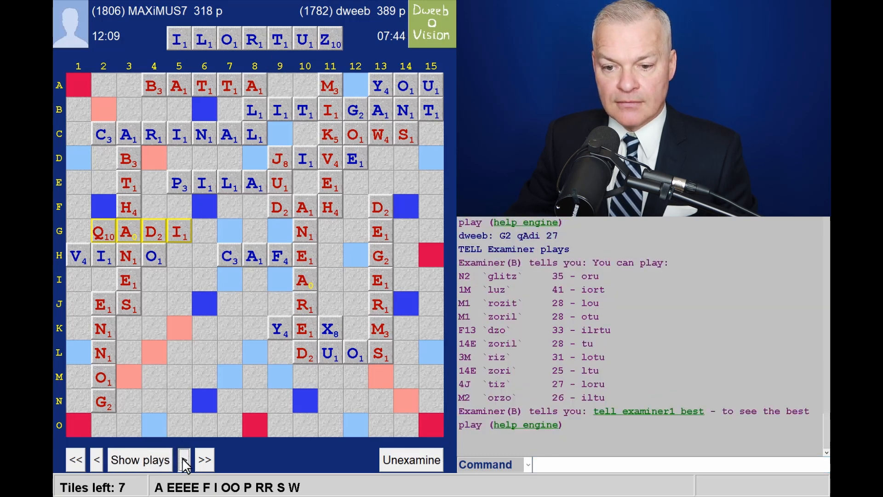
{"action": "left_click", "coordinate": [184, 460]}
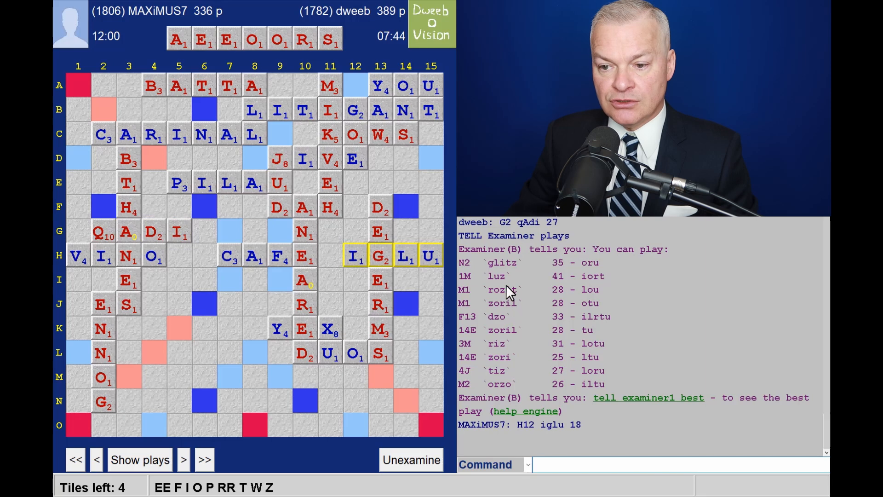
{"action": "mouse_move", "coordinate": [189, 413]}
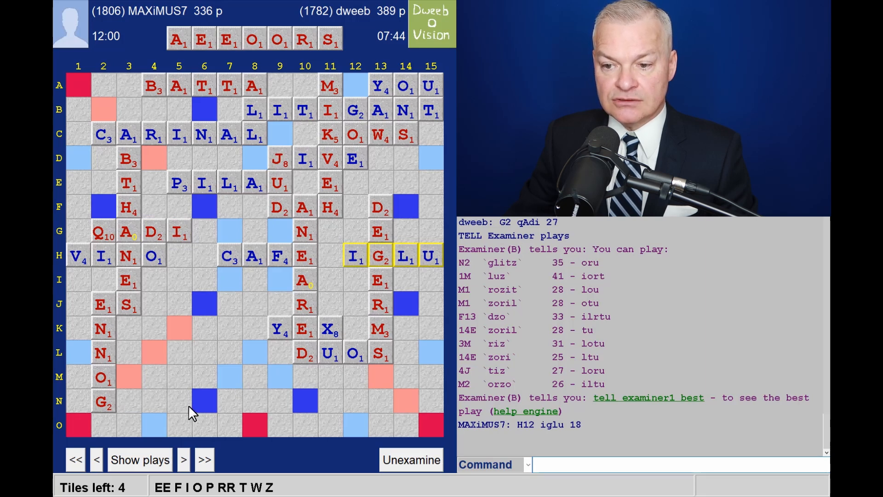
{"action": "mouse_move", "coordinate": [212, 33]}
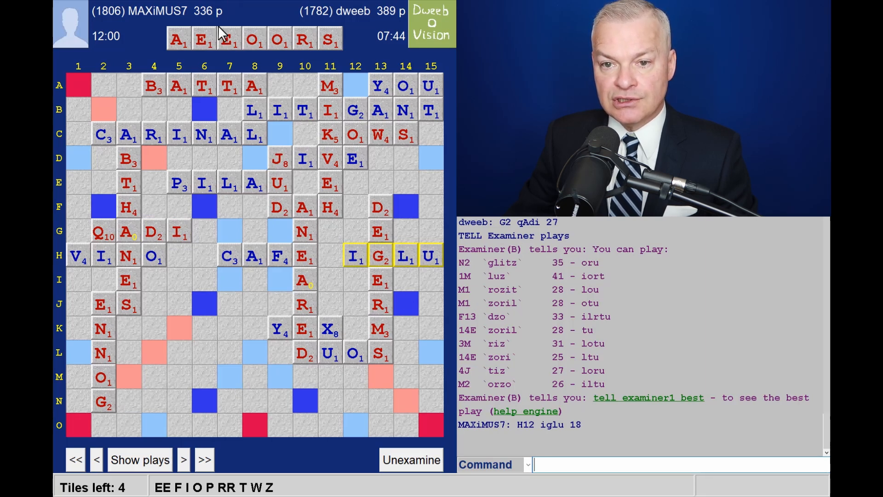
{"action": "left_click", "coordinate": [139, 459]}
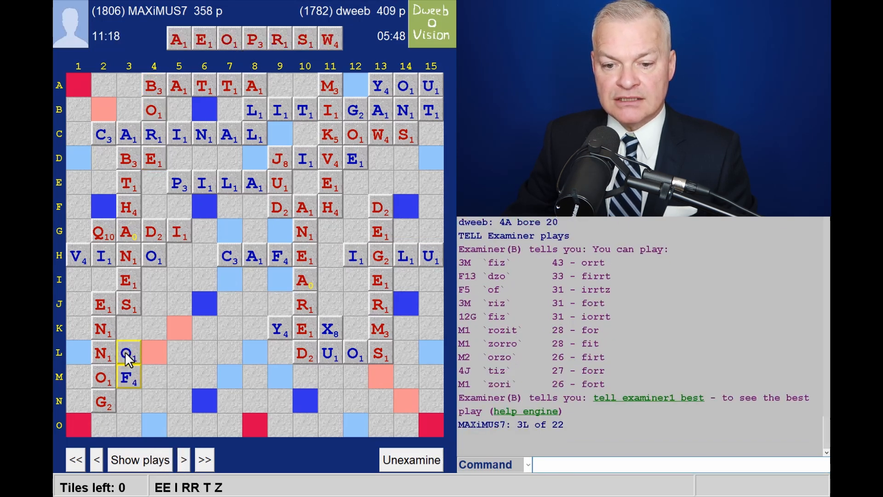
{"action": "mouse_move", "coordinate": [133, 426]}
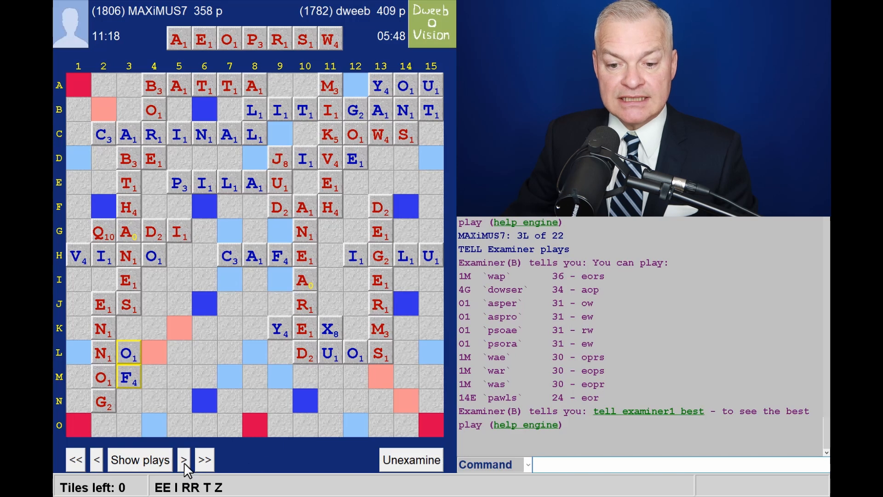
Step through wap, zite, rose and the final pass, listing engine plays along the way.
{"action": "left_click", "coordinate": [183, 459]}
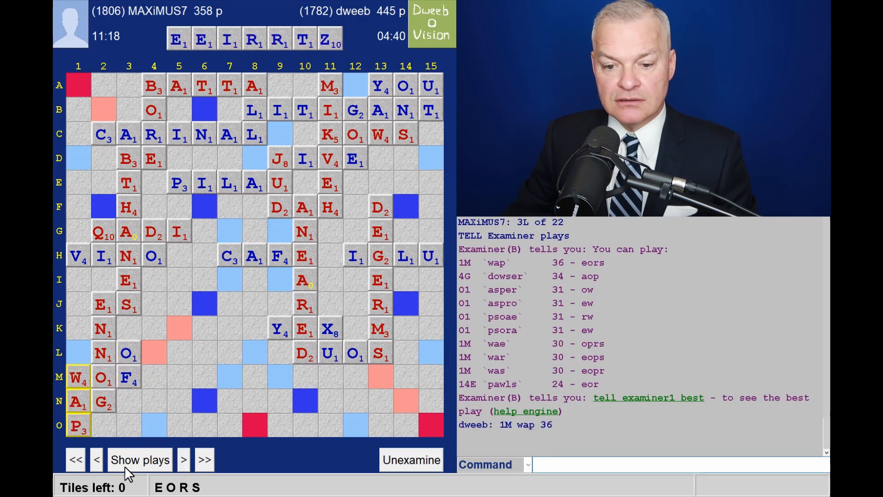
{"action": "left_click", "coordinate": [181, 459]}
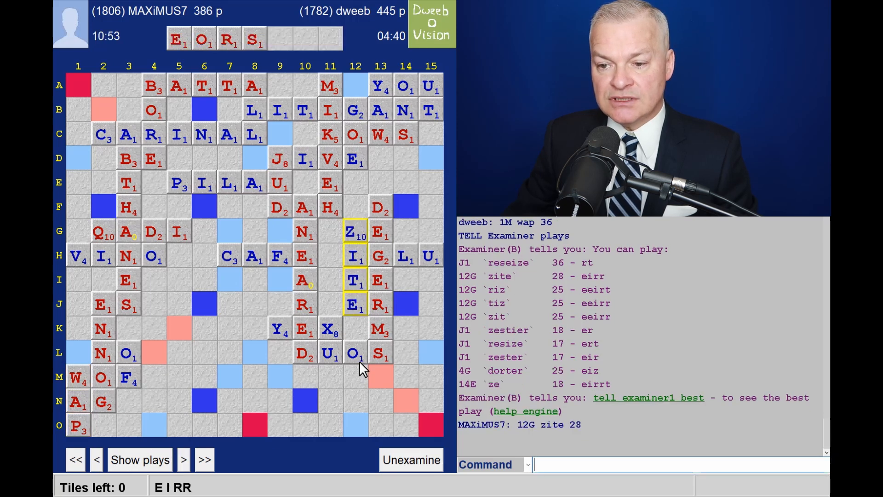
{"action": "mouse_move", "coordinate": [508, 292]}
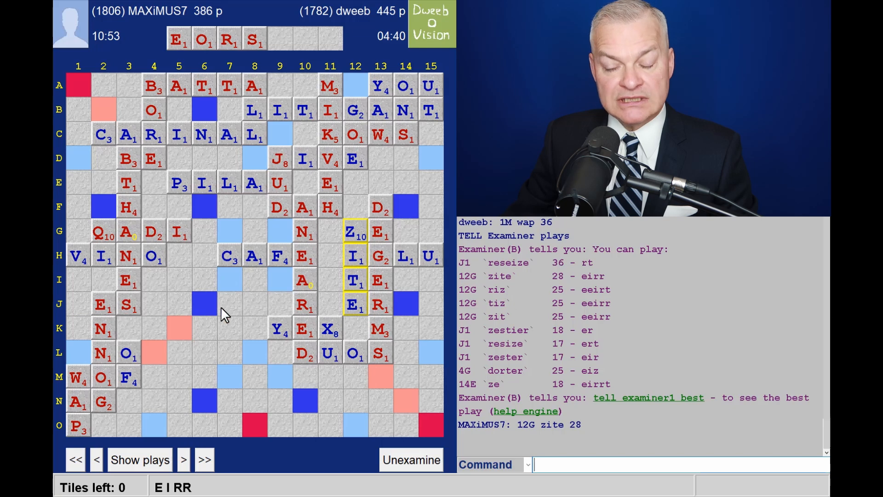
{"action": "left_click", "coordinate": [184, 459]}
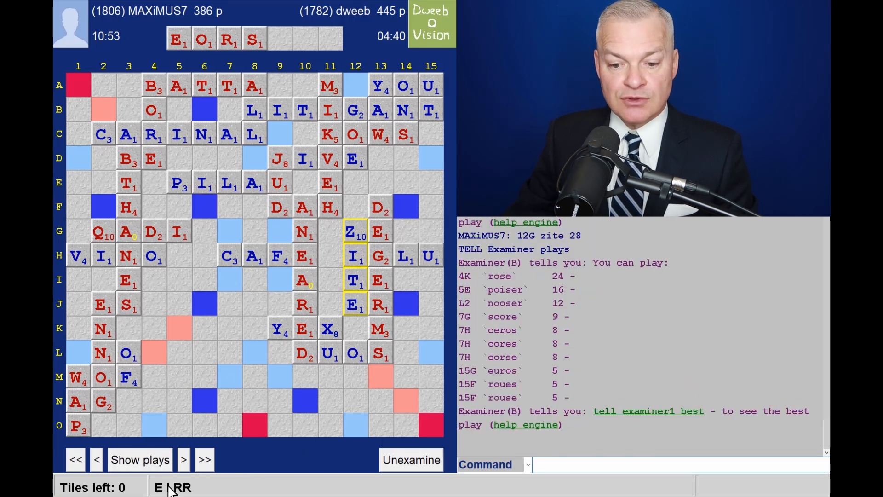
{"action": "left_click", "coordinate": [183, 459]}
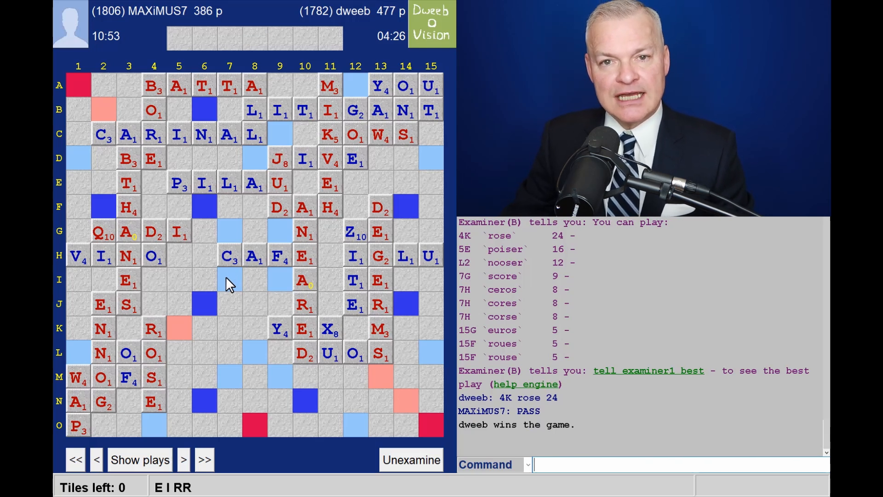
{"action": "mouse_move", "coordinate": [250, 299]}
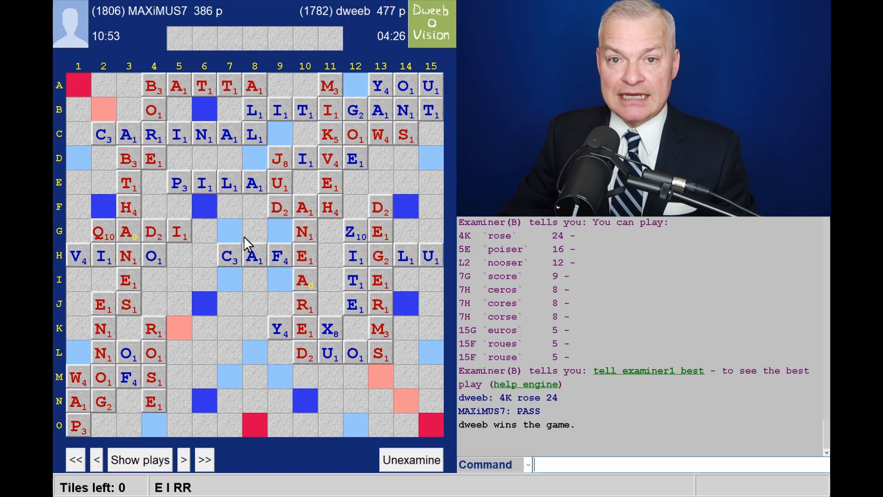
{"action": "mouse_move", "coordinate": [247, 260]}
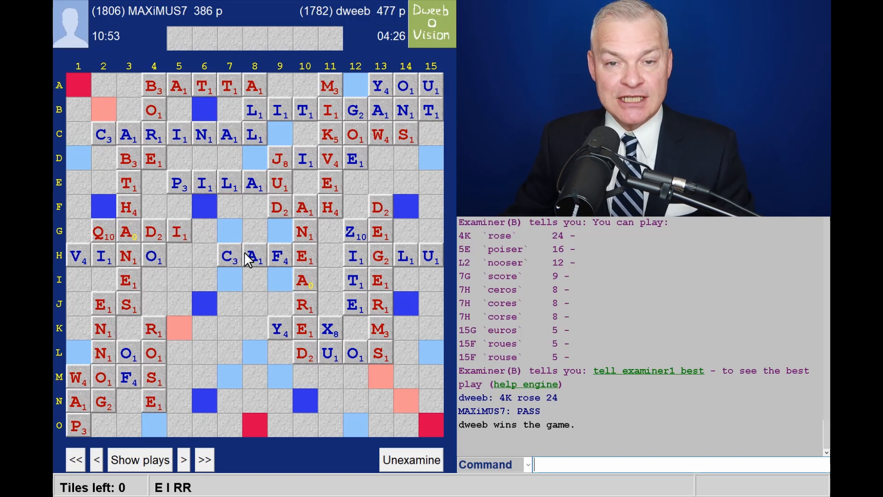